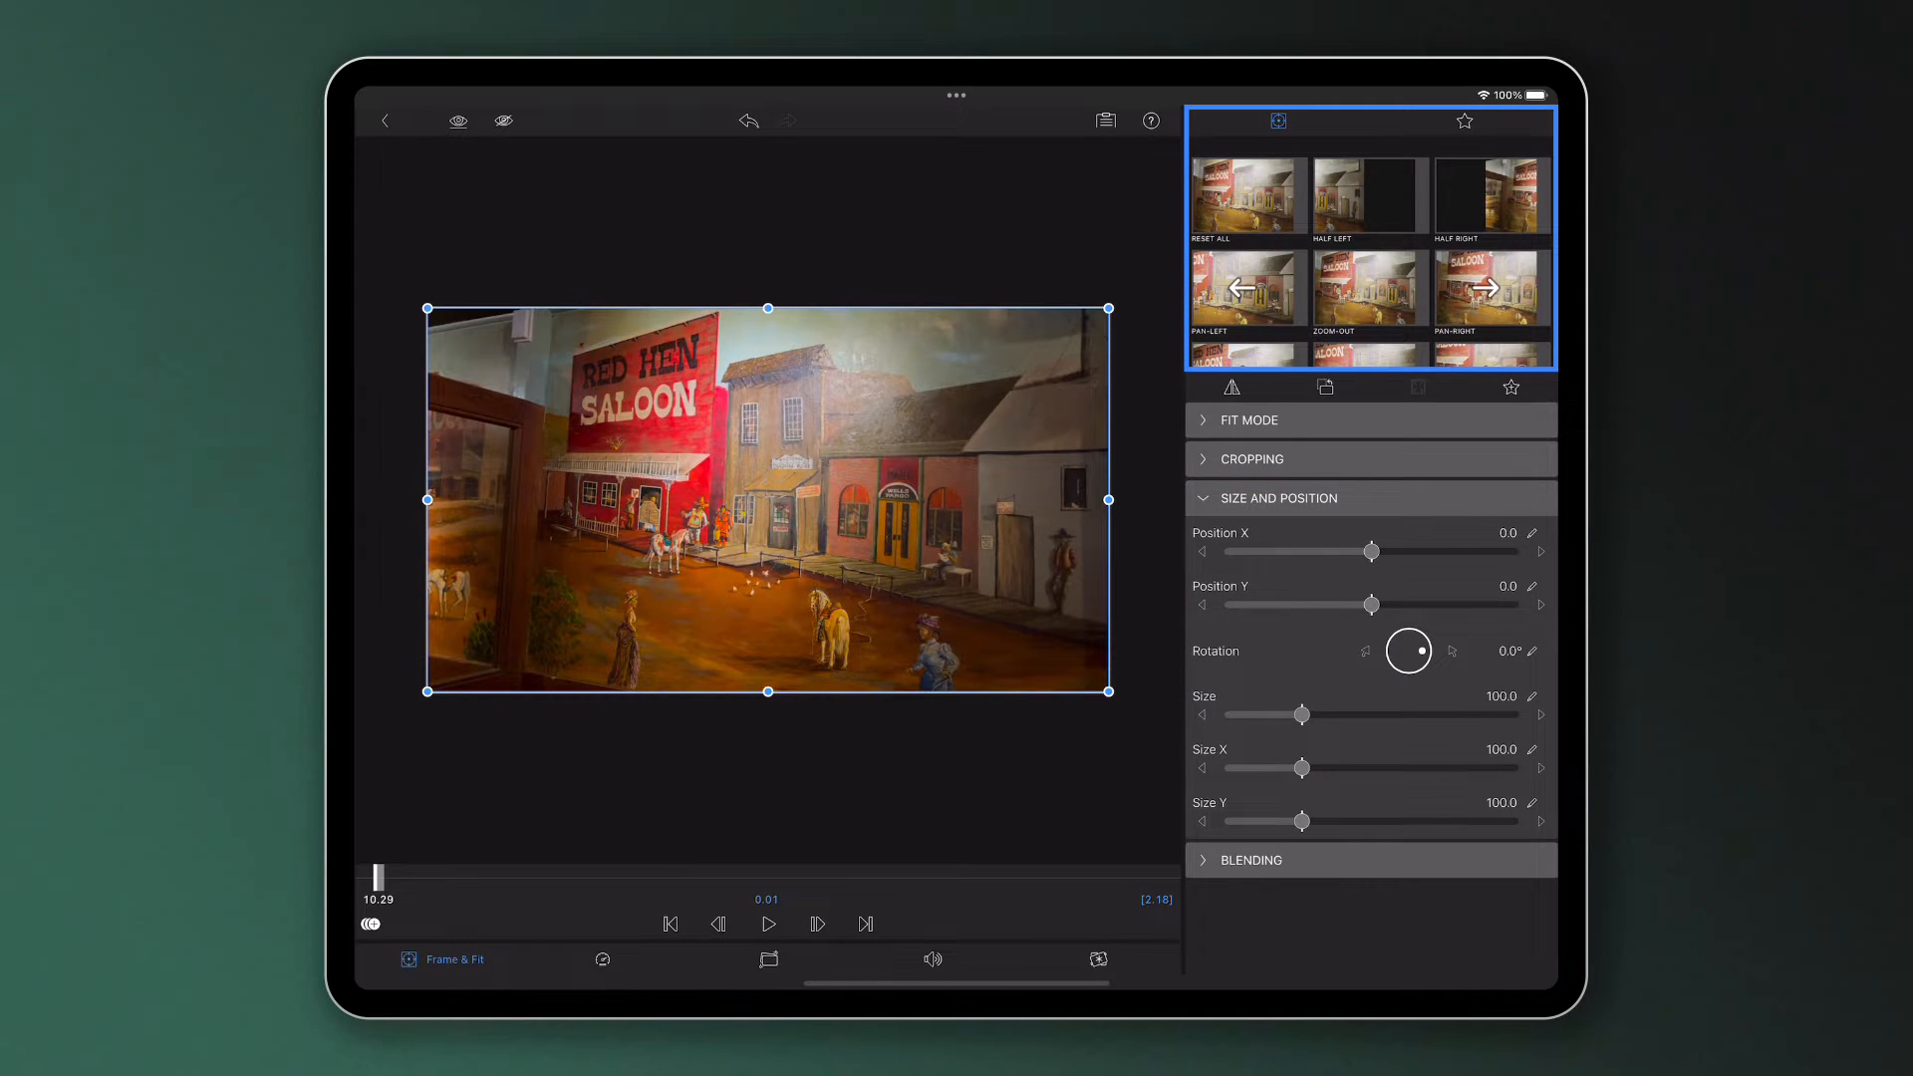
Browse the Frame & Fit motion presets and move down to the clip's stabilizer settings.
{"action": "scroll", "scroll_direction": "down", "scroll_amount": 3}
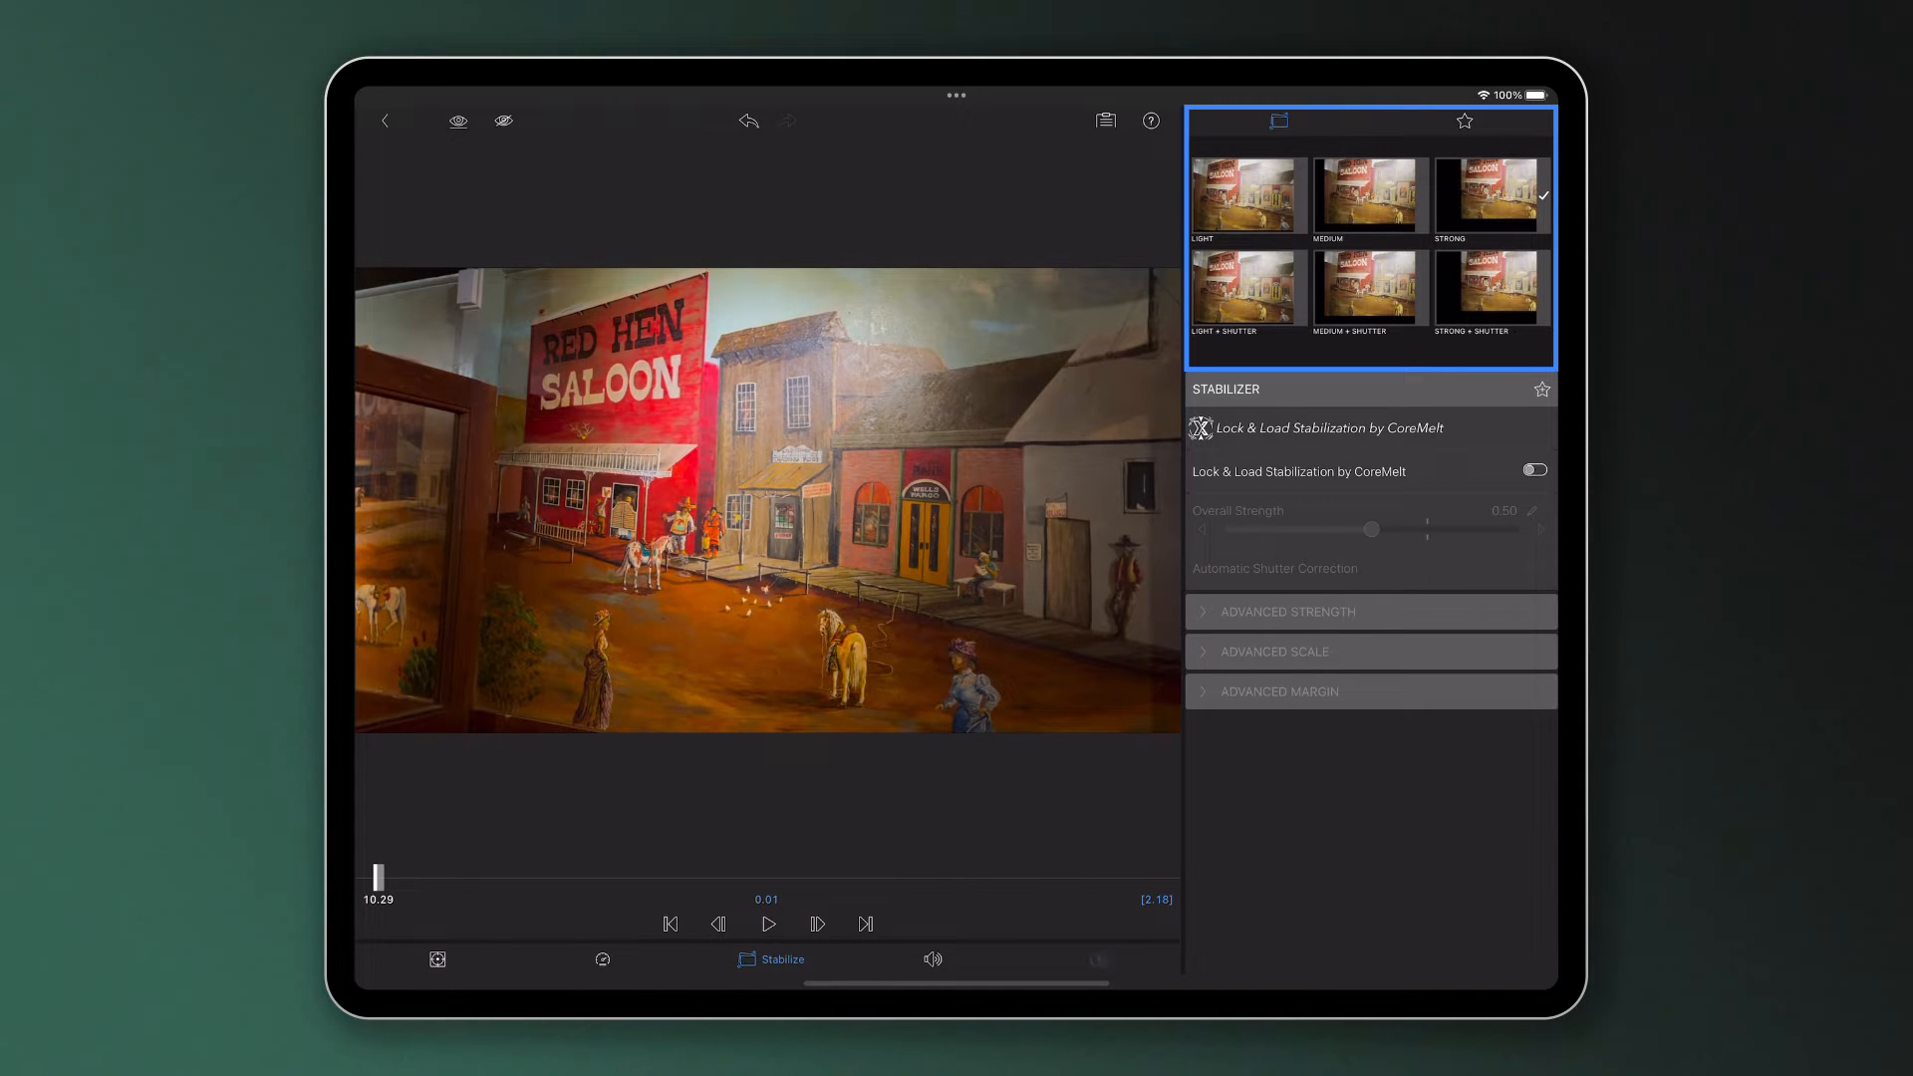
{"action": "left_click", "coordinate": [1104, 959]}
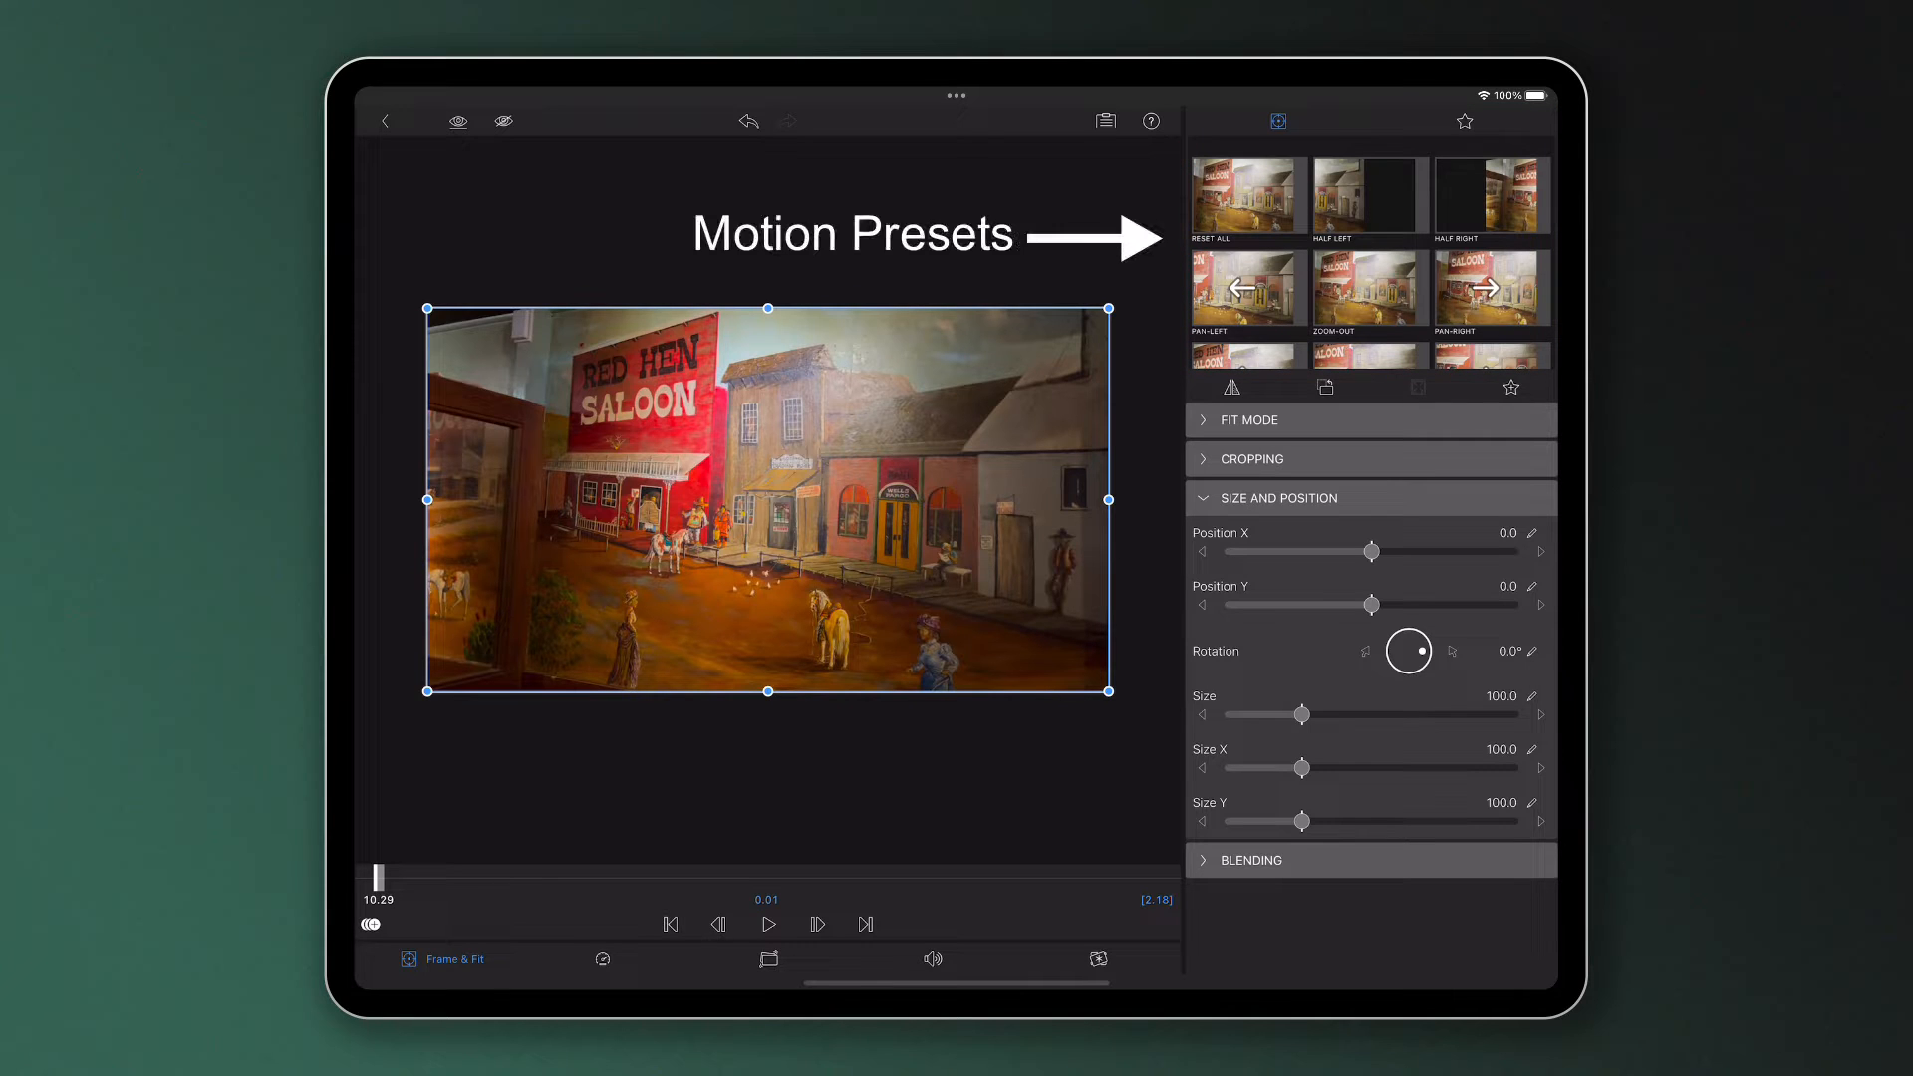
{"action": "scroll", "scroll_direction": "down", "scroll_amount": 3}
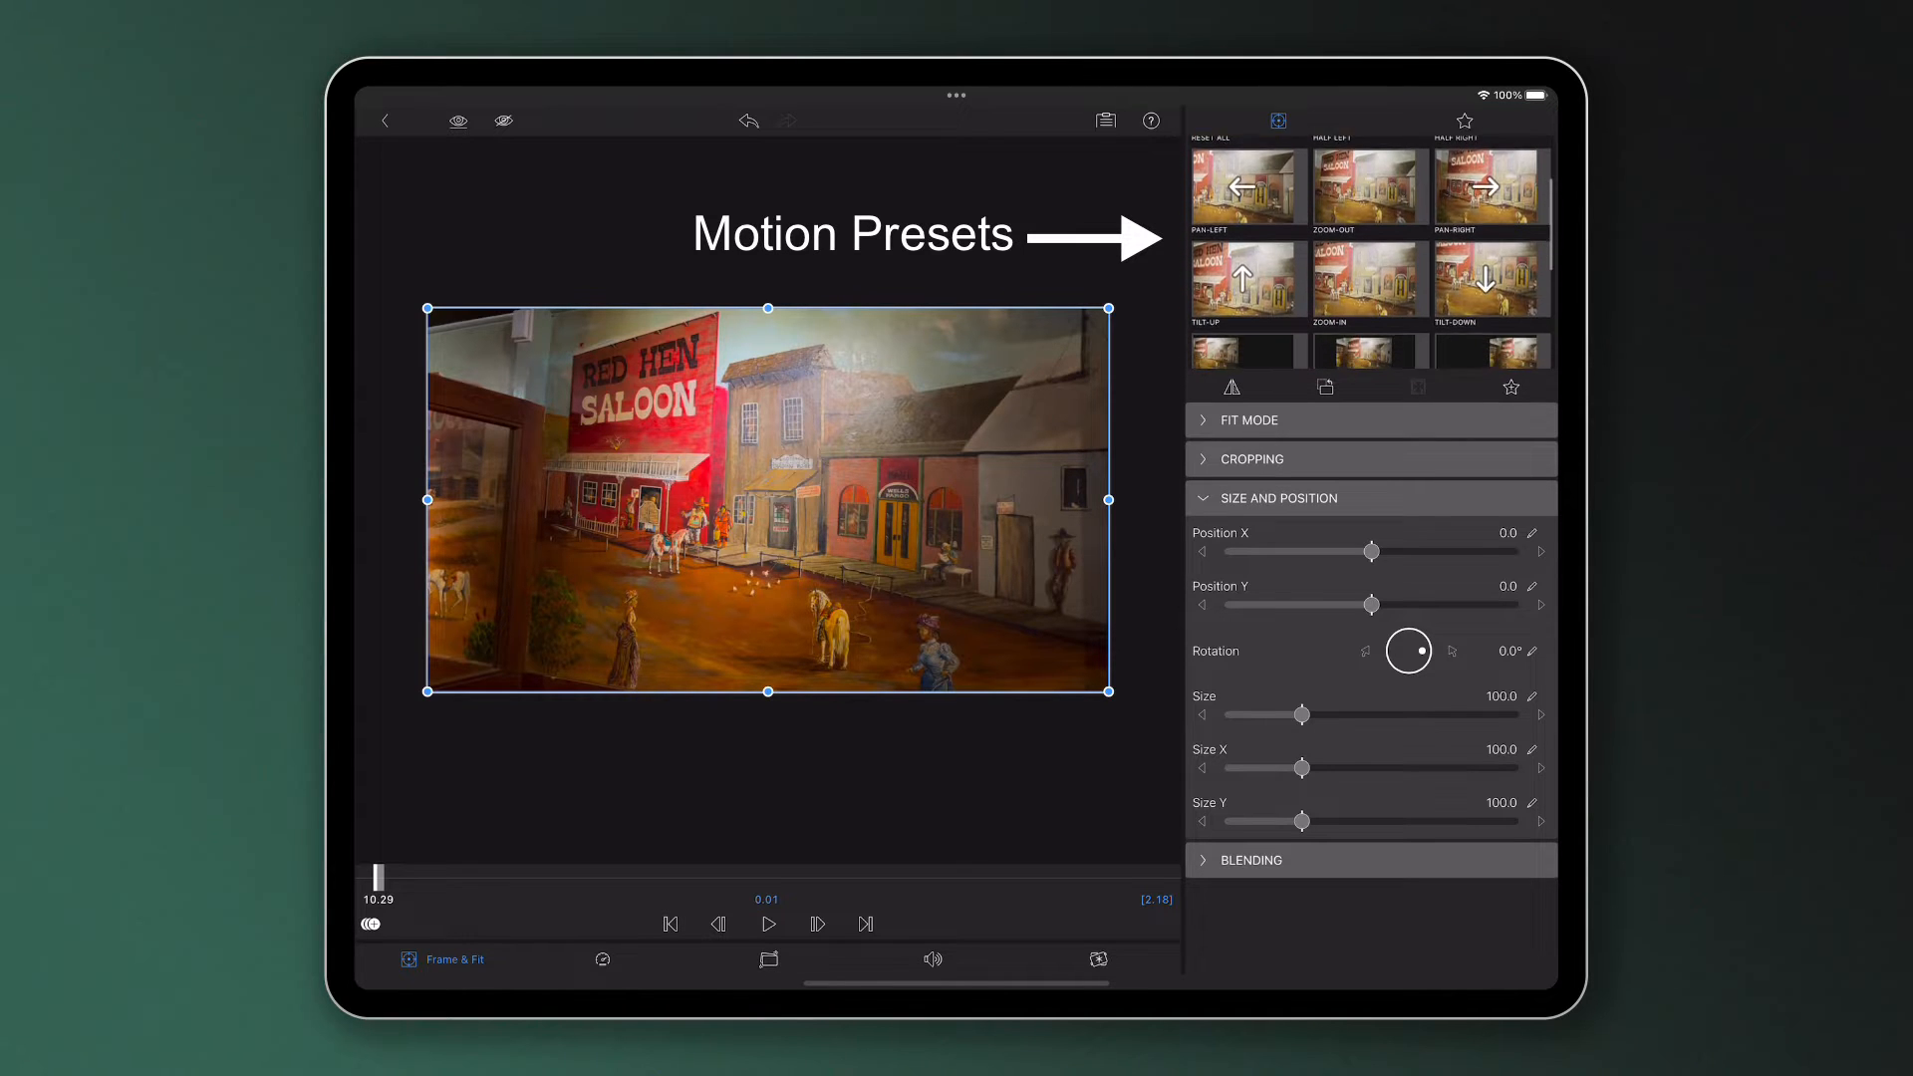
{"action": "scroll", "scroll_direction": "down", "scroll_amount": 3}
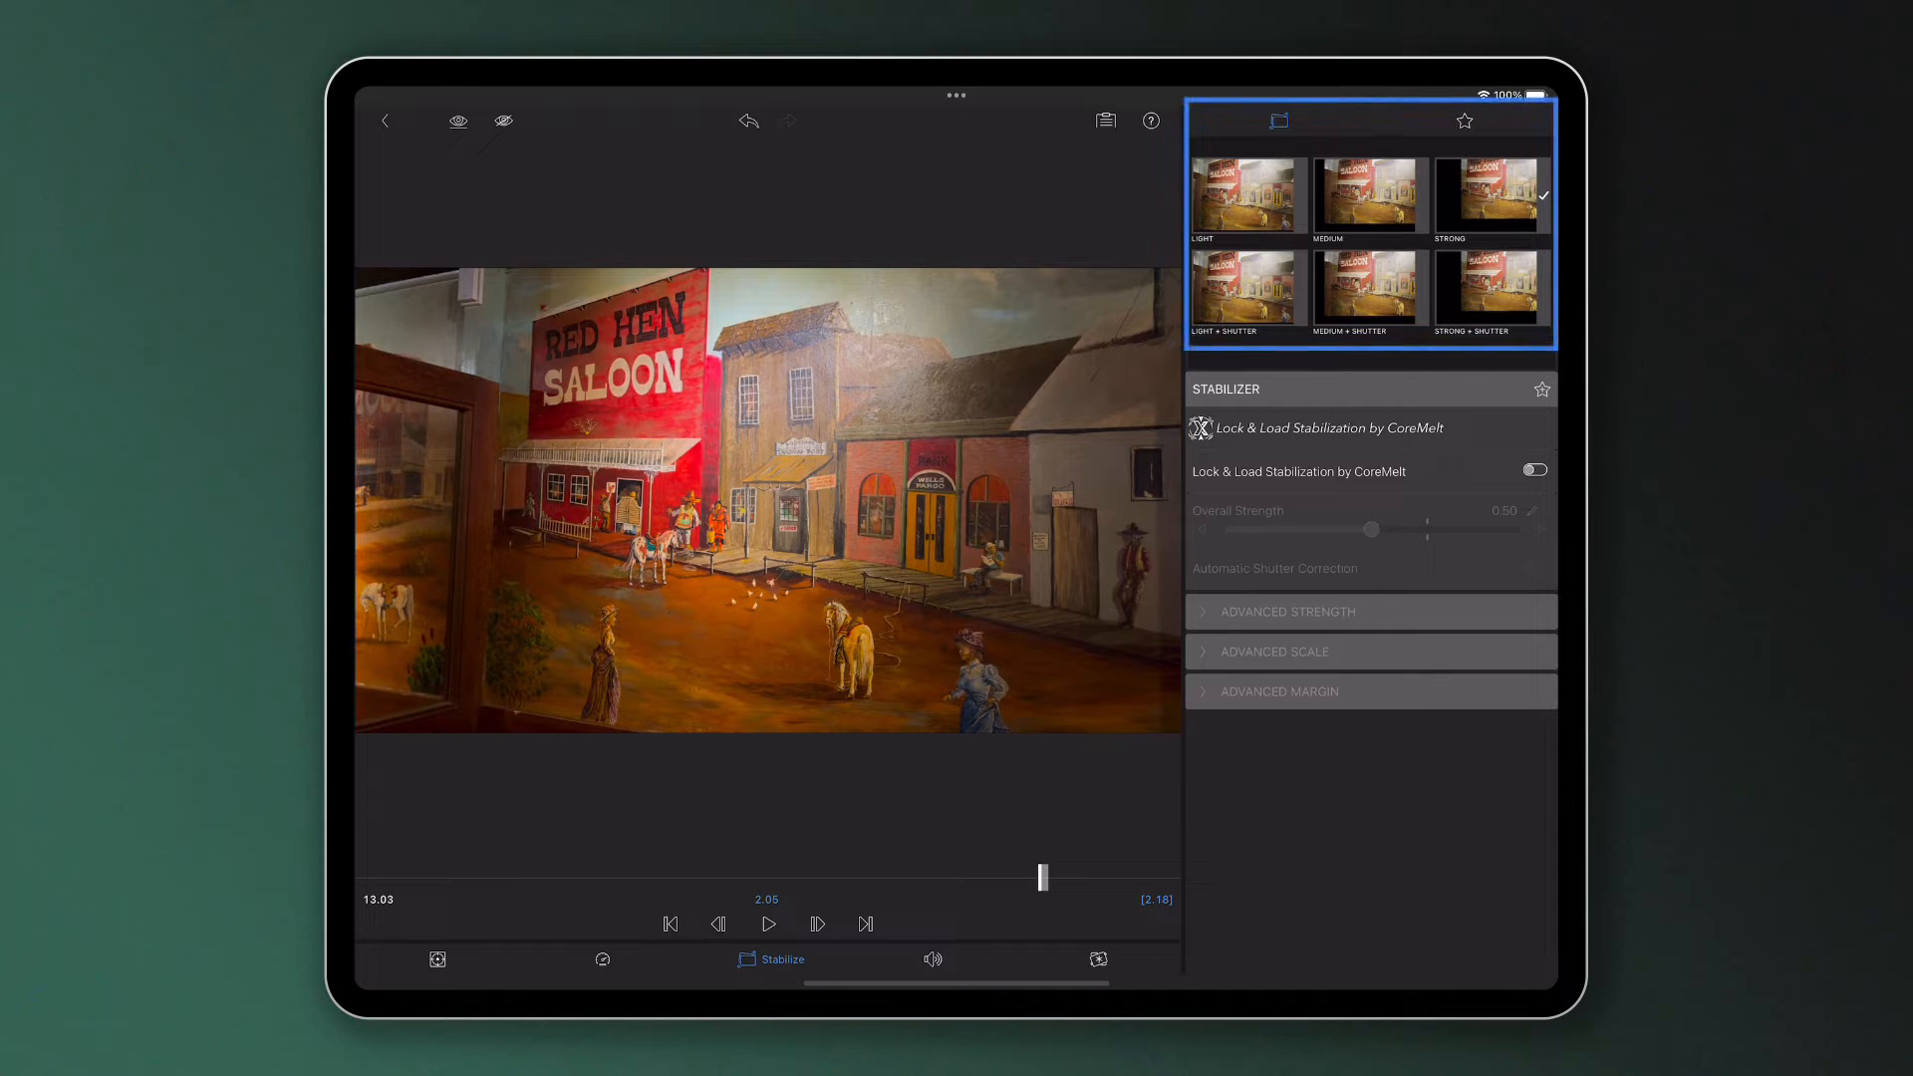
Enable Lock & Load stabilization at 0.95 overall strength with automatic shutter correction on.
{"action": "left_click", "coordinate": [1533, 470]}
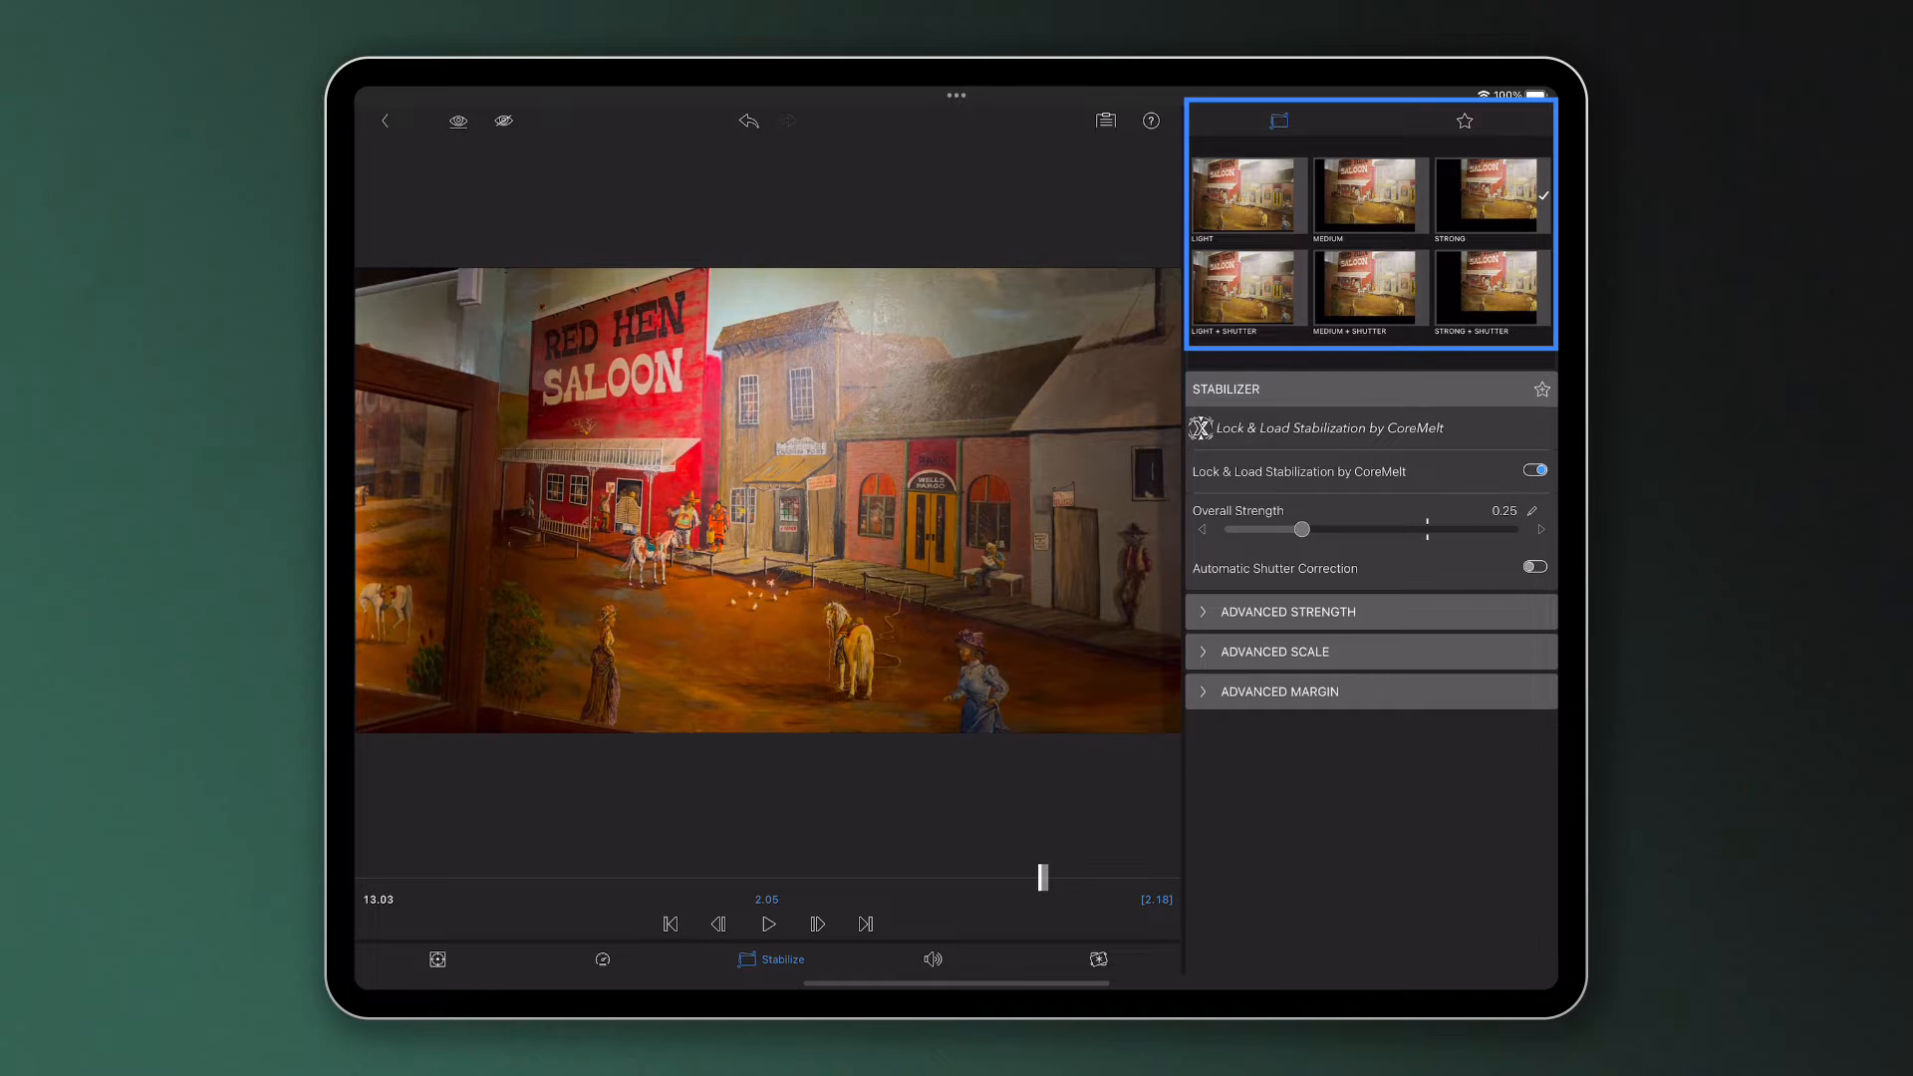
{"action": "left_click_drag", "start_coordinate": [1304, 530], "coordinate": [1431, 531]}
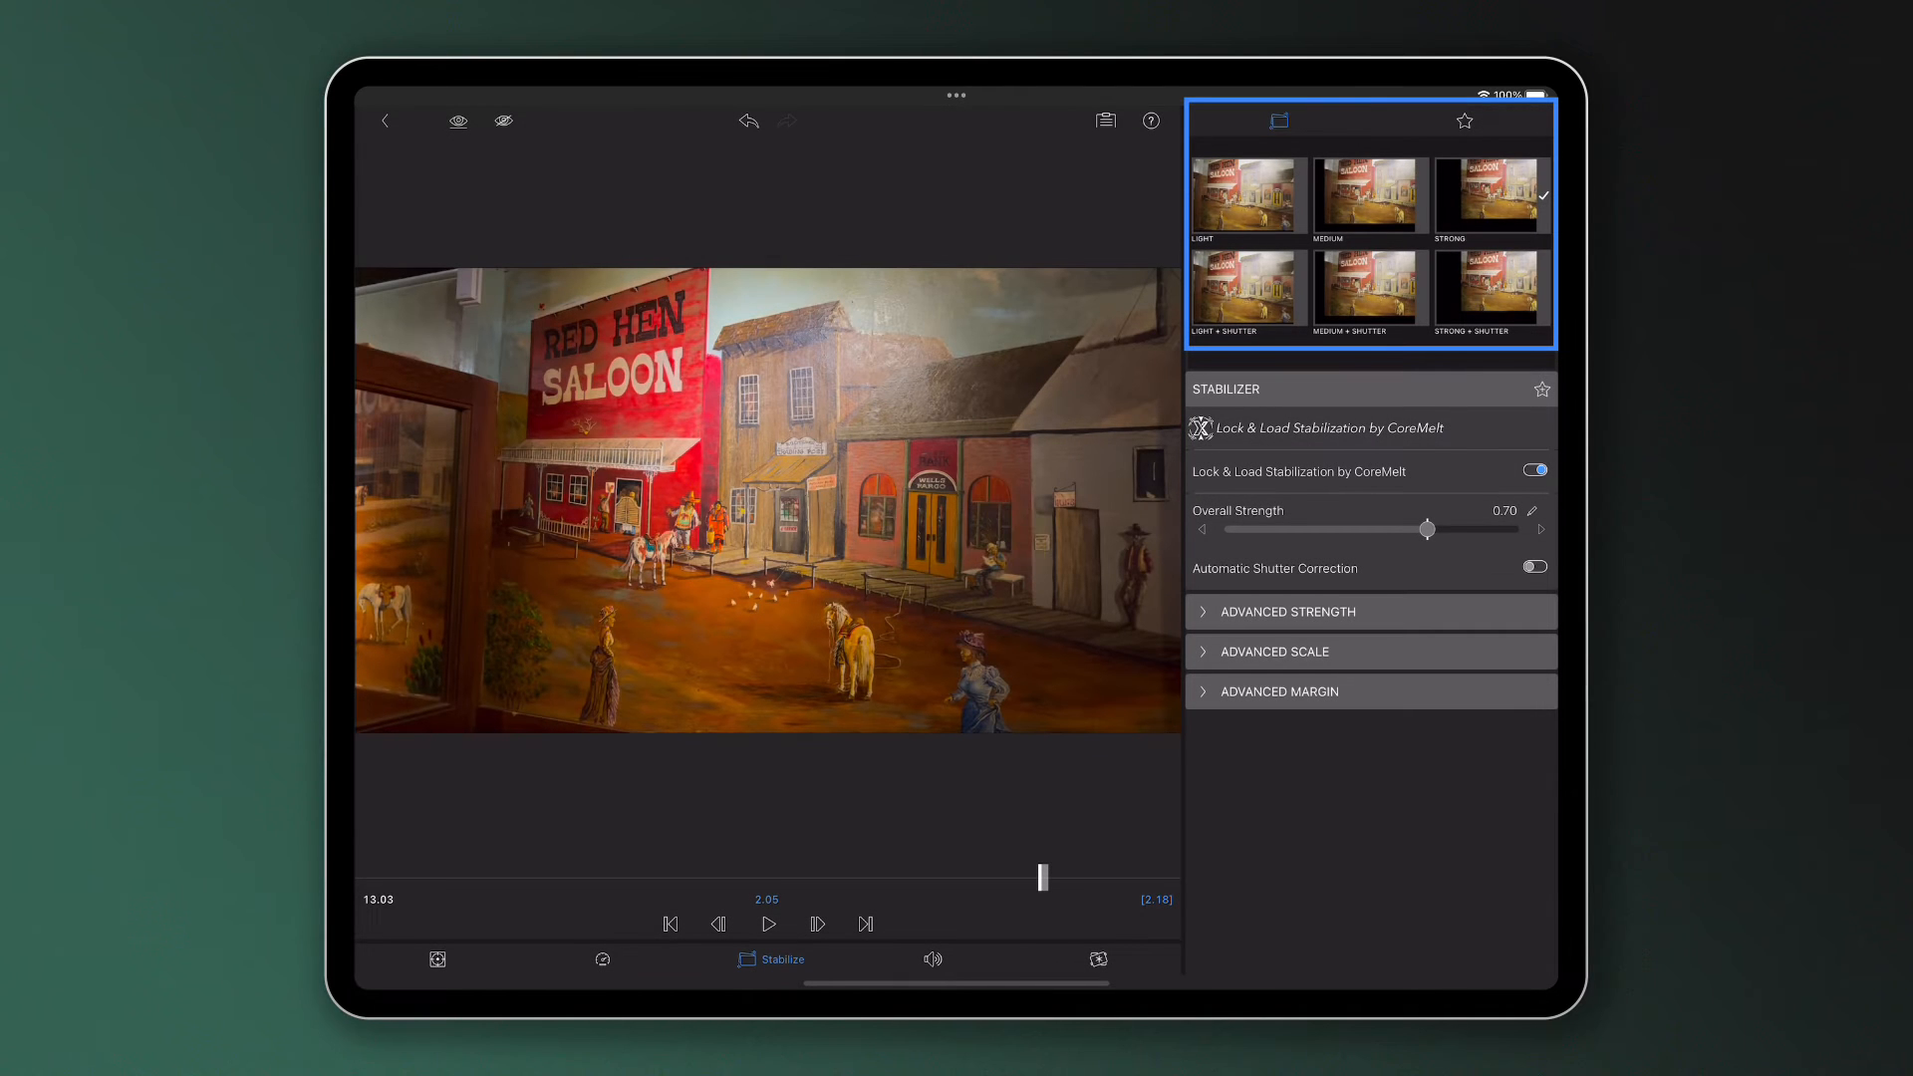
{"action": "left_click", "coordinate": [1535, 568]}
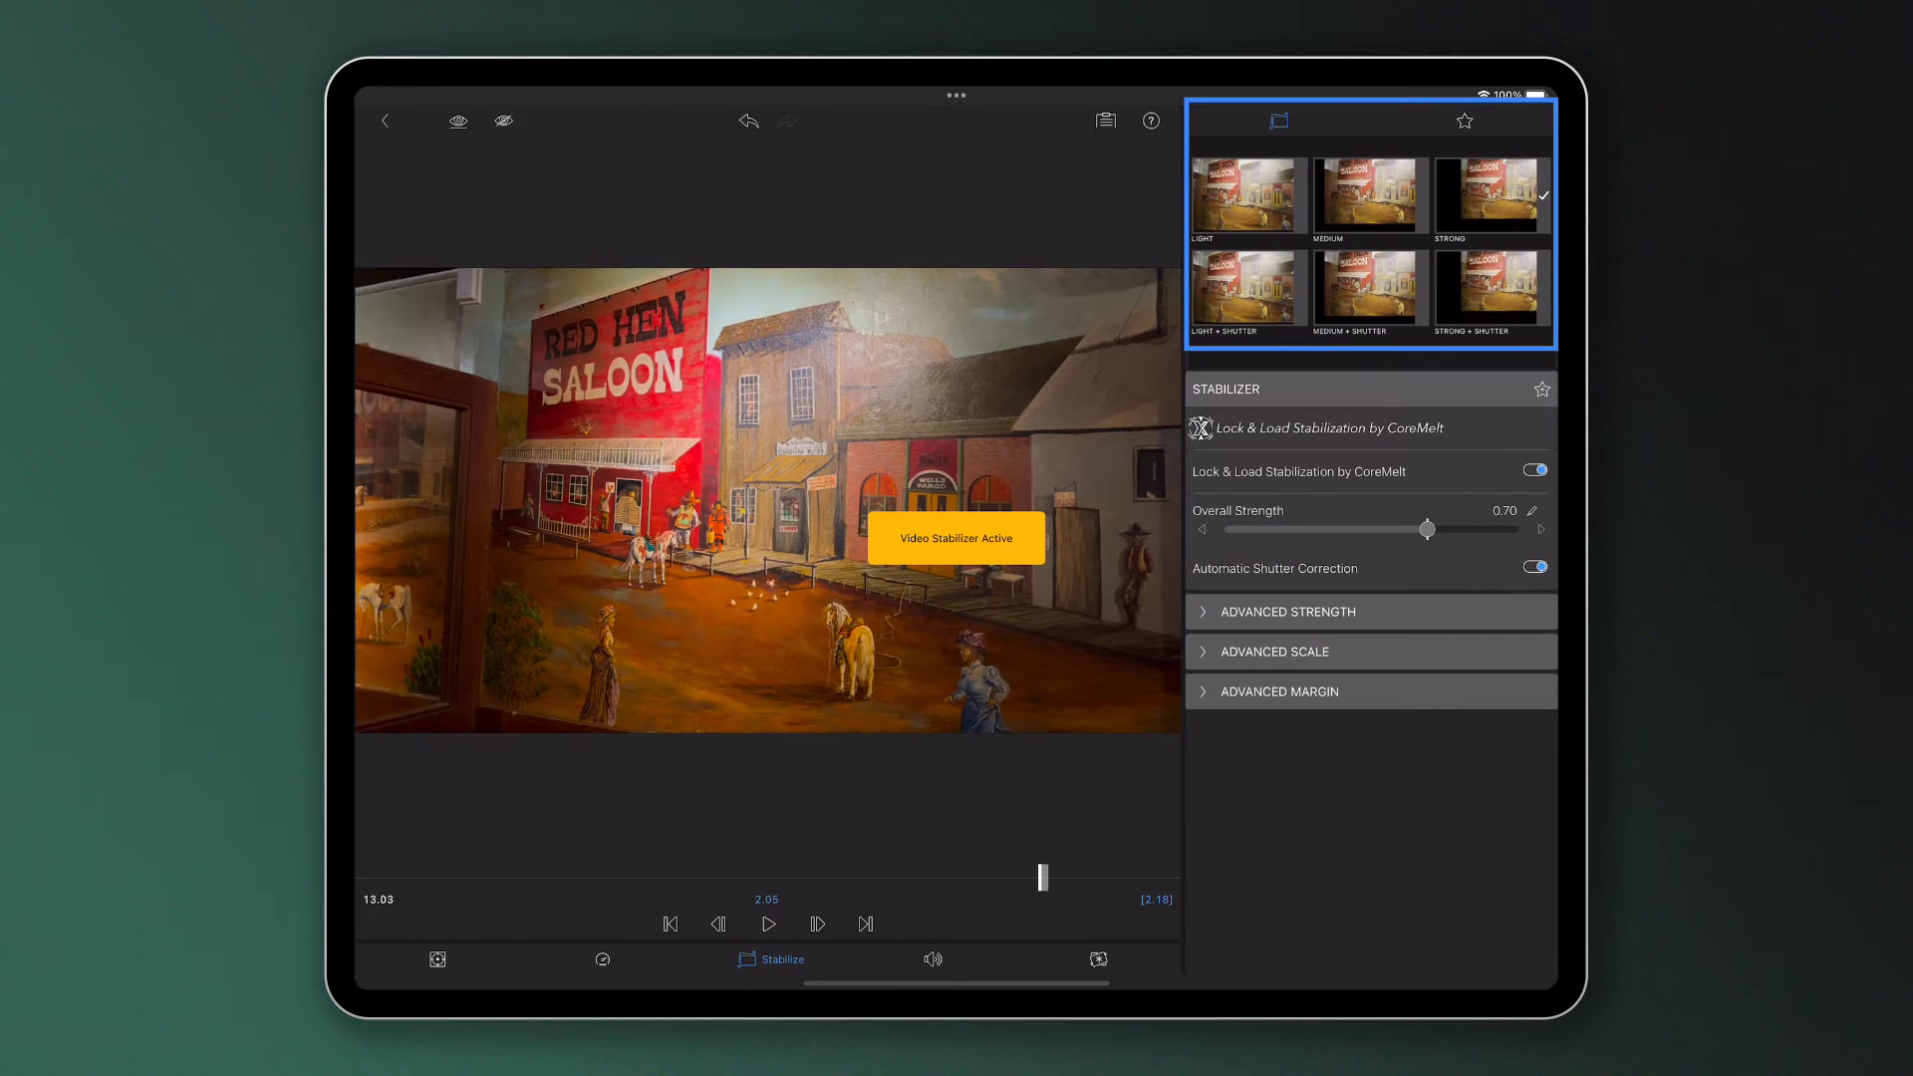
{"action": "left_click_drag", "start_coordinate": [1427, 528], "coordinate": [1401, 528]}
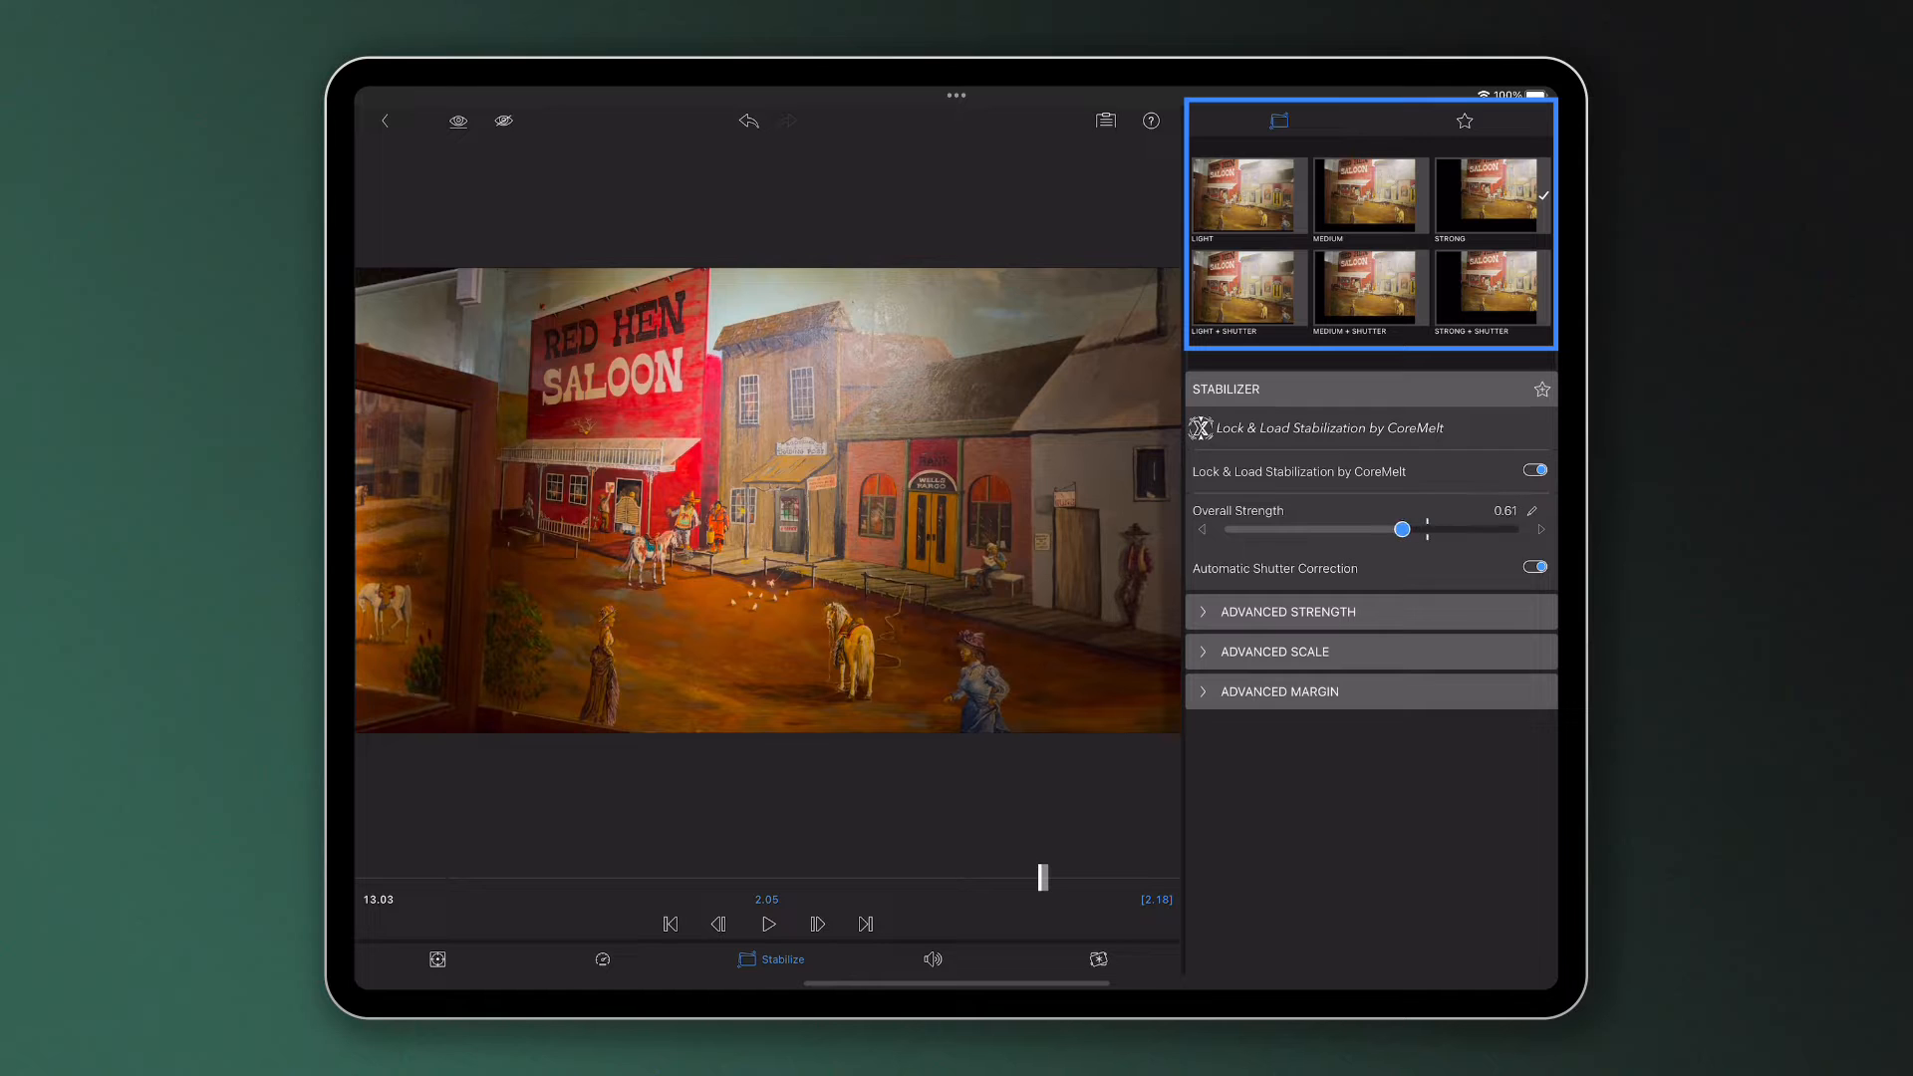
{"action": "left_click_drag", "start_coordinate": [1401, 528], "coordinate": [1497, 529]}
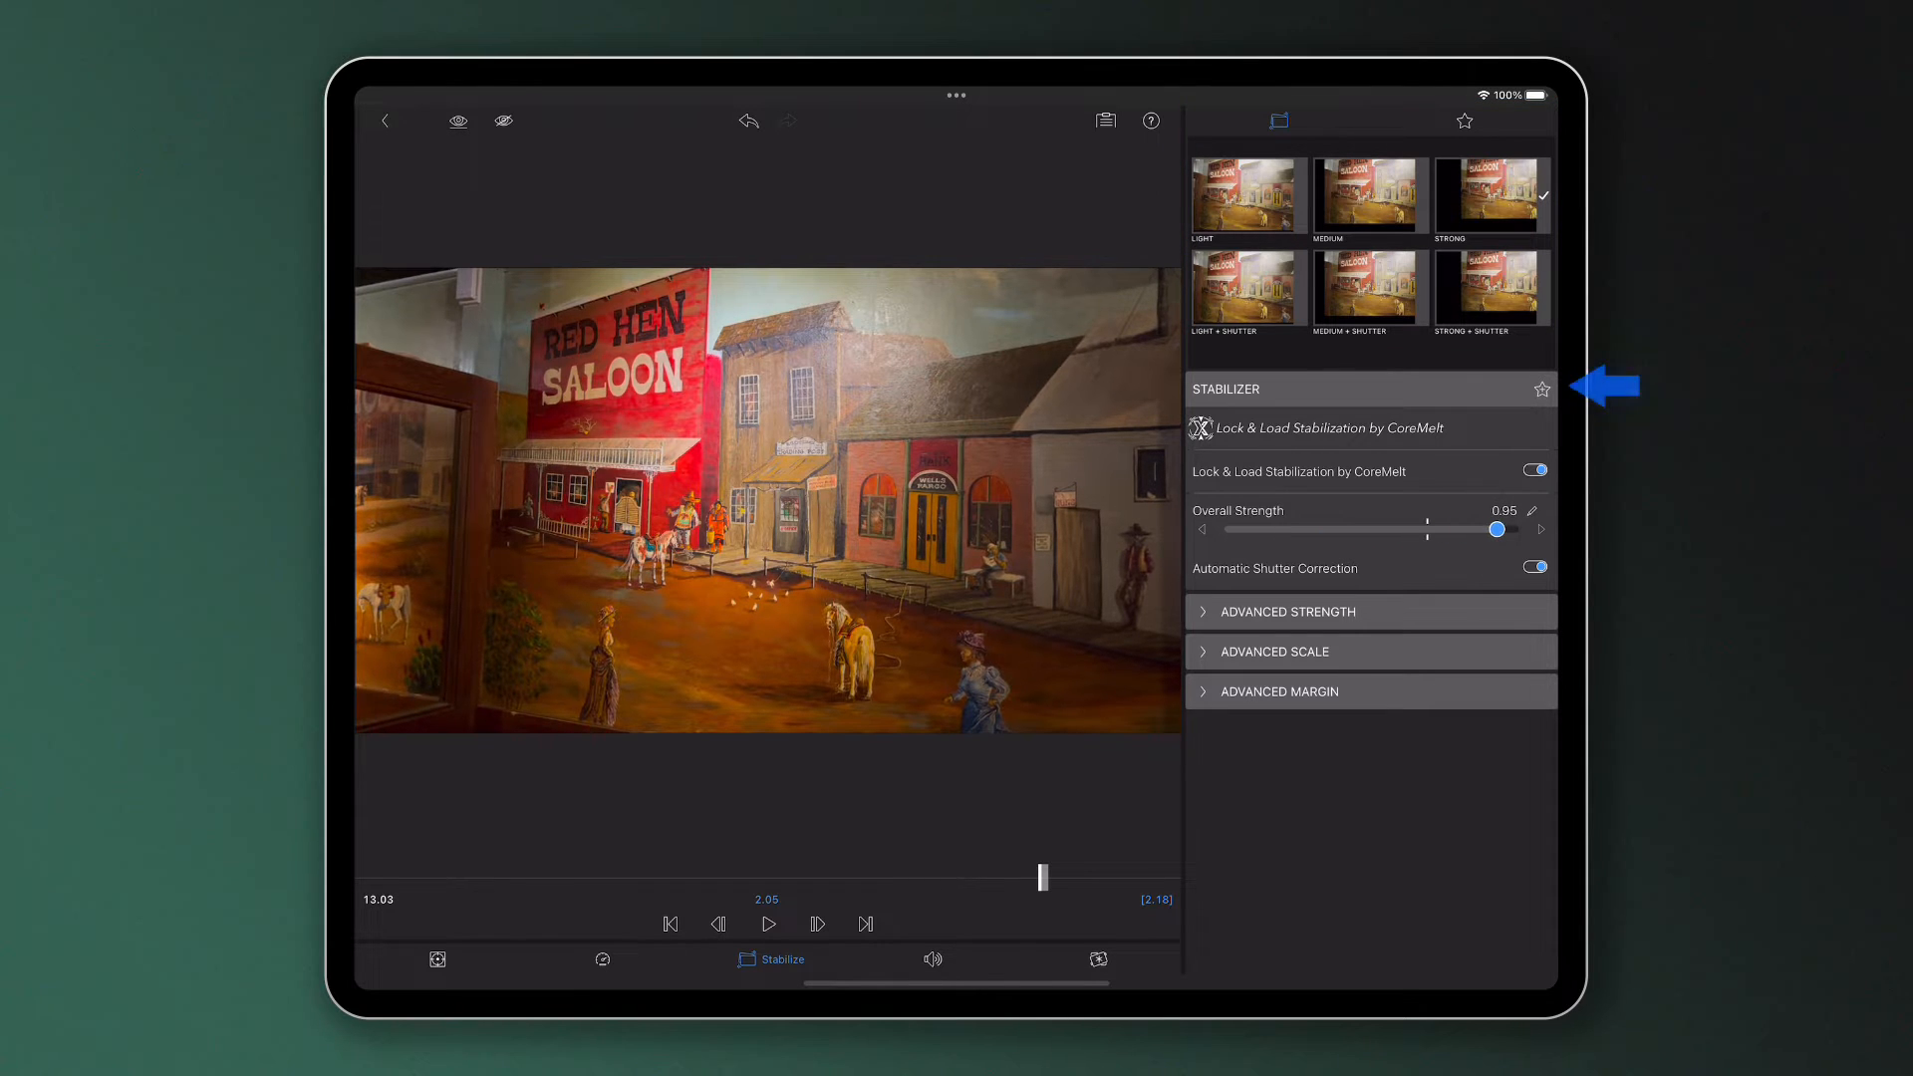
Lower rotational strength to 0.37 under Advanced Strength and preview a little later in the clip.
{"action": "left_click", "coordinate": [1286, 612]}
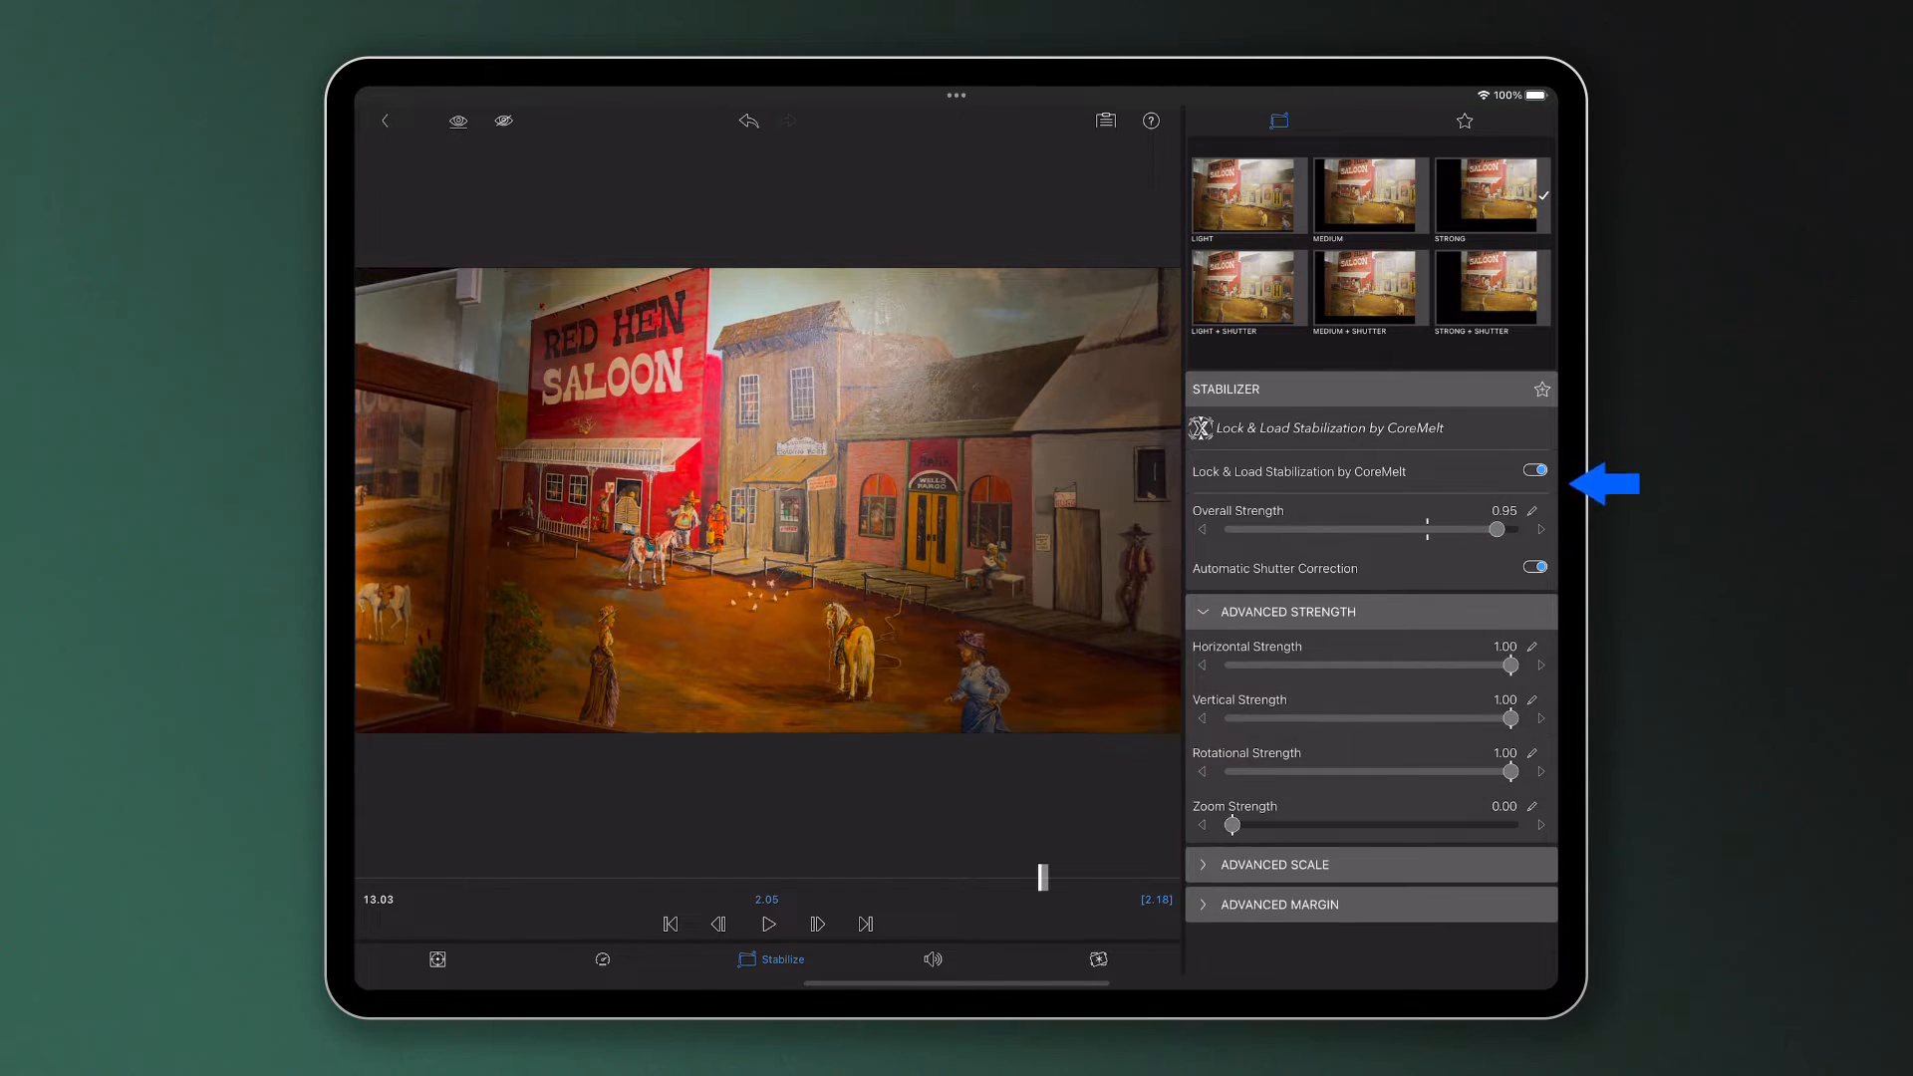
{"action": "left_click_drag", "start_coordinate": [1509, 772], "coordinate": [1317, 772]}
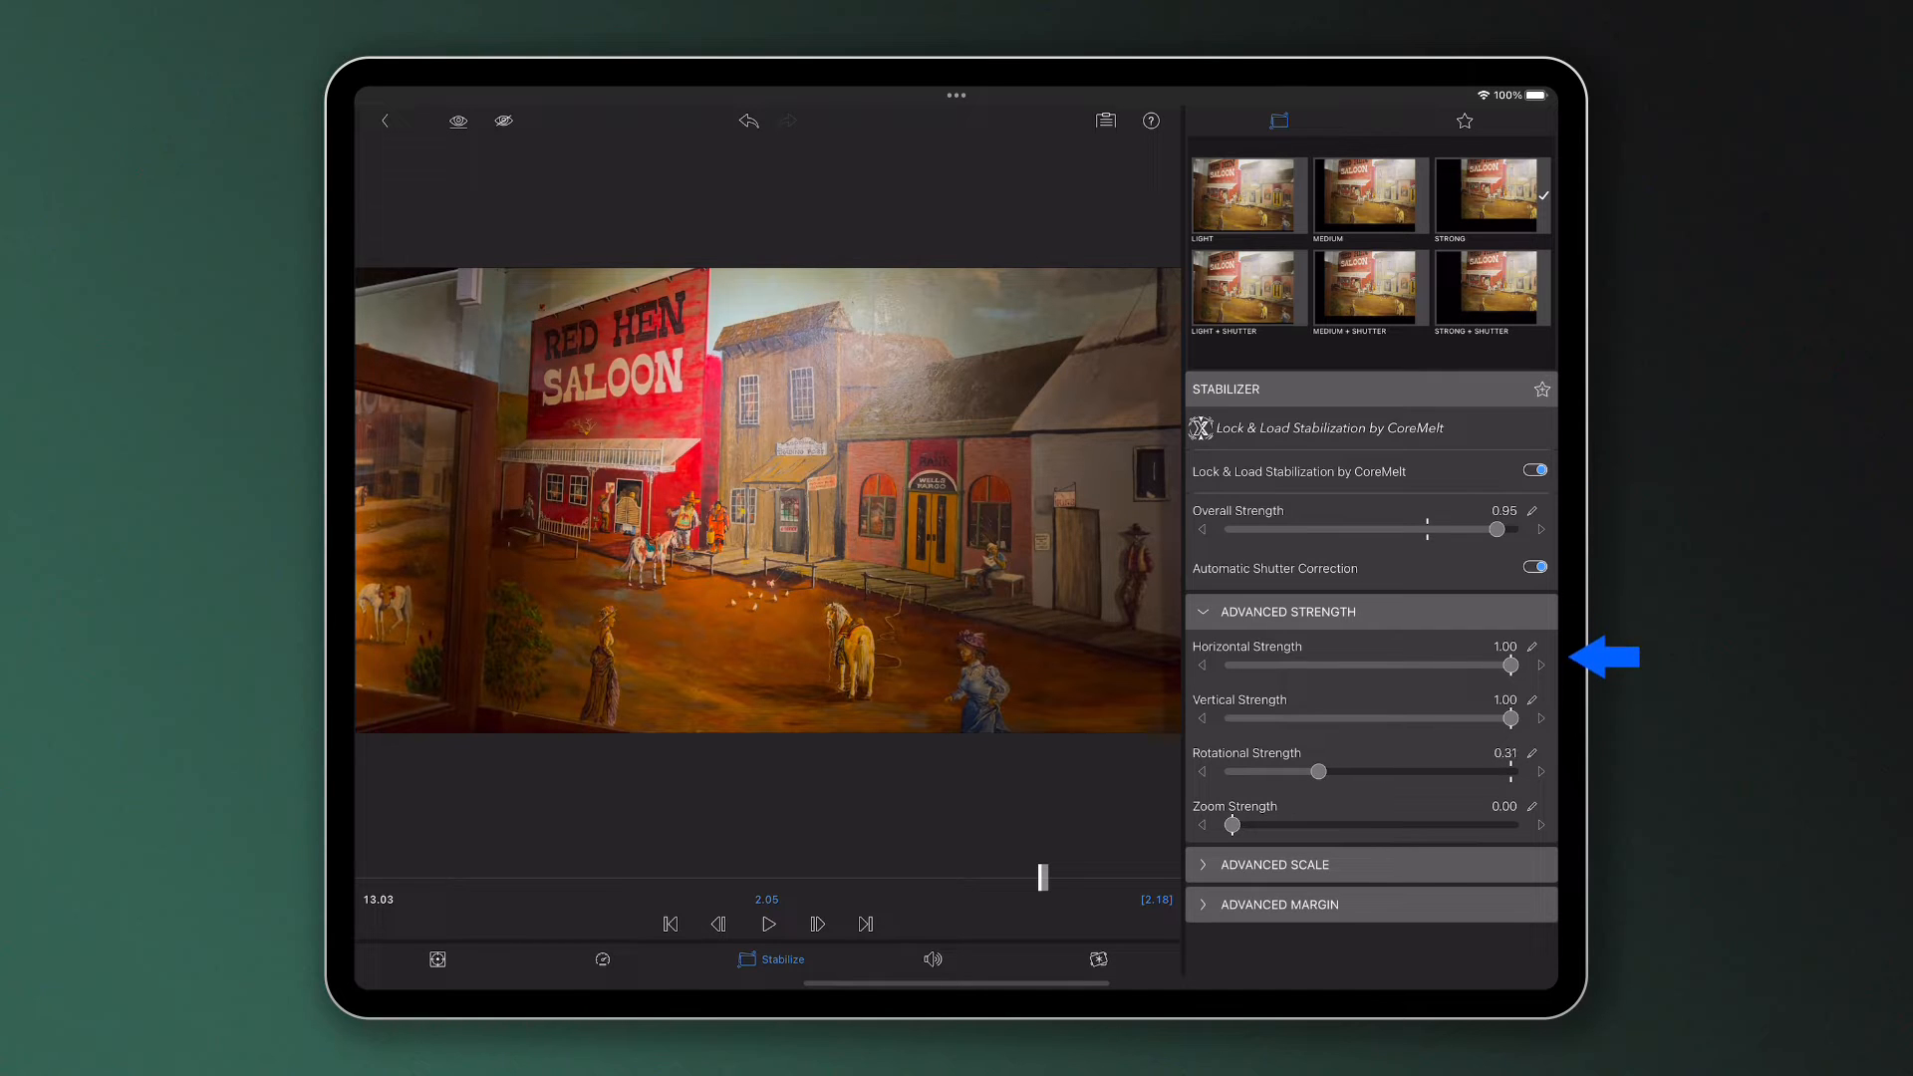
{"action": "left_click_drag", "start_coordinate": [1042, 877], "coordinate": [418, 877]}
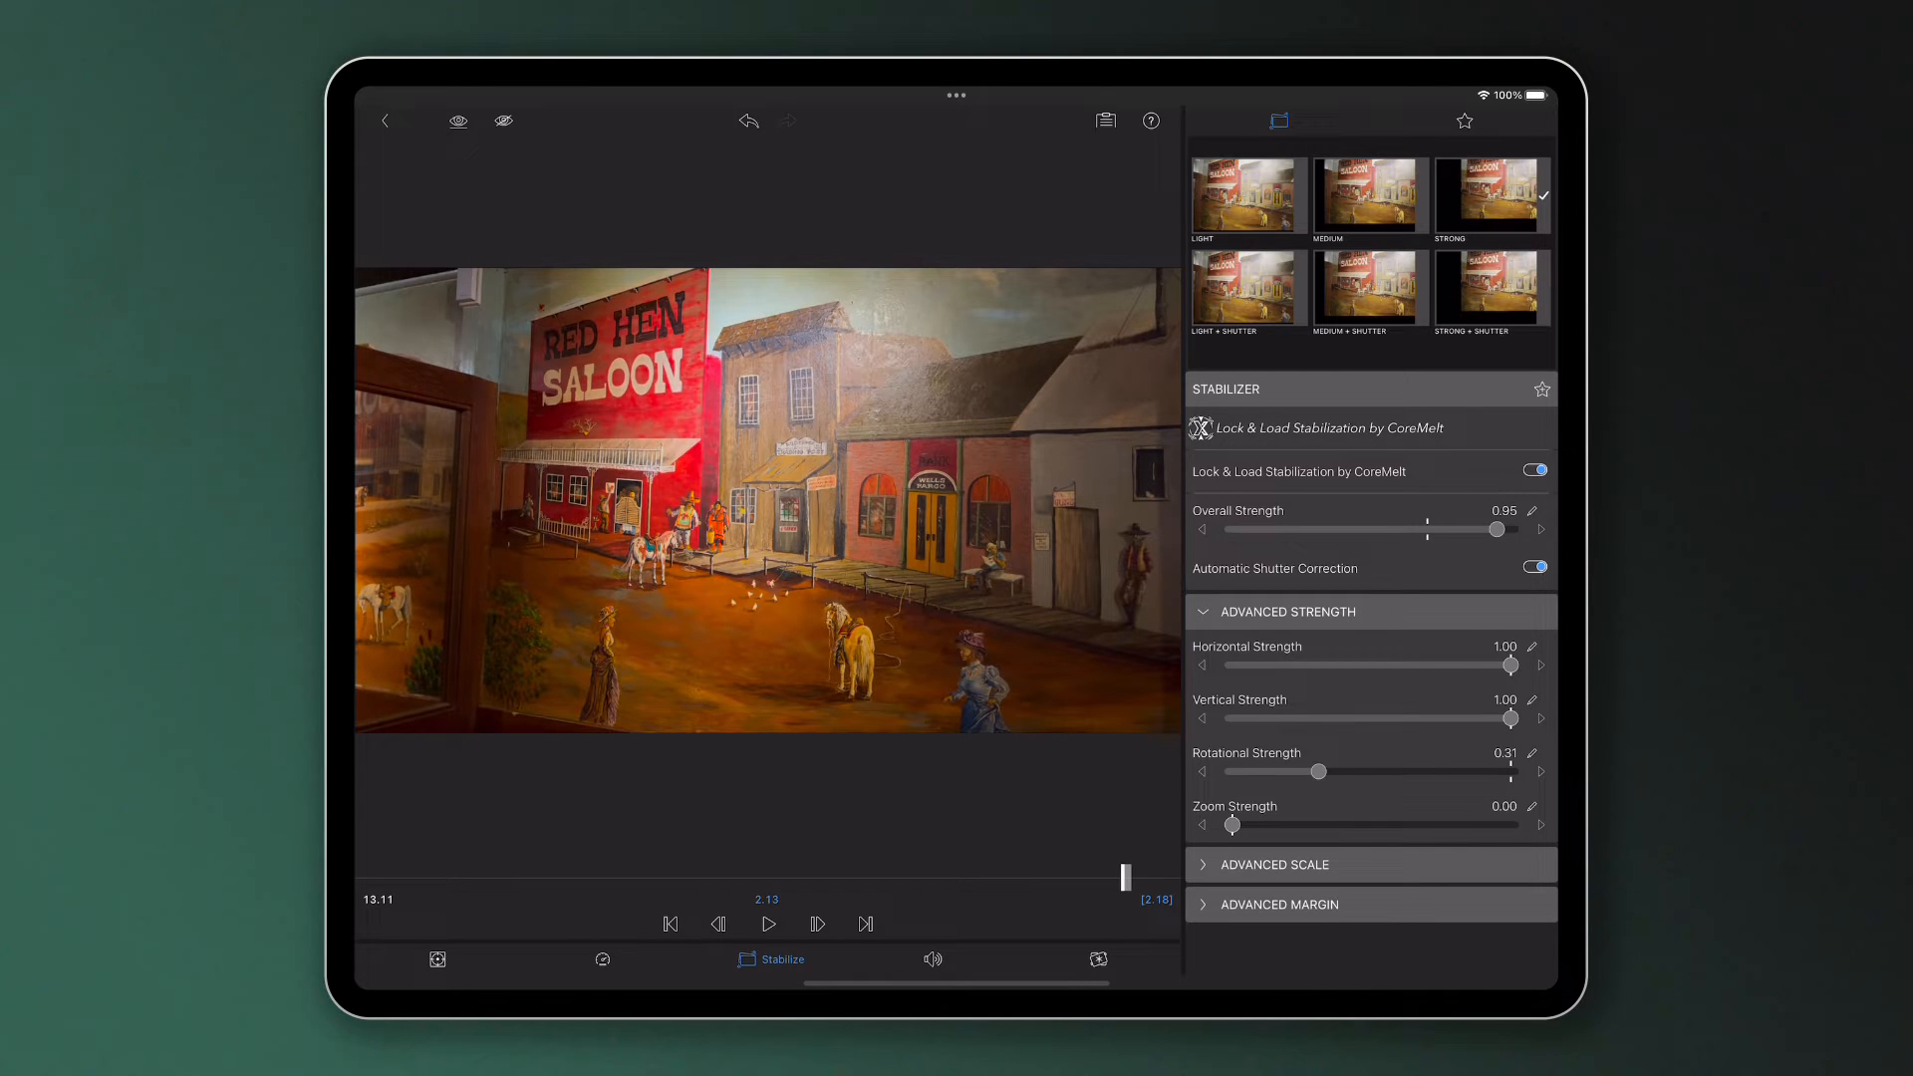
{"action": "left_click", "coordinate": [1534, 471]}
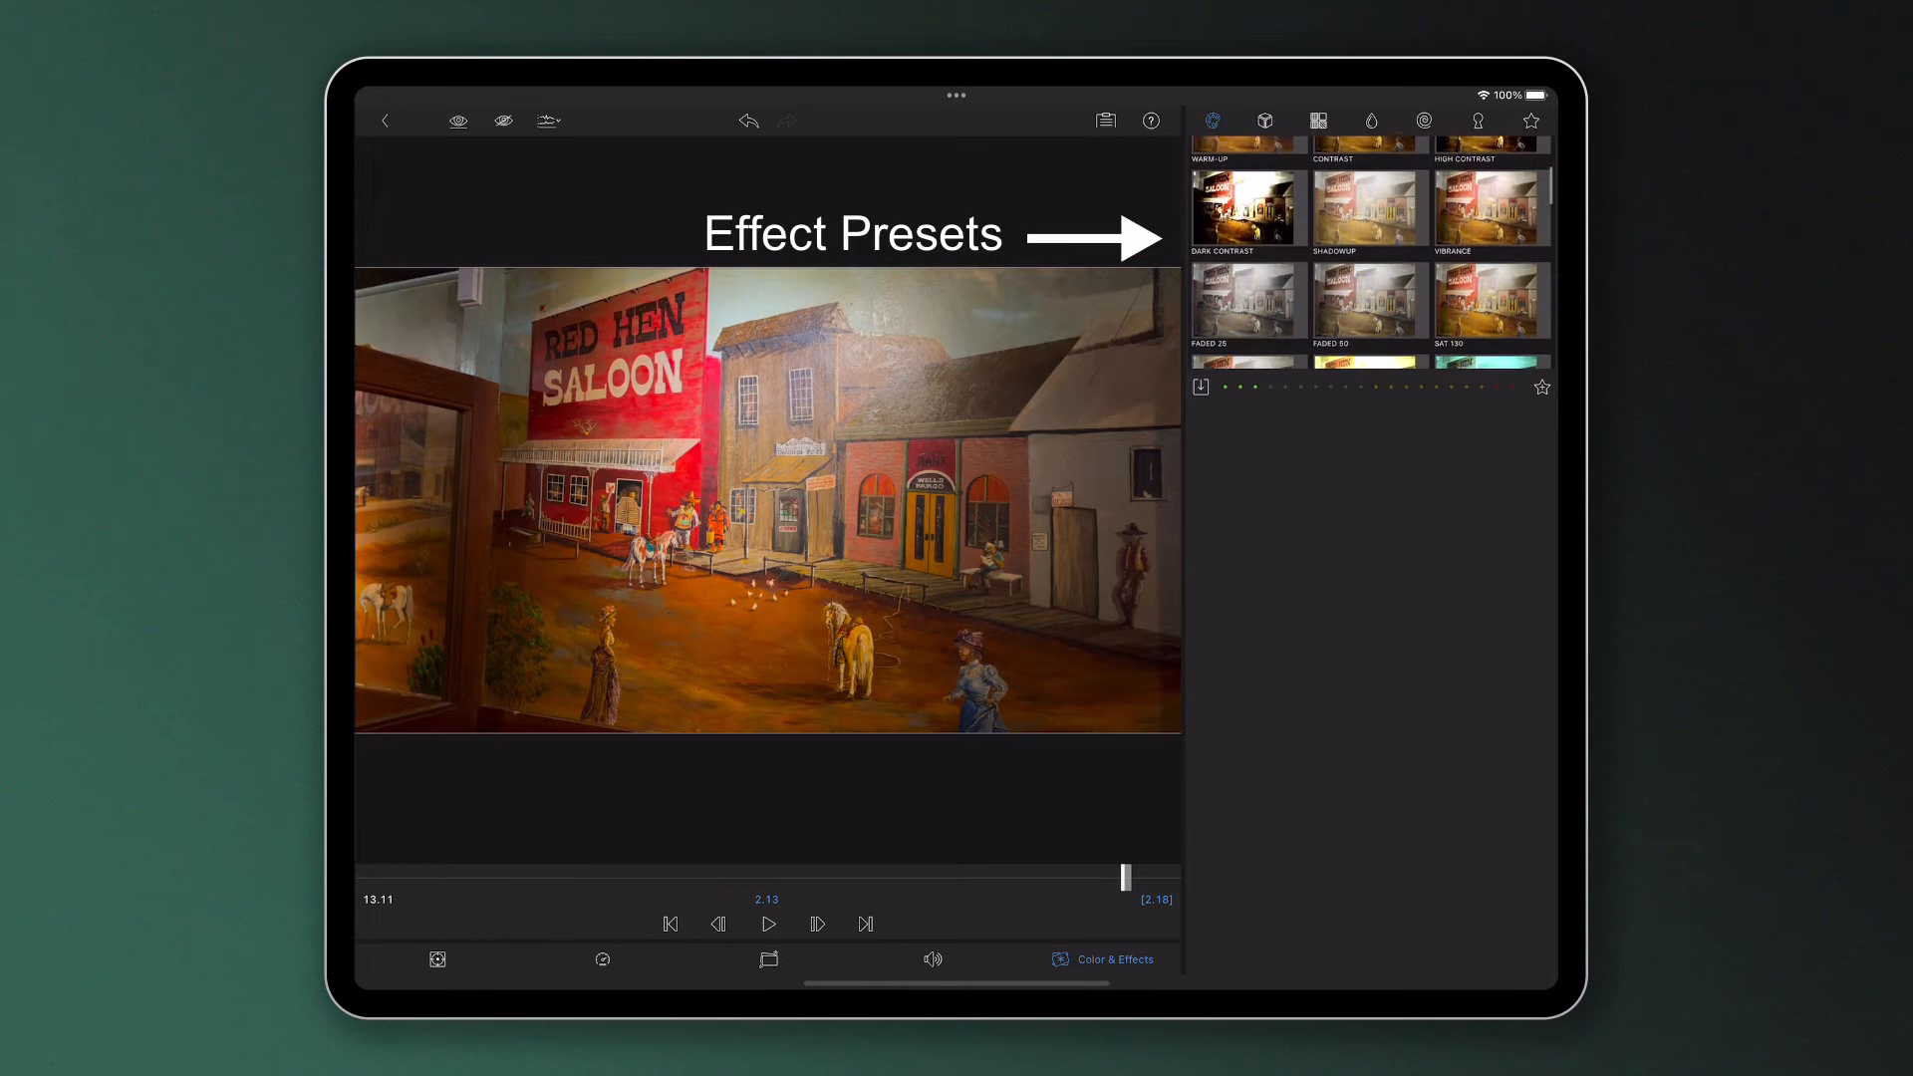
Apply the High Contrast color preset and lower its contrast to 1.39.
{"action": "left_click", "coordinate": [1372, 120]}
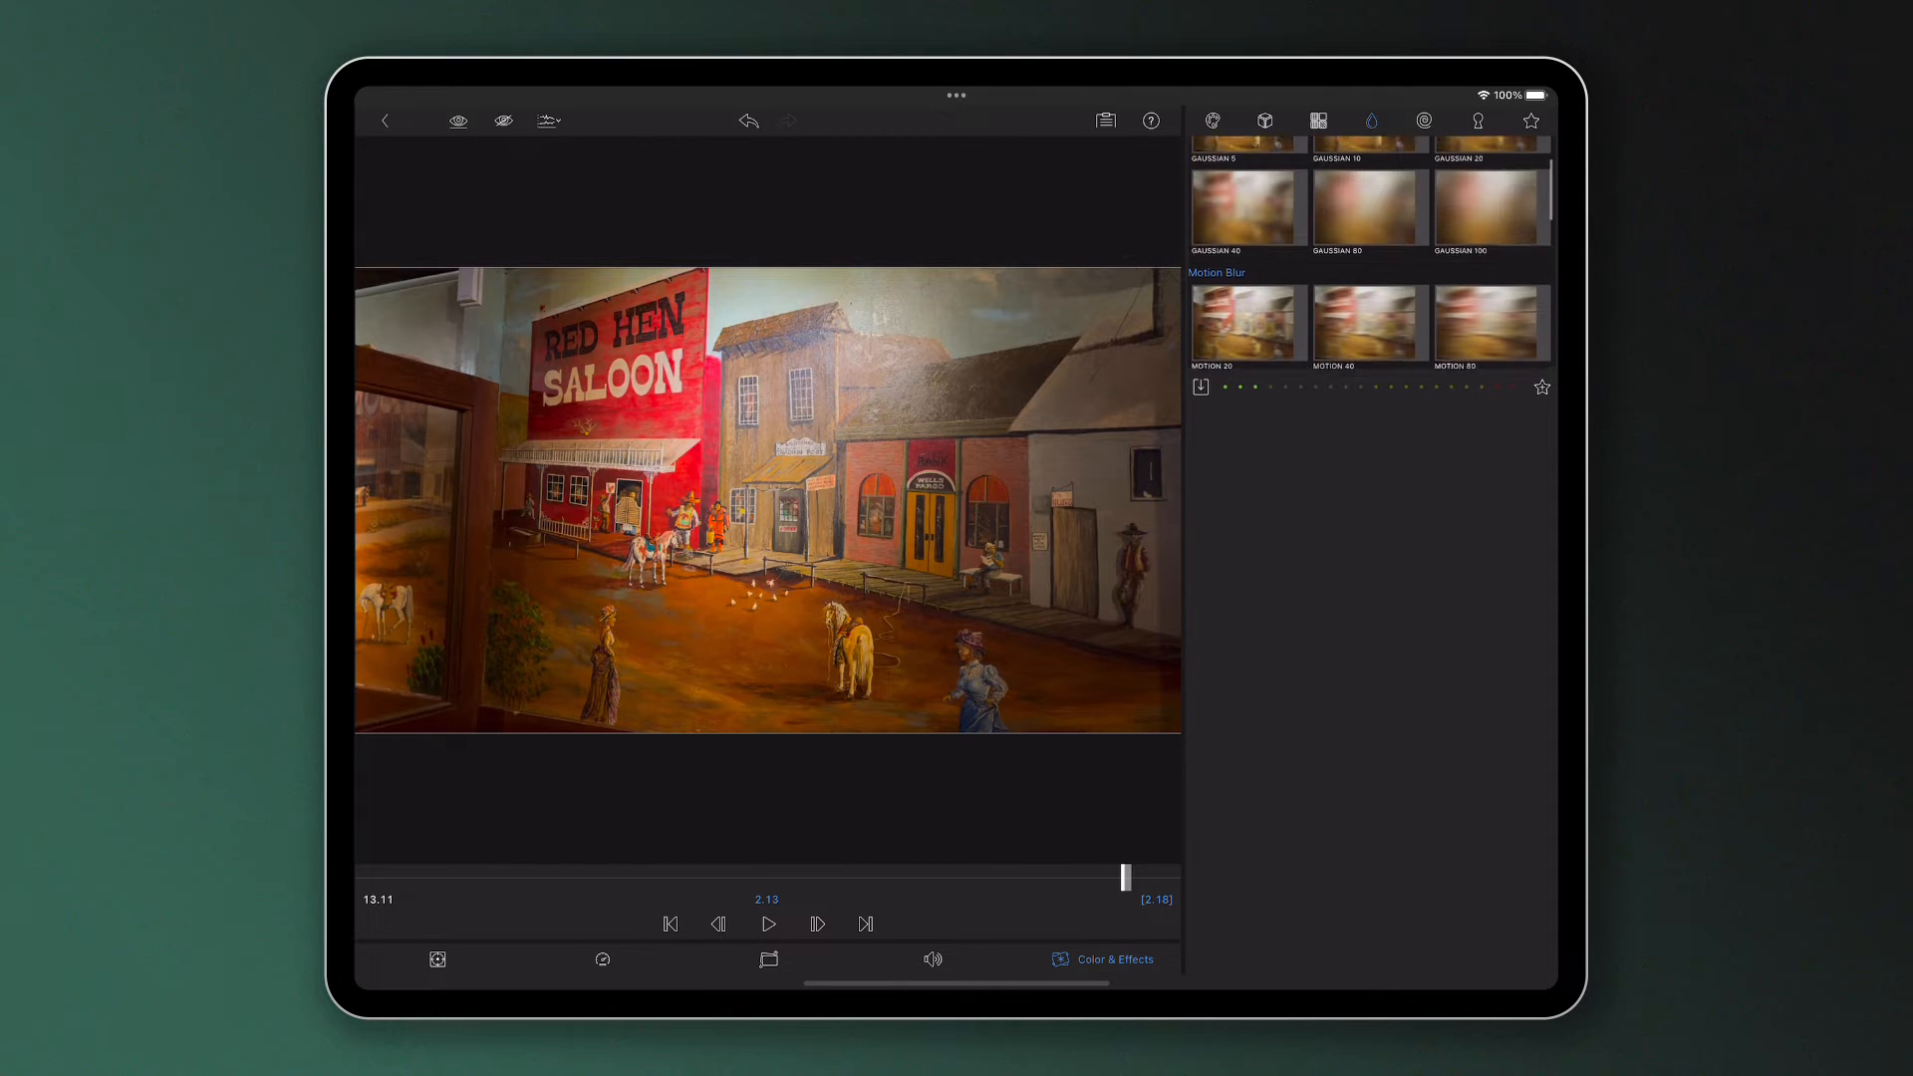
{"action": "left_click", "coordinate": [1477, 119]}
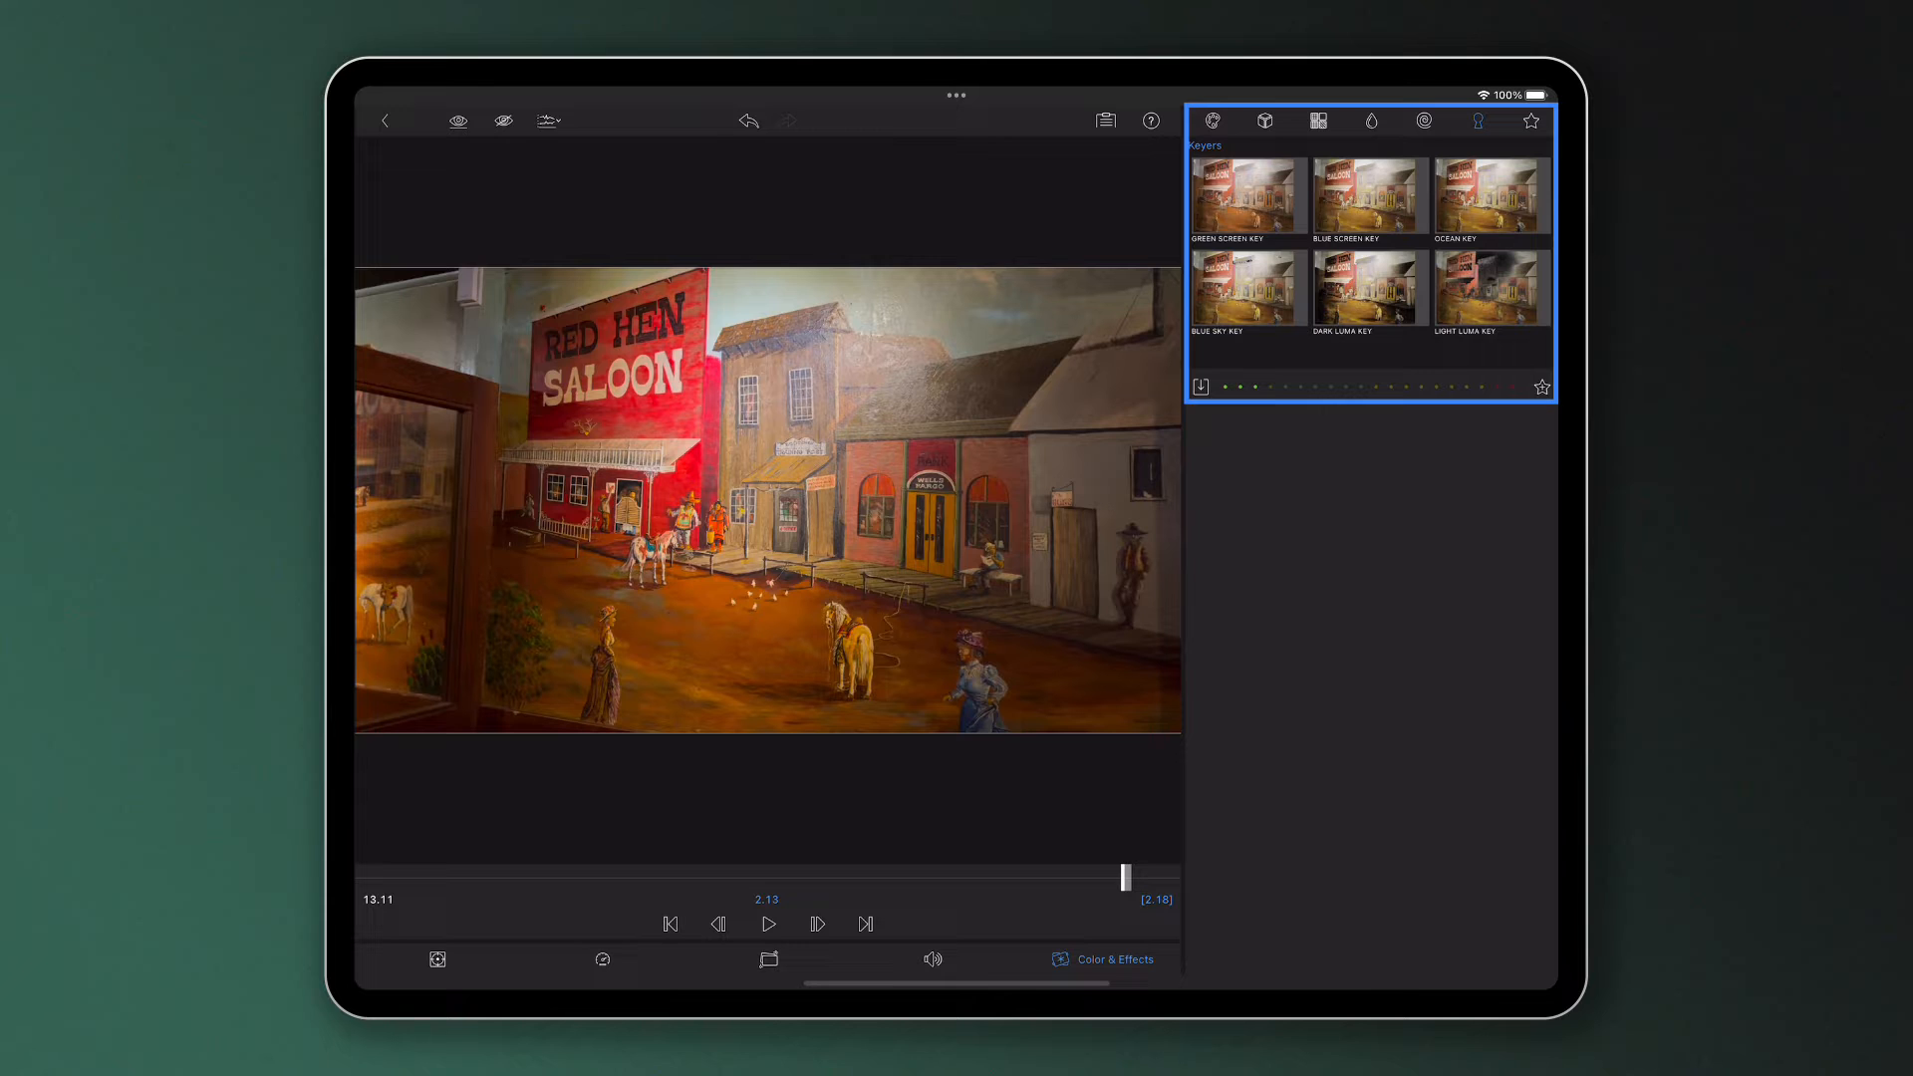
{"action": "left_click", "coordinate": [1214, 122]}
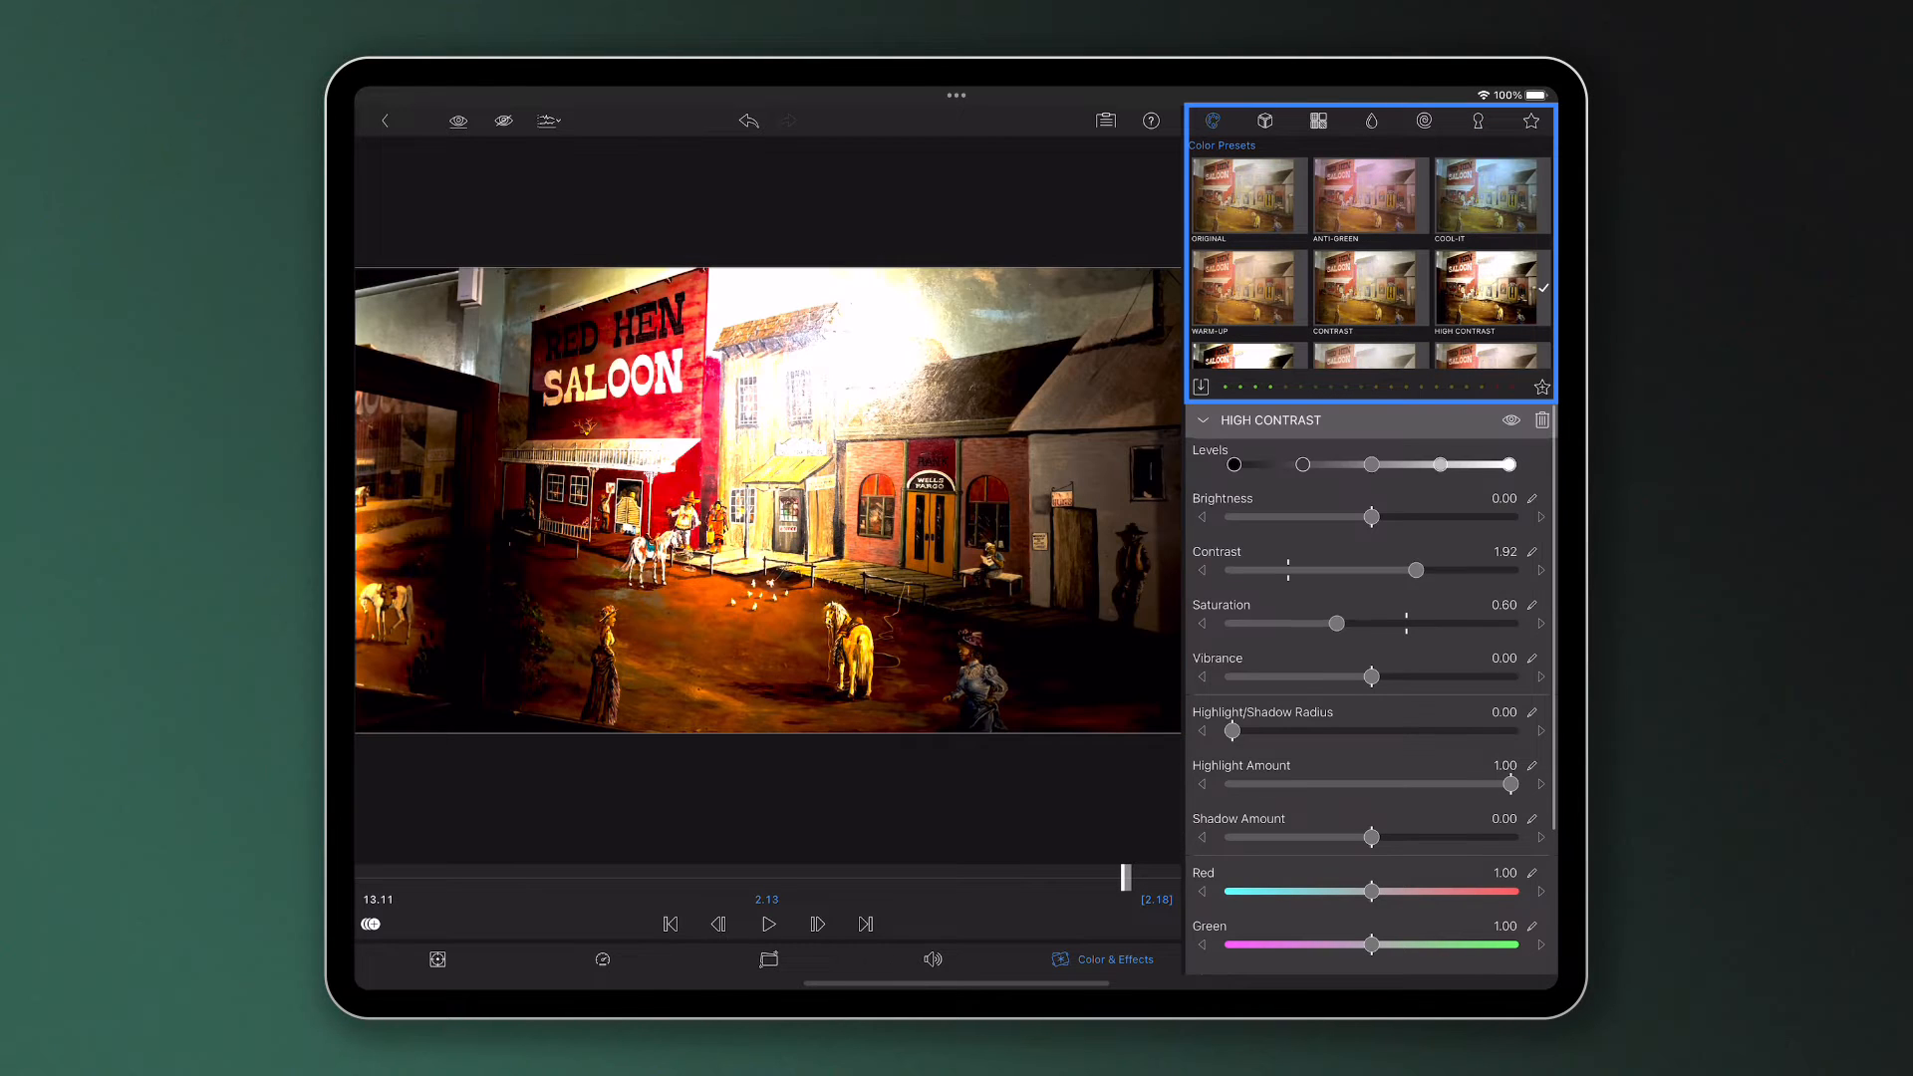
{"action": "left_click_drag", "start_coordinate": [1415, 570], "coordinate": [1342, 570]}
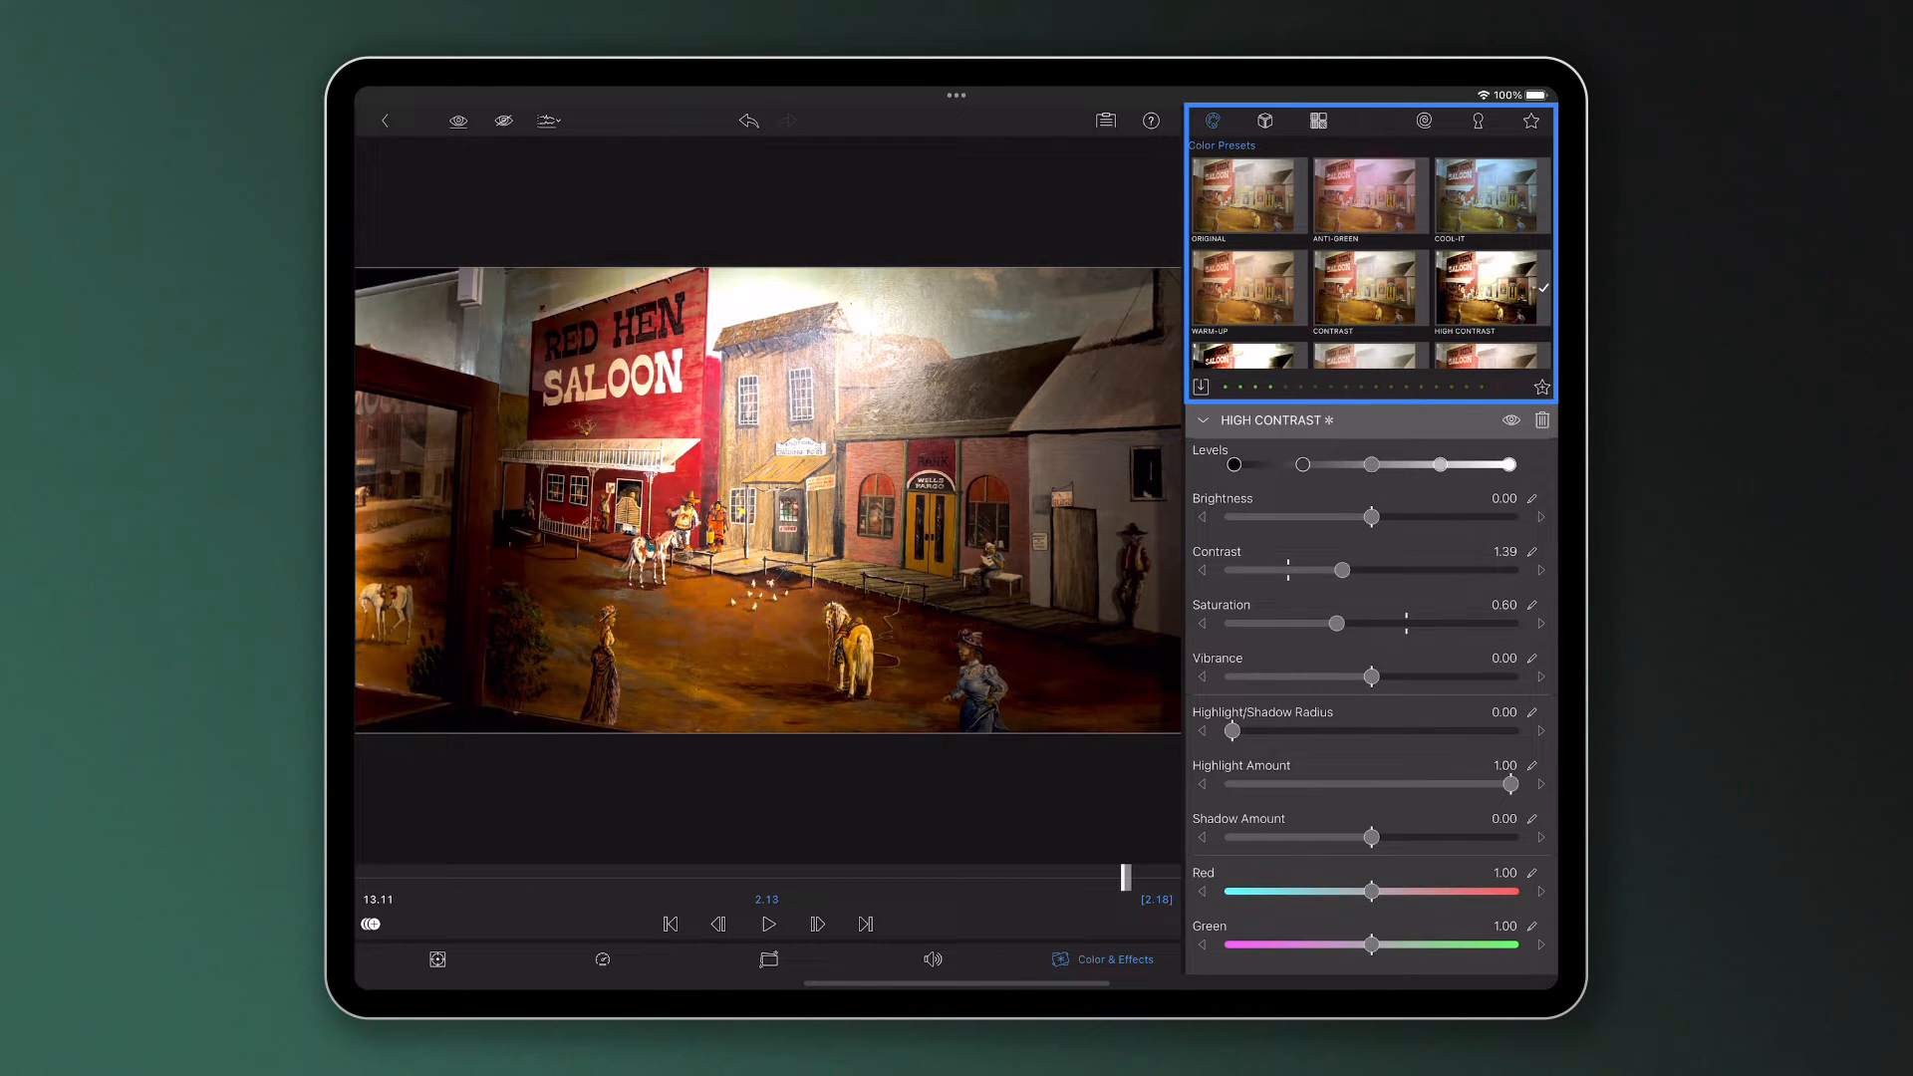
Add a Gaussian 5 blur and a Tiny Crystals effect, adjusting the crystals radius.
{"action": "left_click", "coordinate": [1371, 122]}
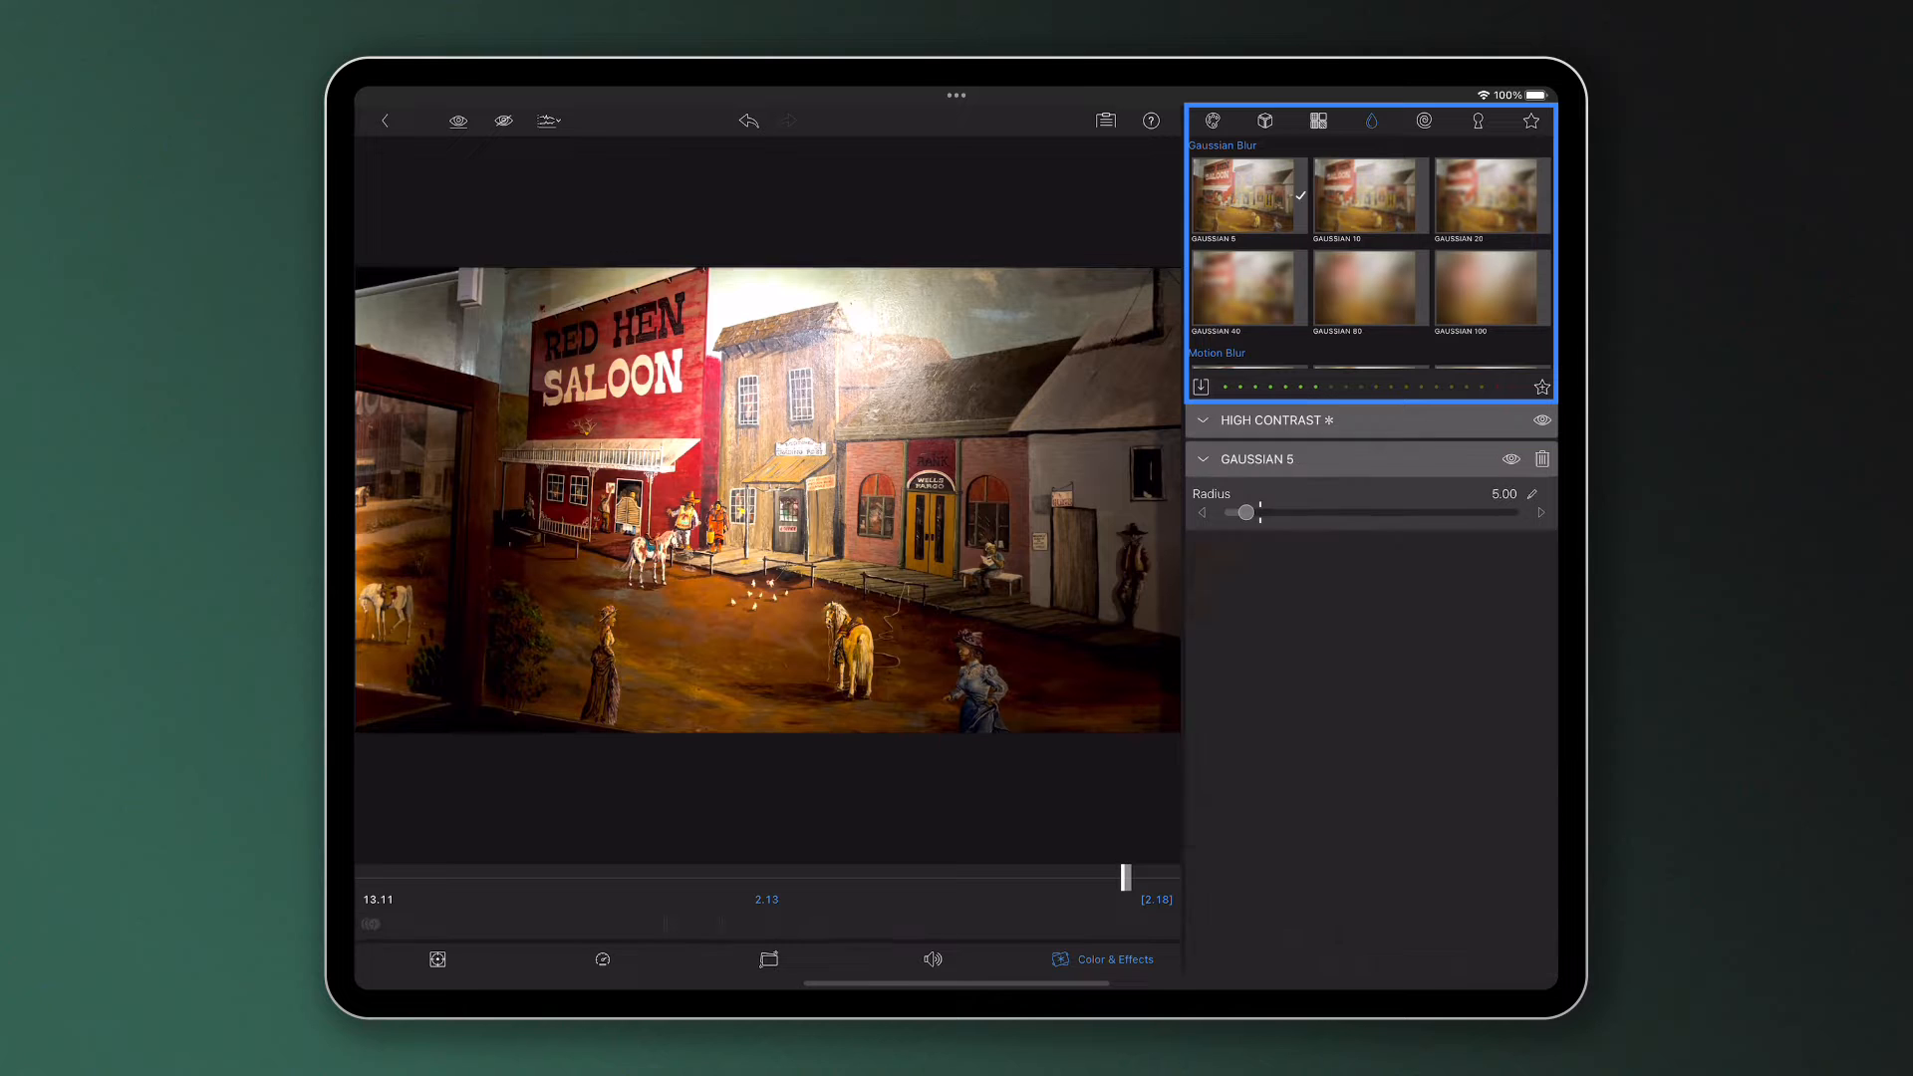
{"action": "left_click_drag", "start_coordinate": [1242, 512], "coordinate": [1238, 514]}
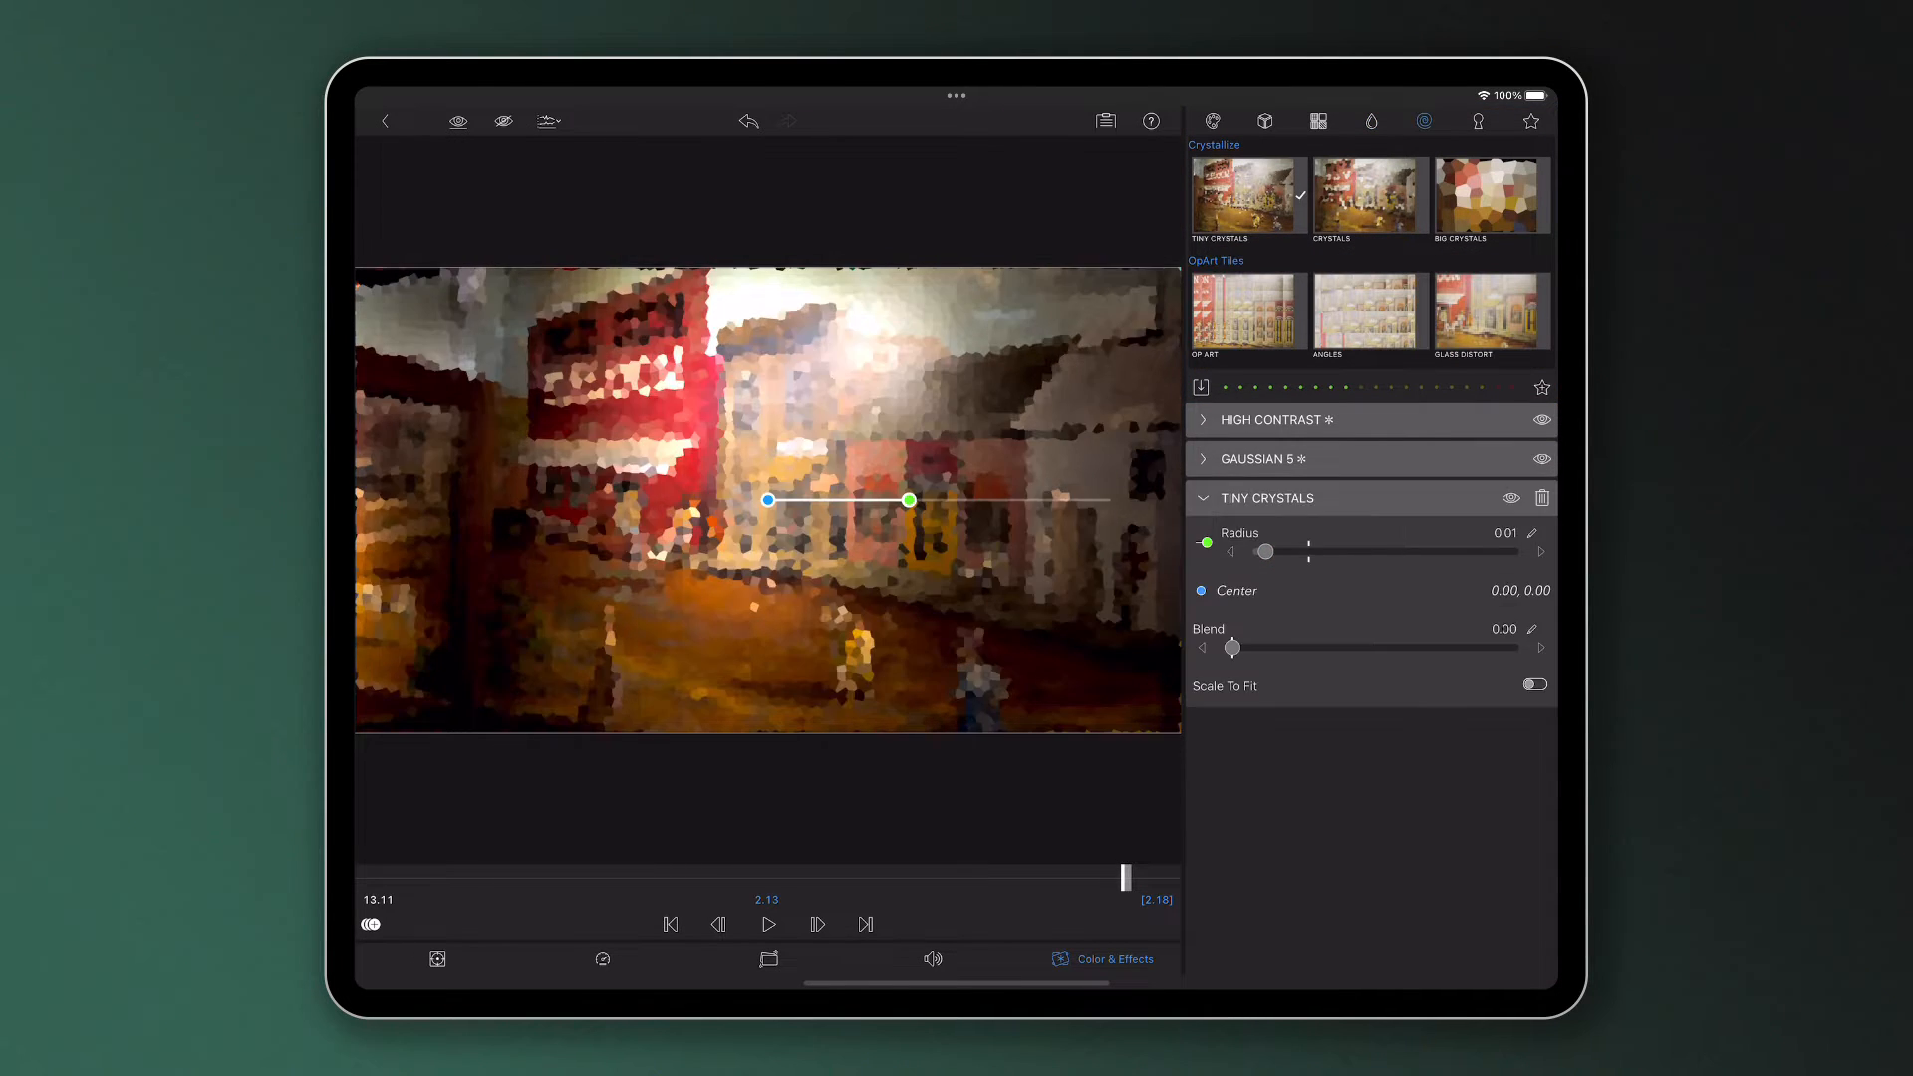
{"action": "left_click_drag", "start_coordinate": [1264, 550], "coordinate": [1268, 550]}
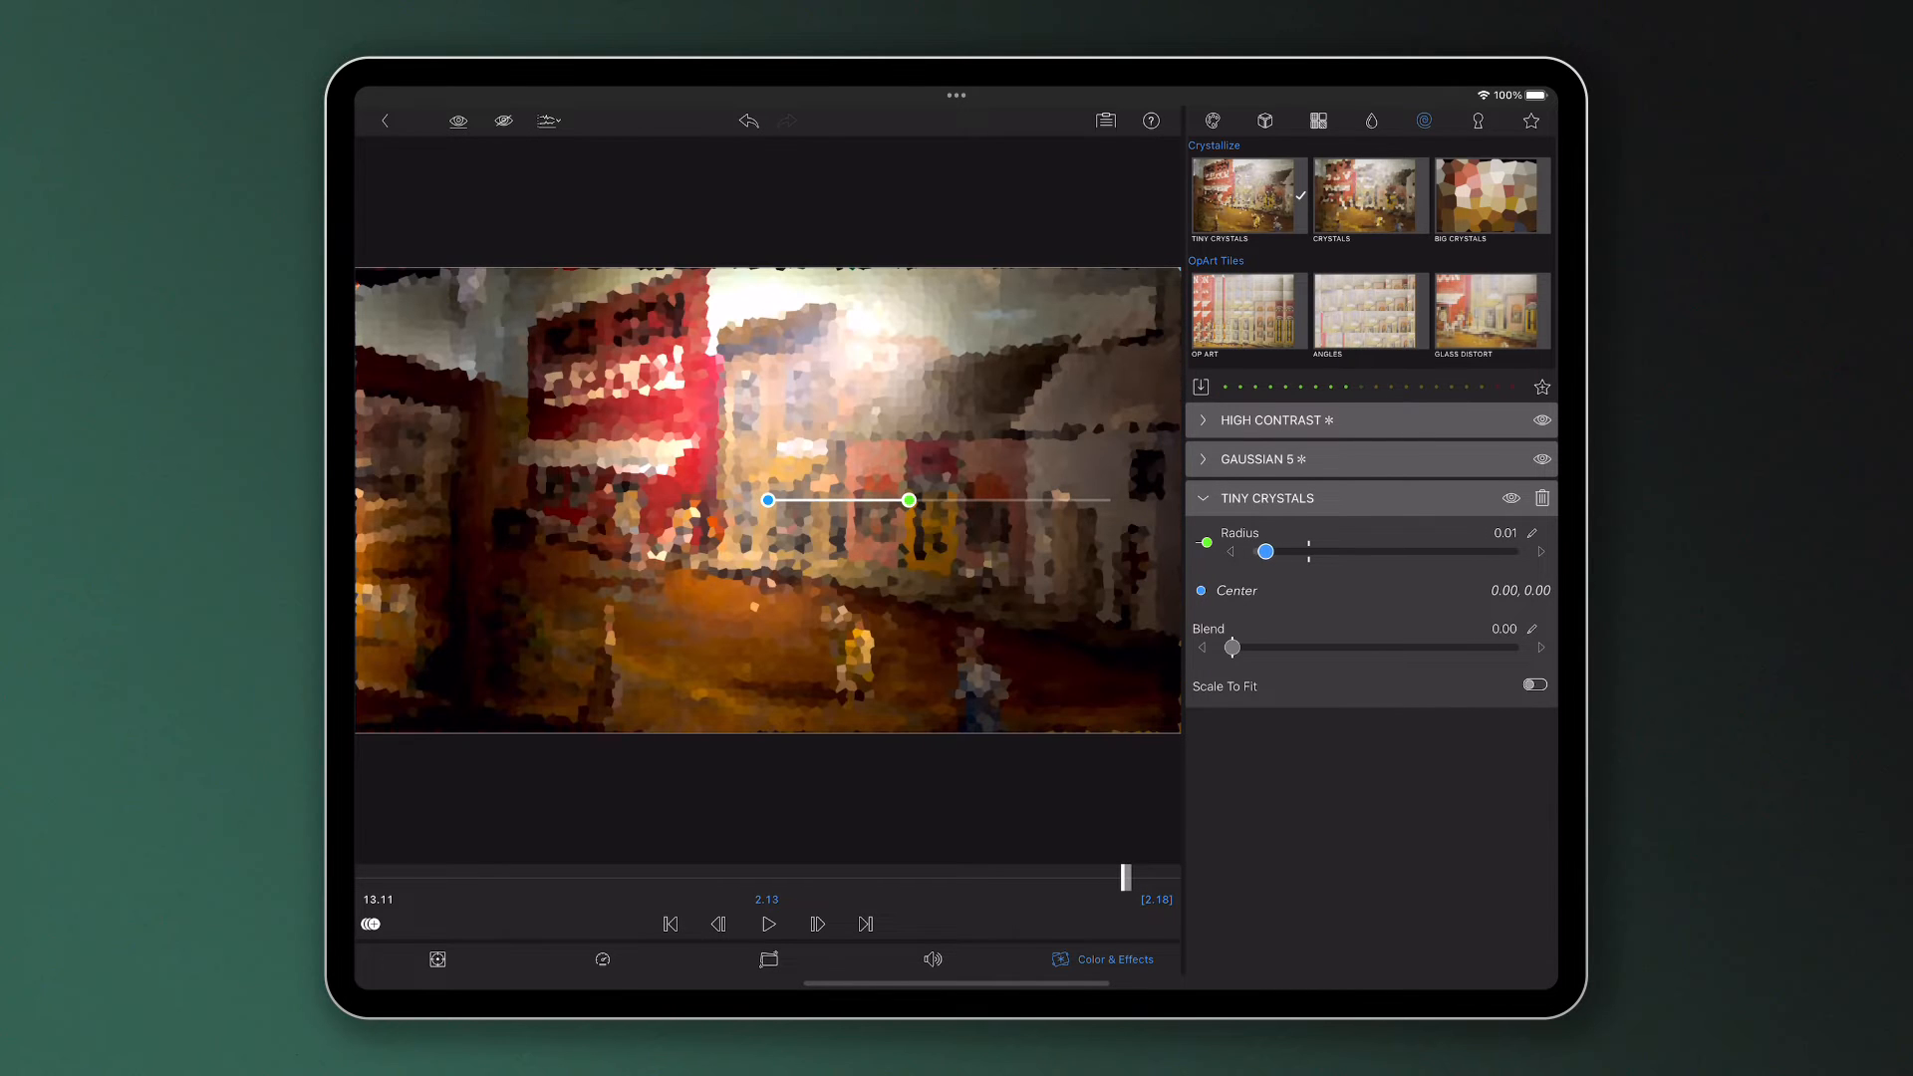
{"action": "left_click_drag", "start_coordinate": [1232, 648], "coordinate": [1421, 648]}
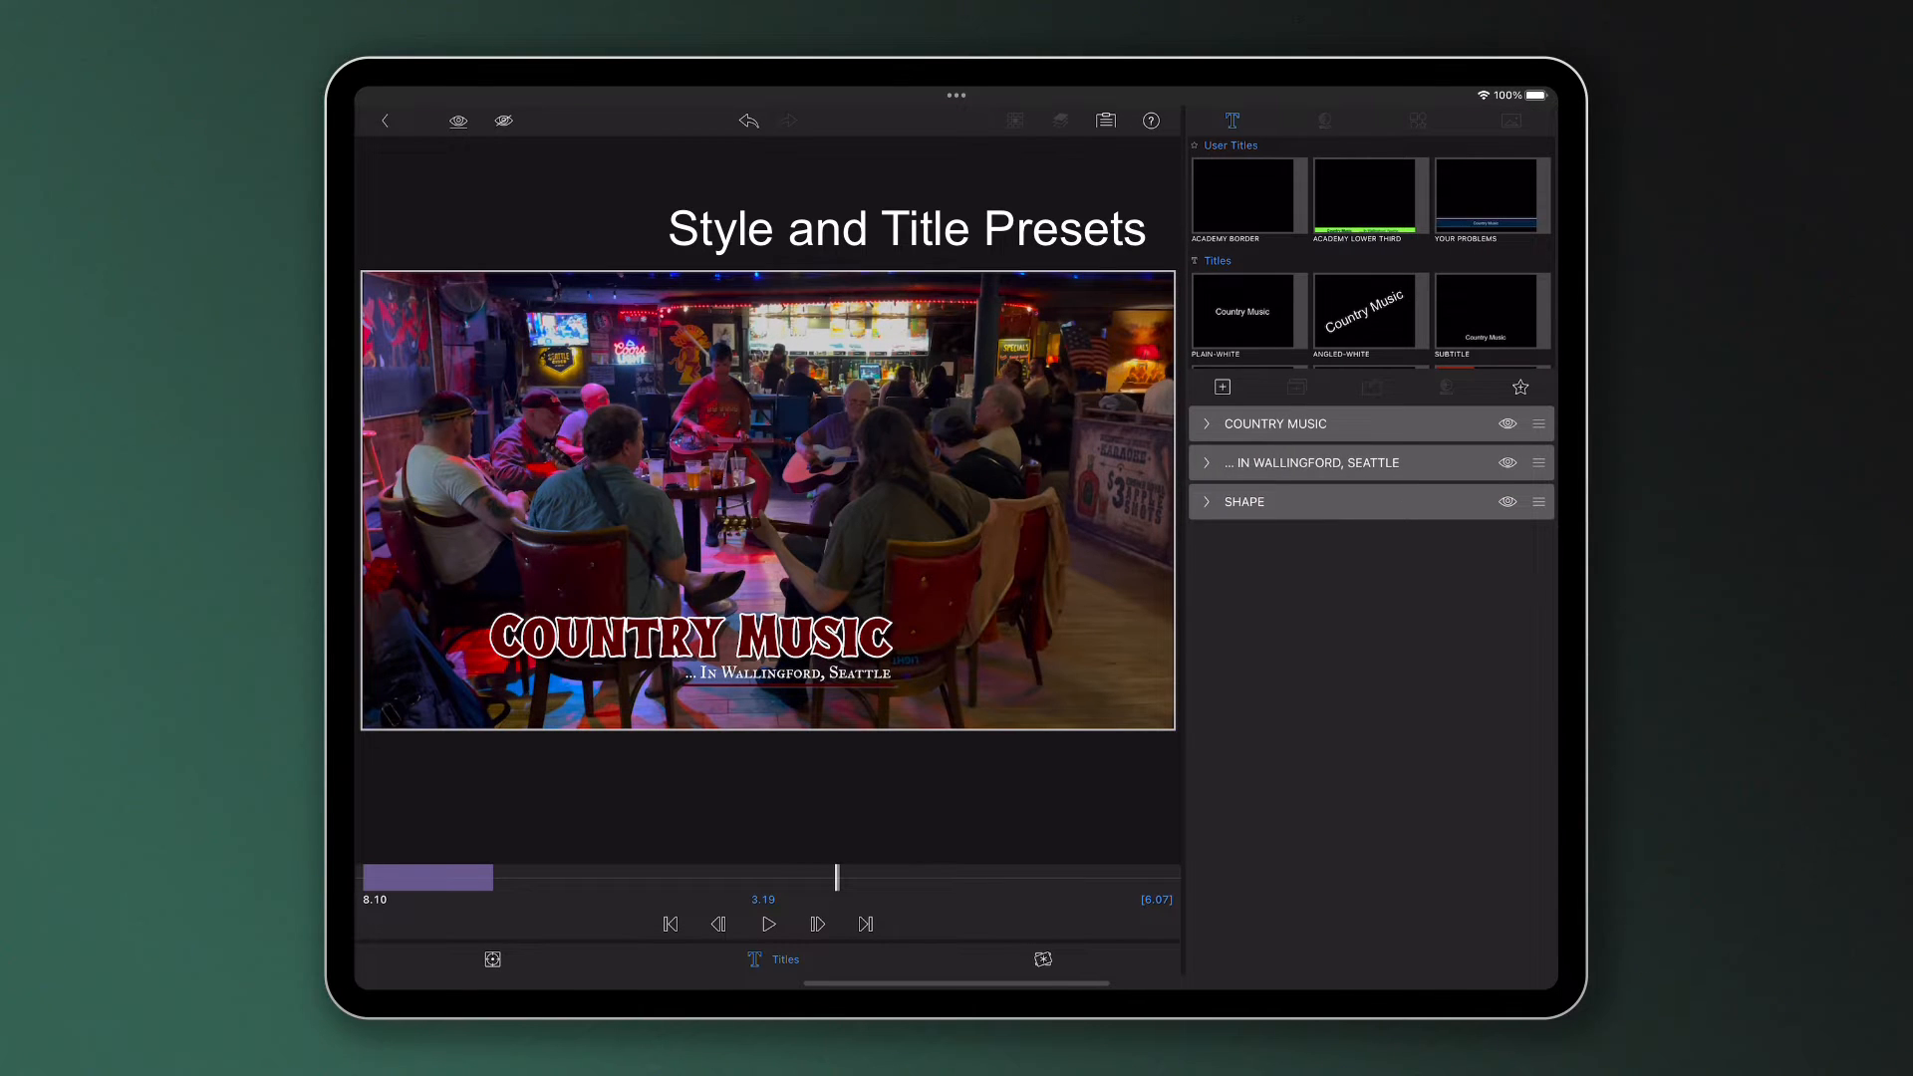
Style the Country Music title black with a light blue edge and shadow.
{"action": "left_click", "coordinate": [1323, 120]}
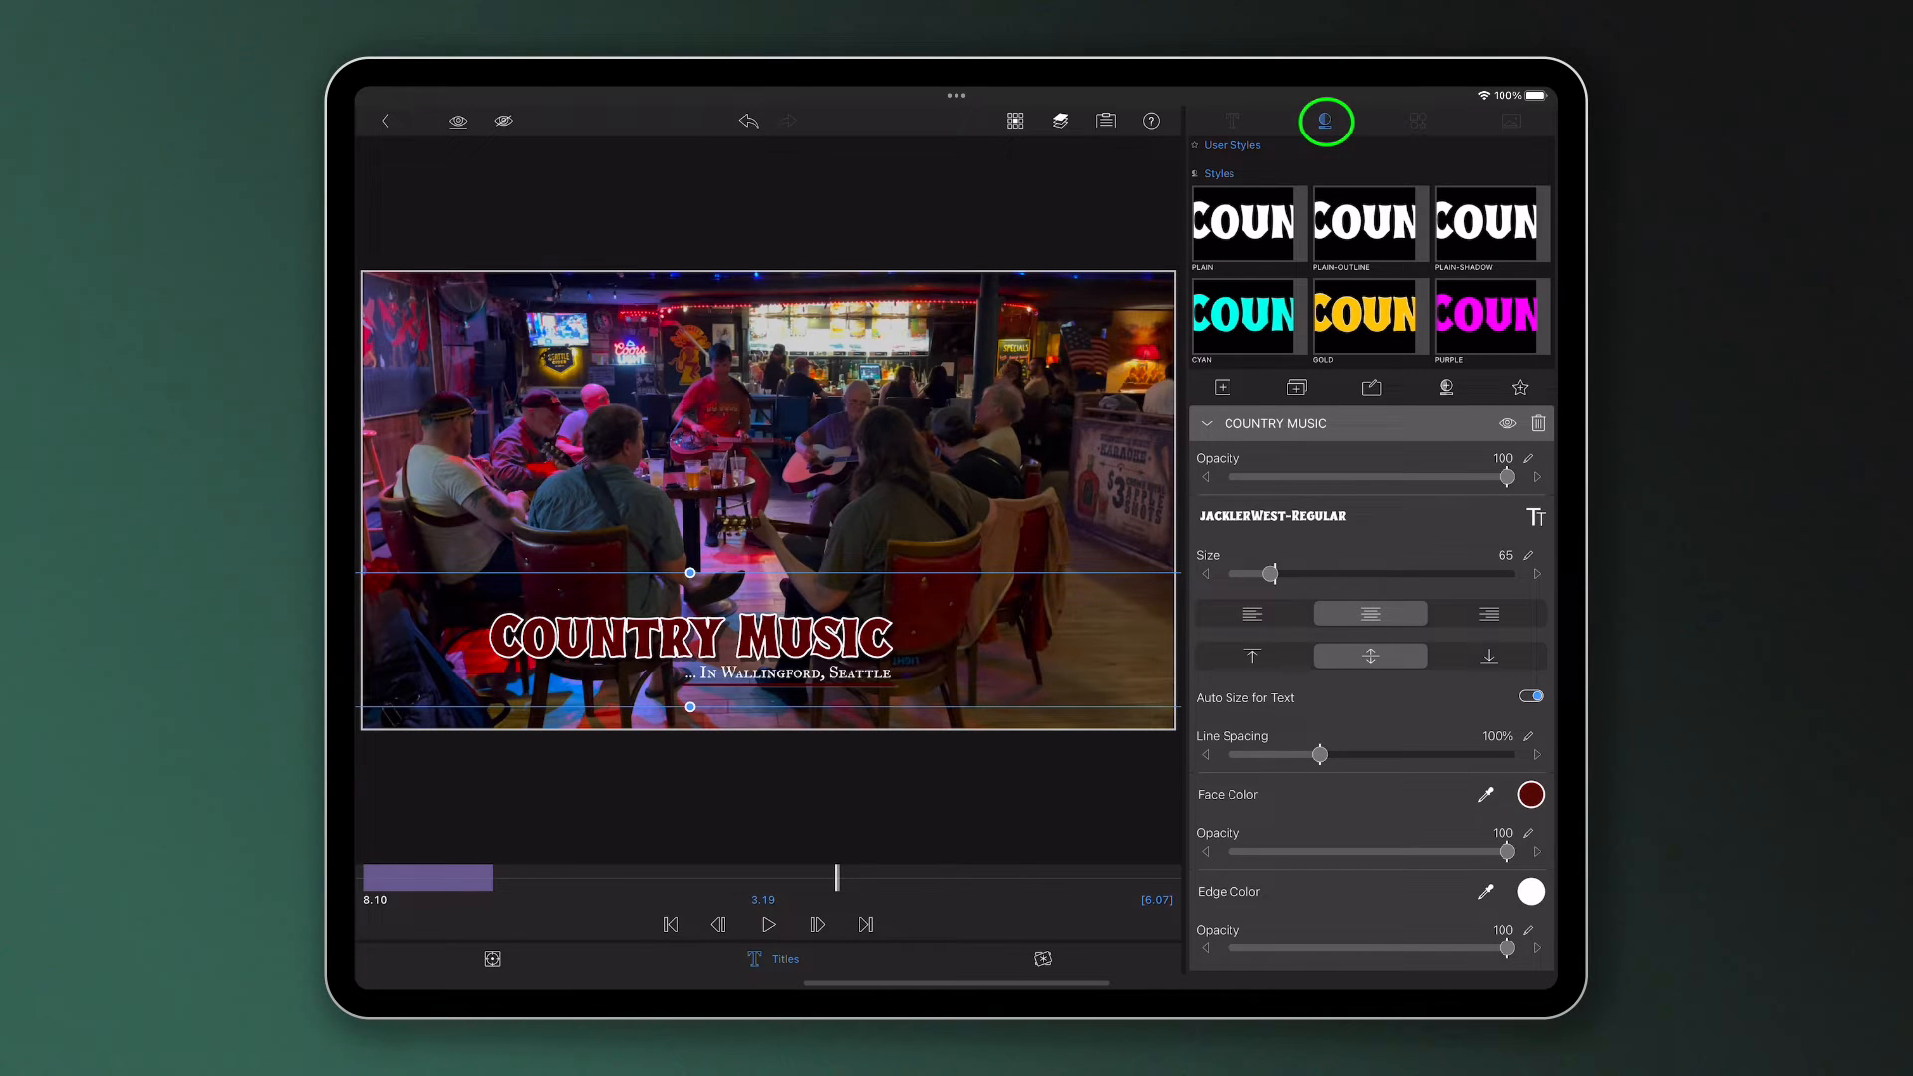
{"action": "scroll", "scroll_direction": "down", "scroll_amount": 3}
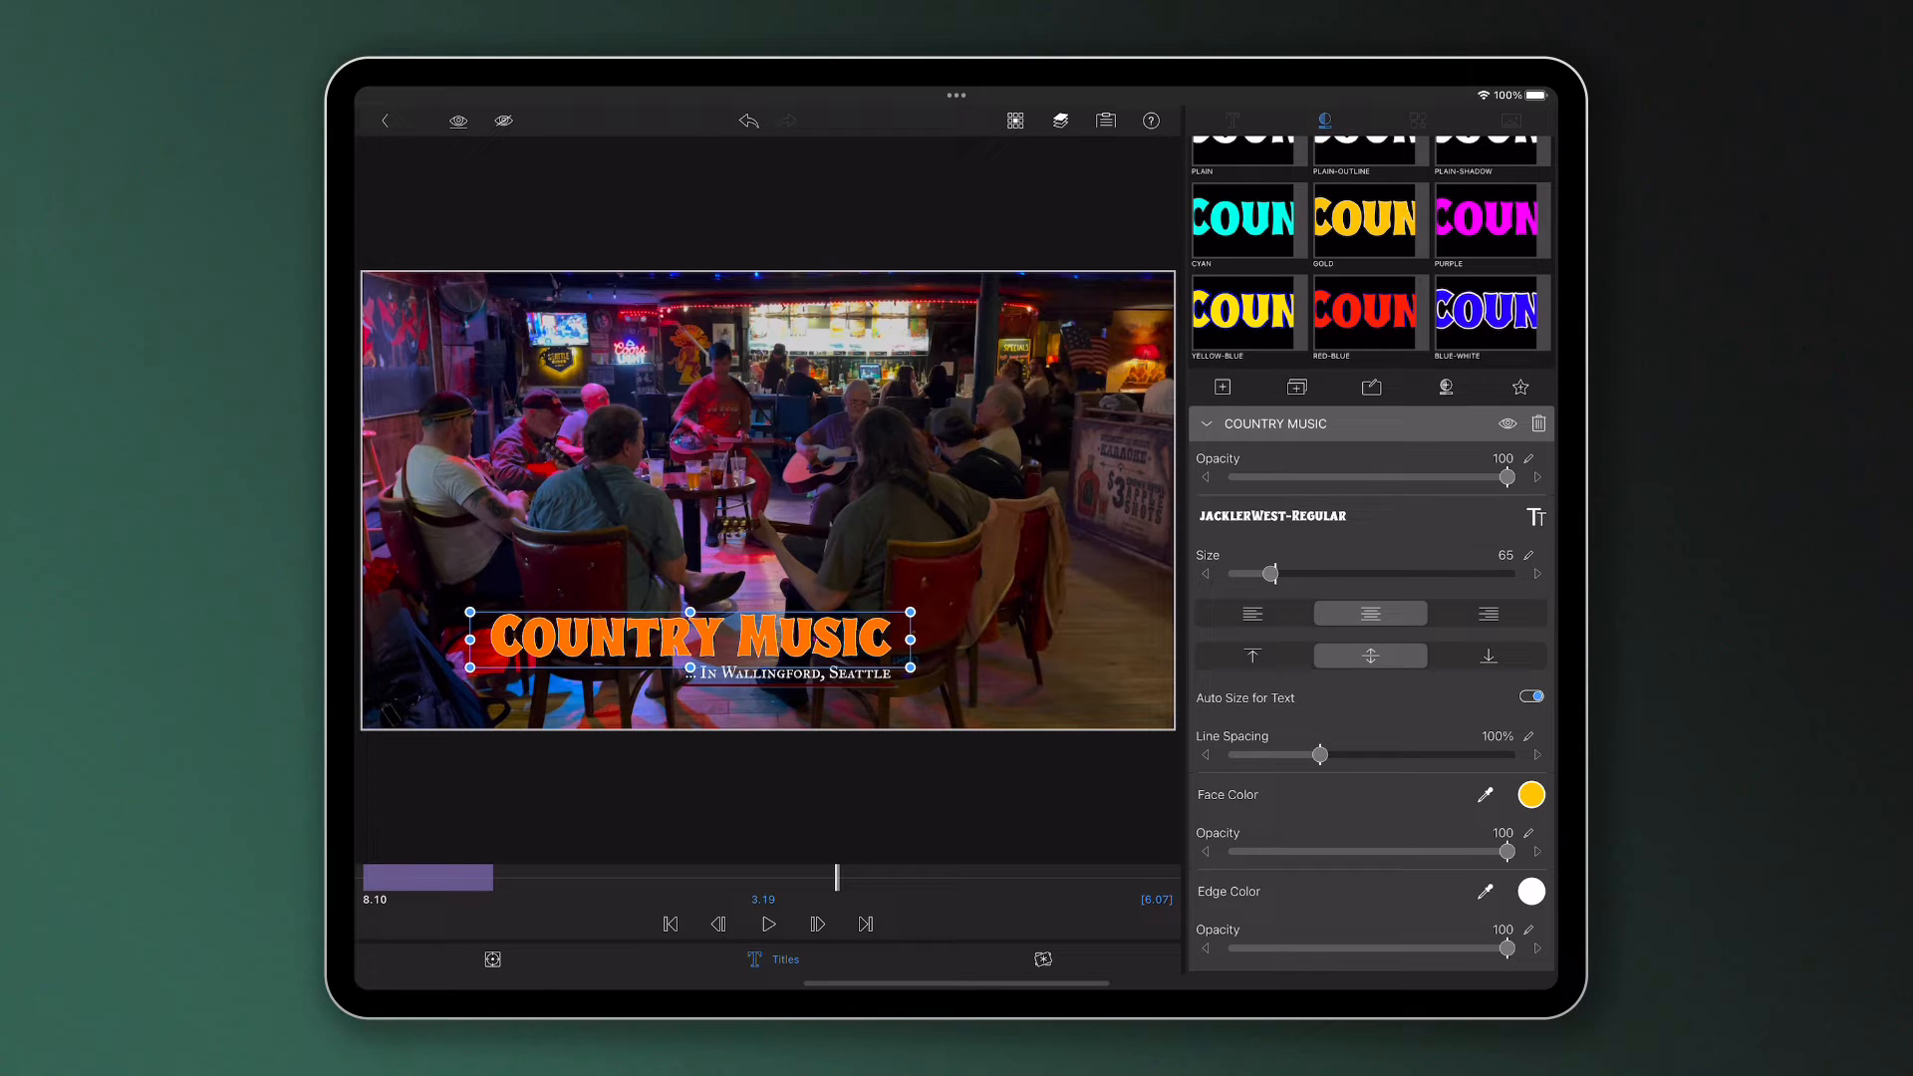
{"action": "left_click", "coordinate": [1531, 795]}
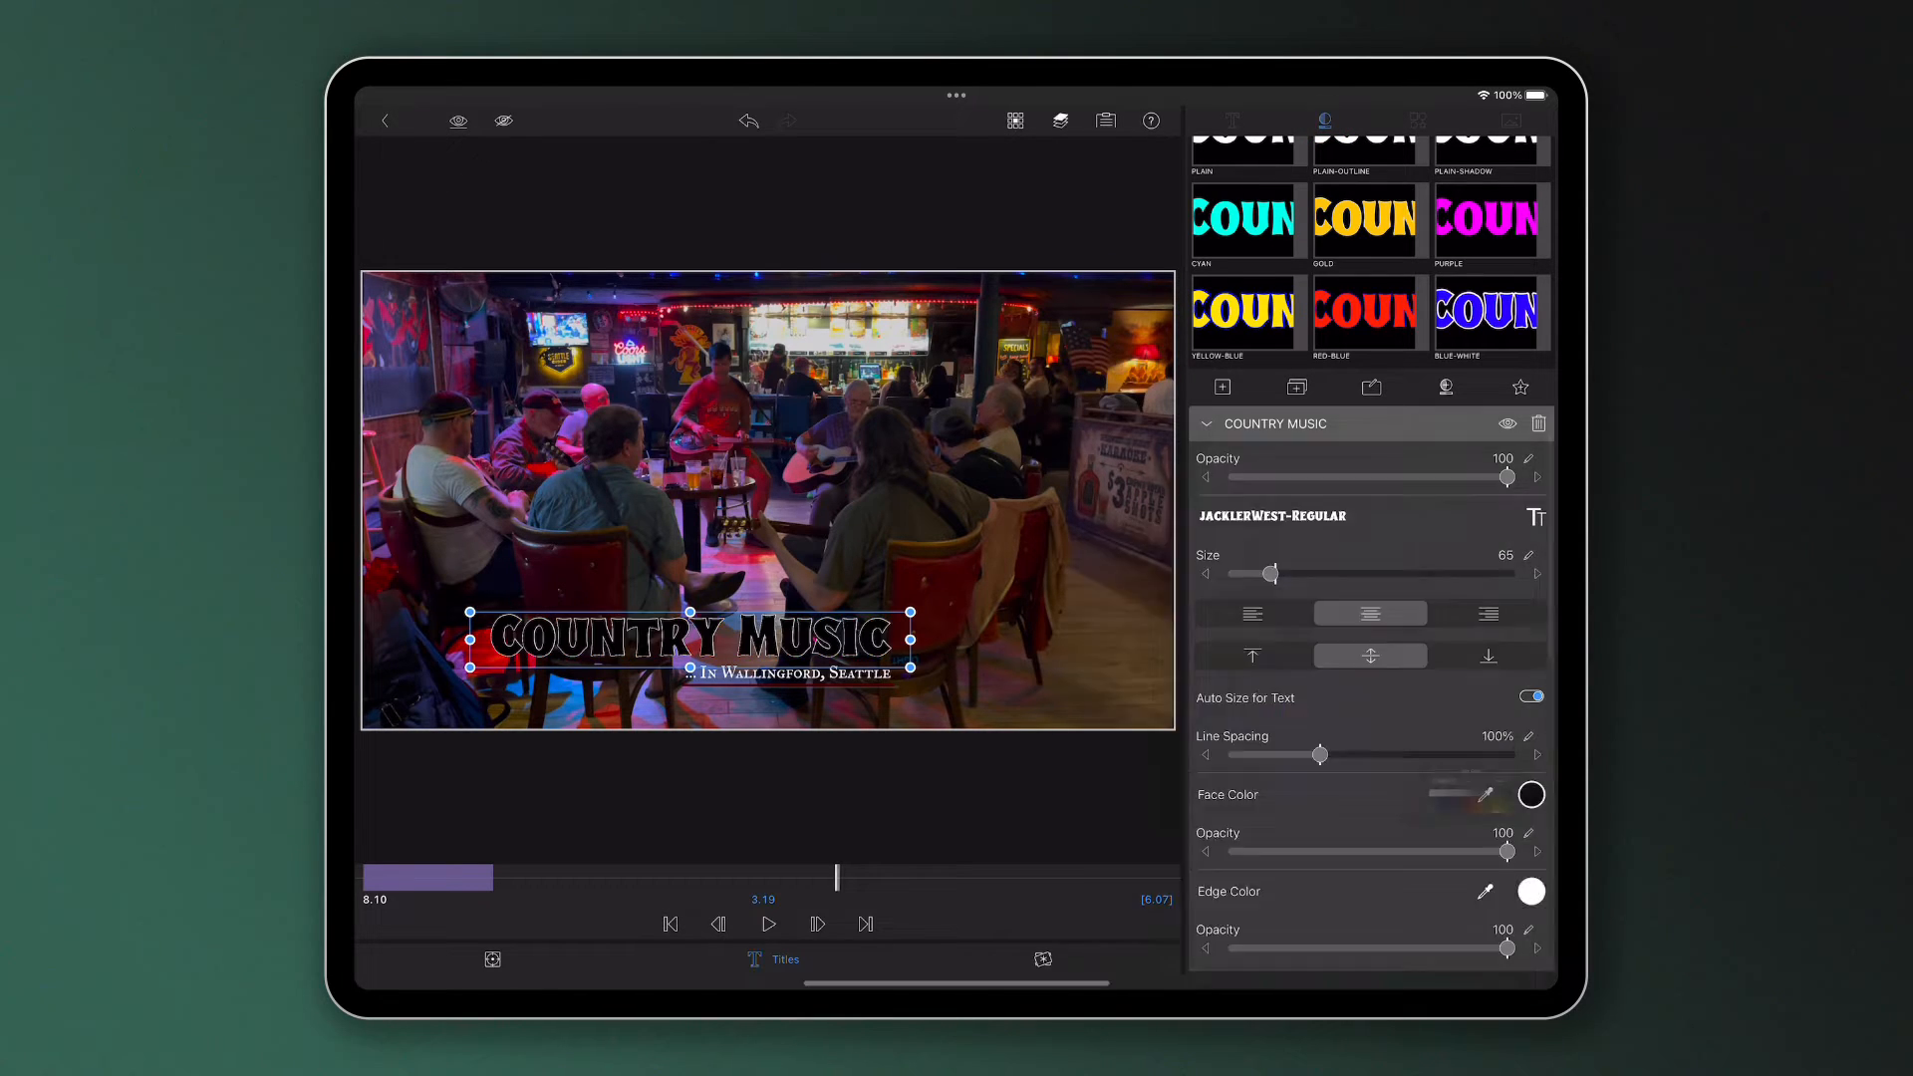
{"action": "left_click", "coordinate": [1531, 891]}
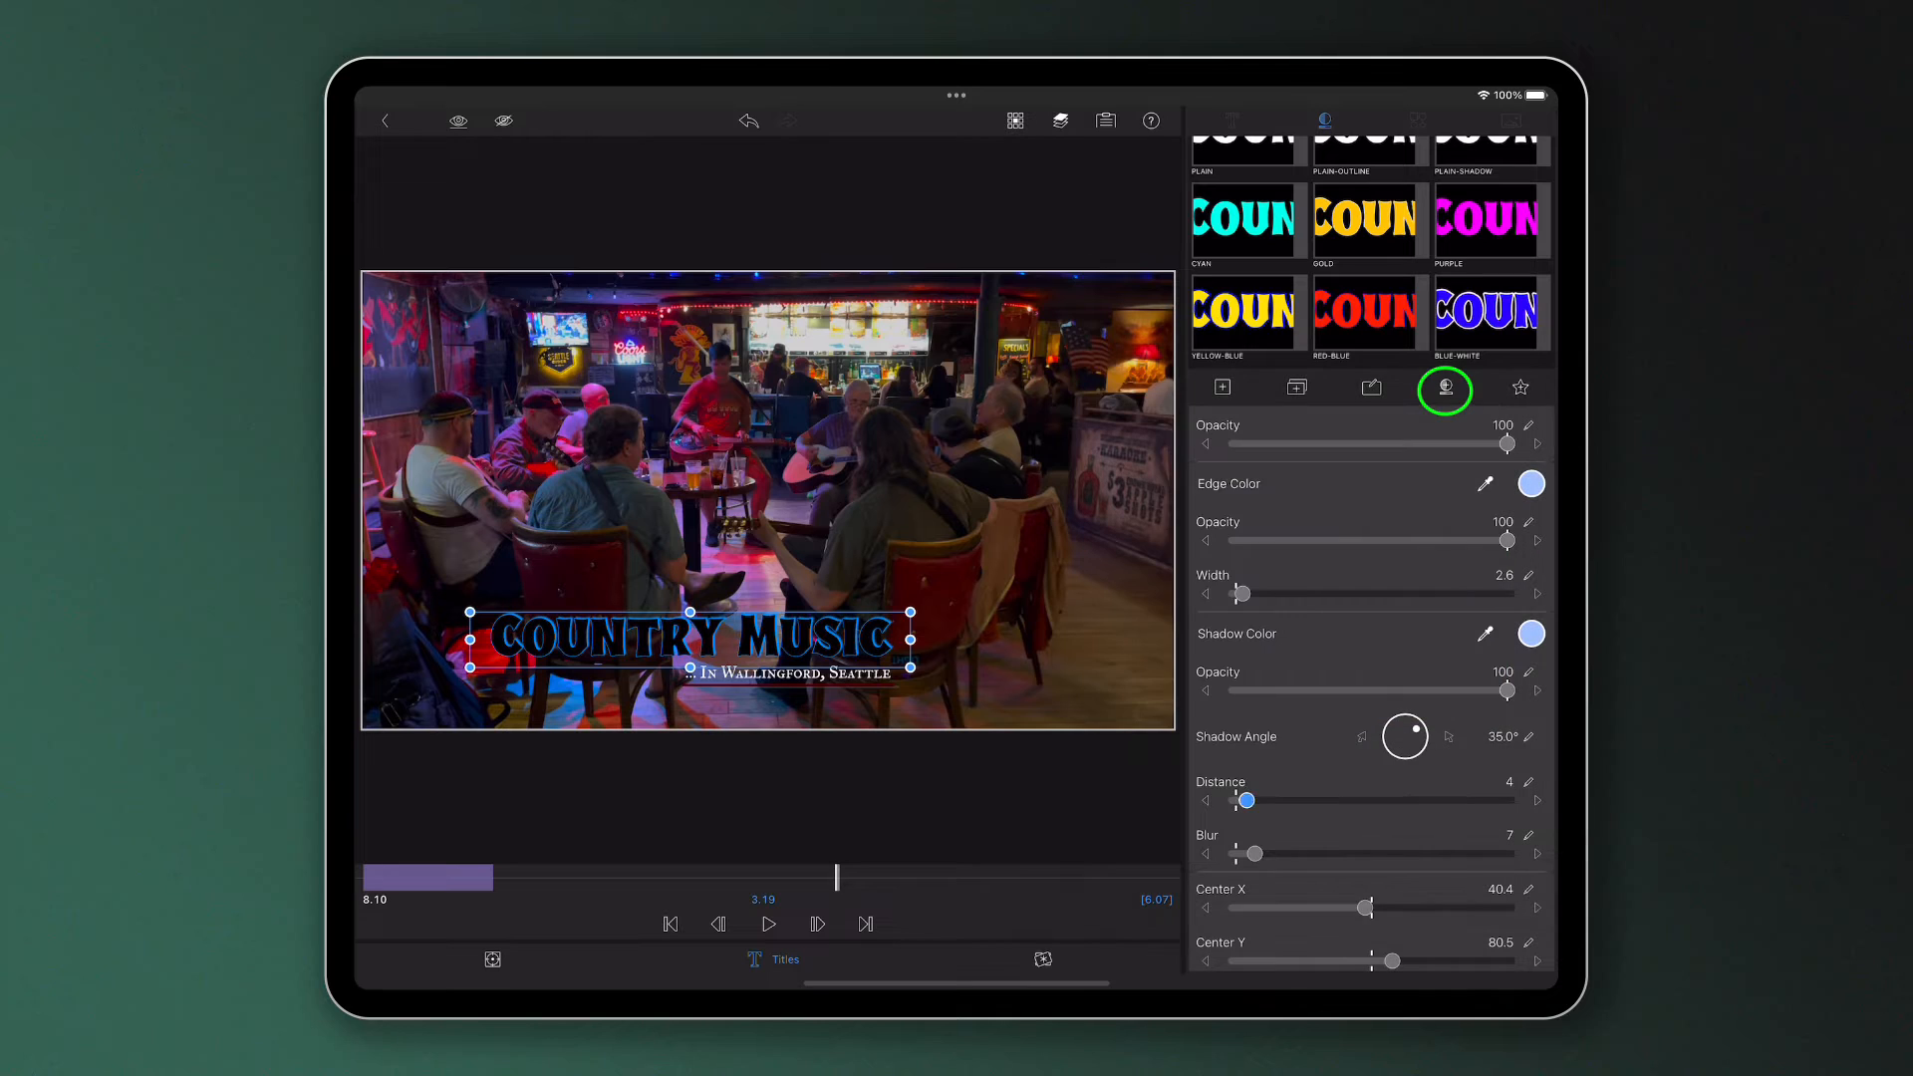
Save the title's look as the Black/Blue Country text style.
{"action": "left_click", "coordinate": [1445, 389]}
{"action": "type", "text": "Black/Blue Country"}
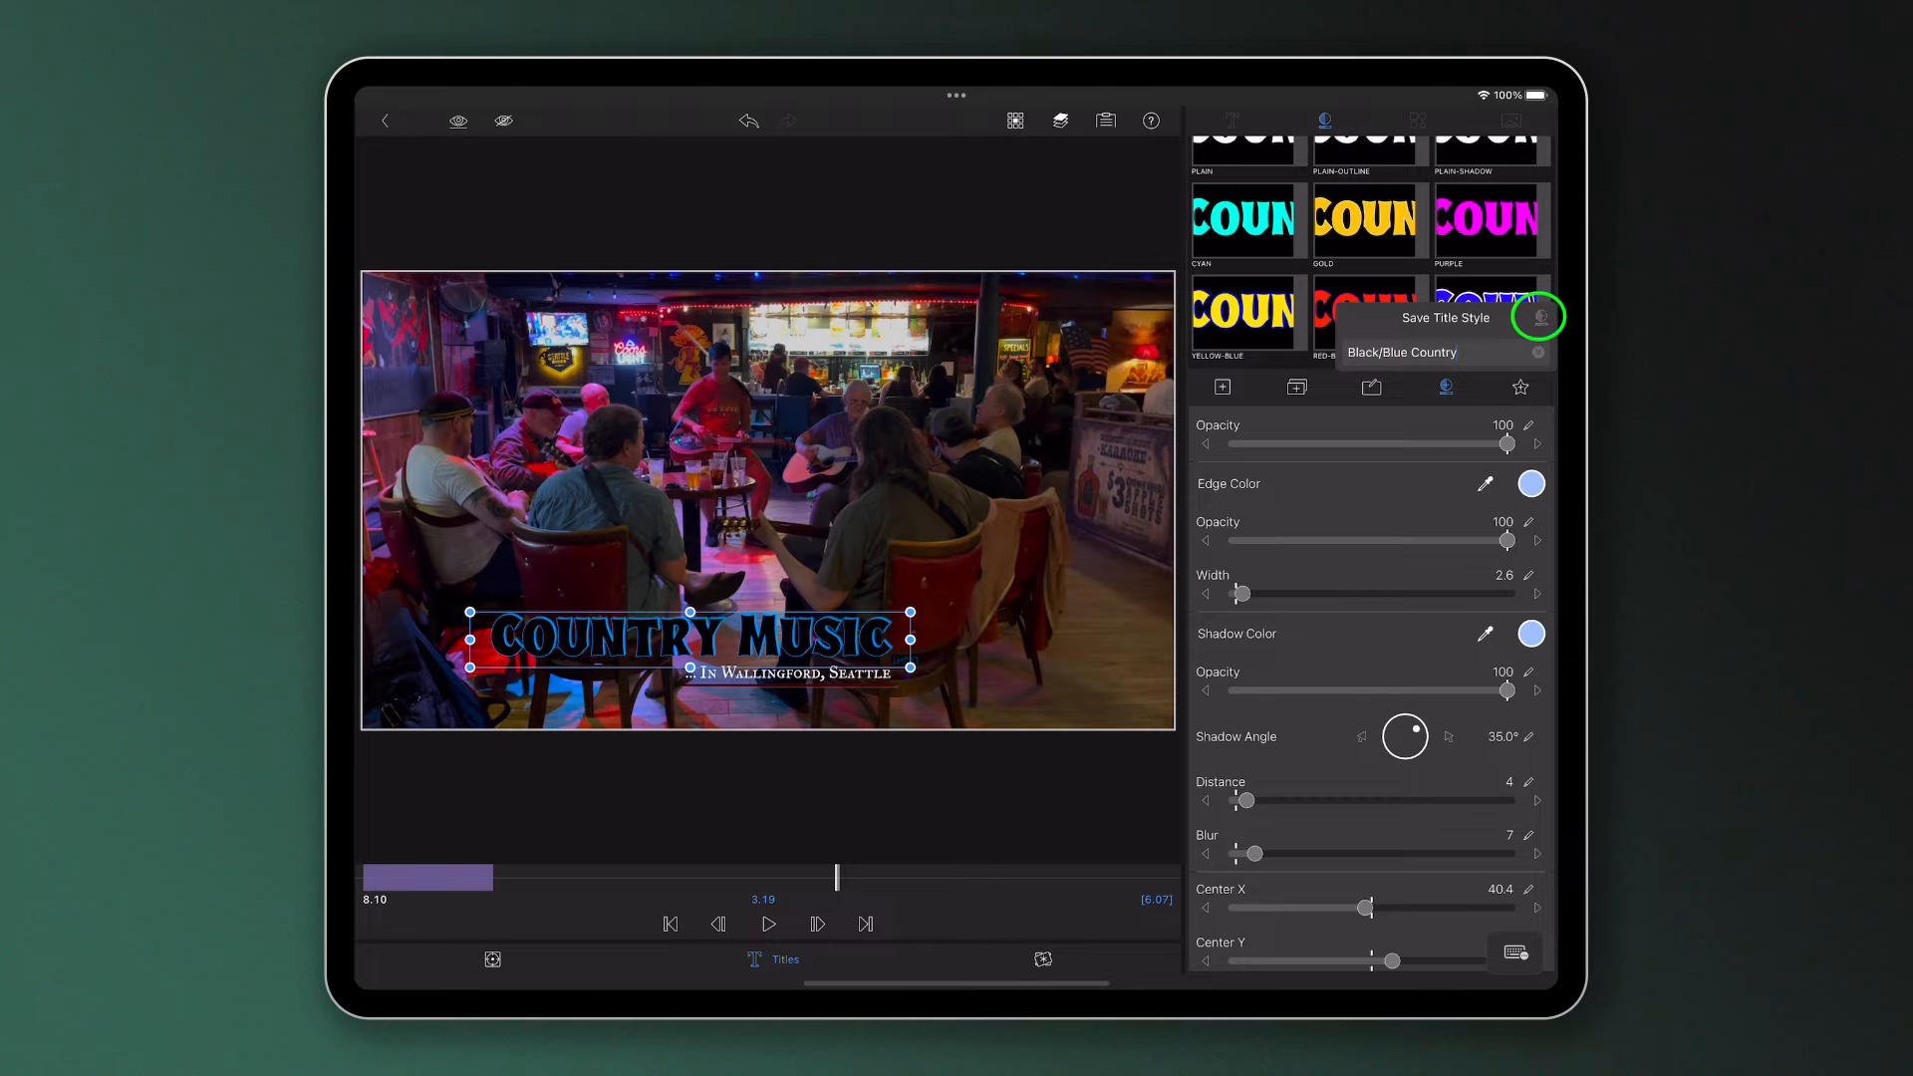
{"action": "left_click", "coordinate": [1539, 316]}
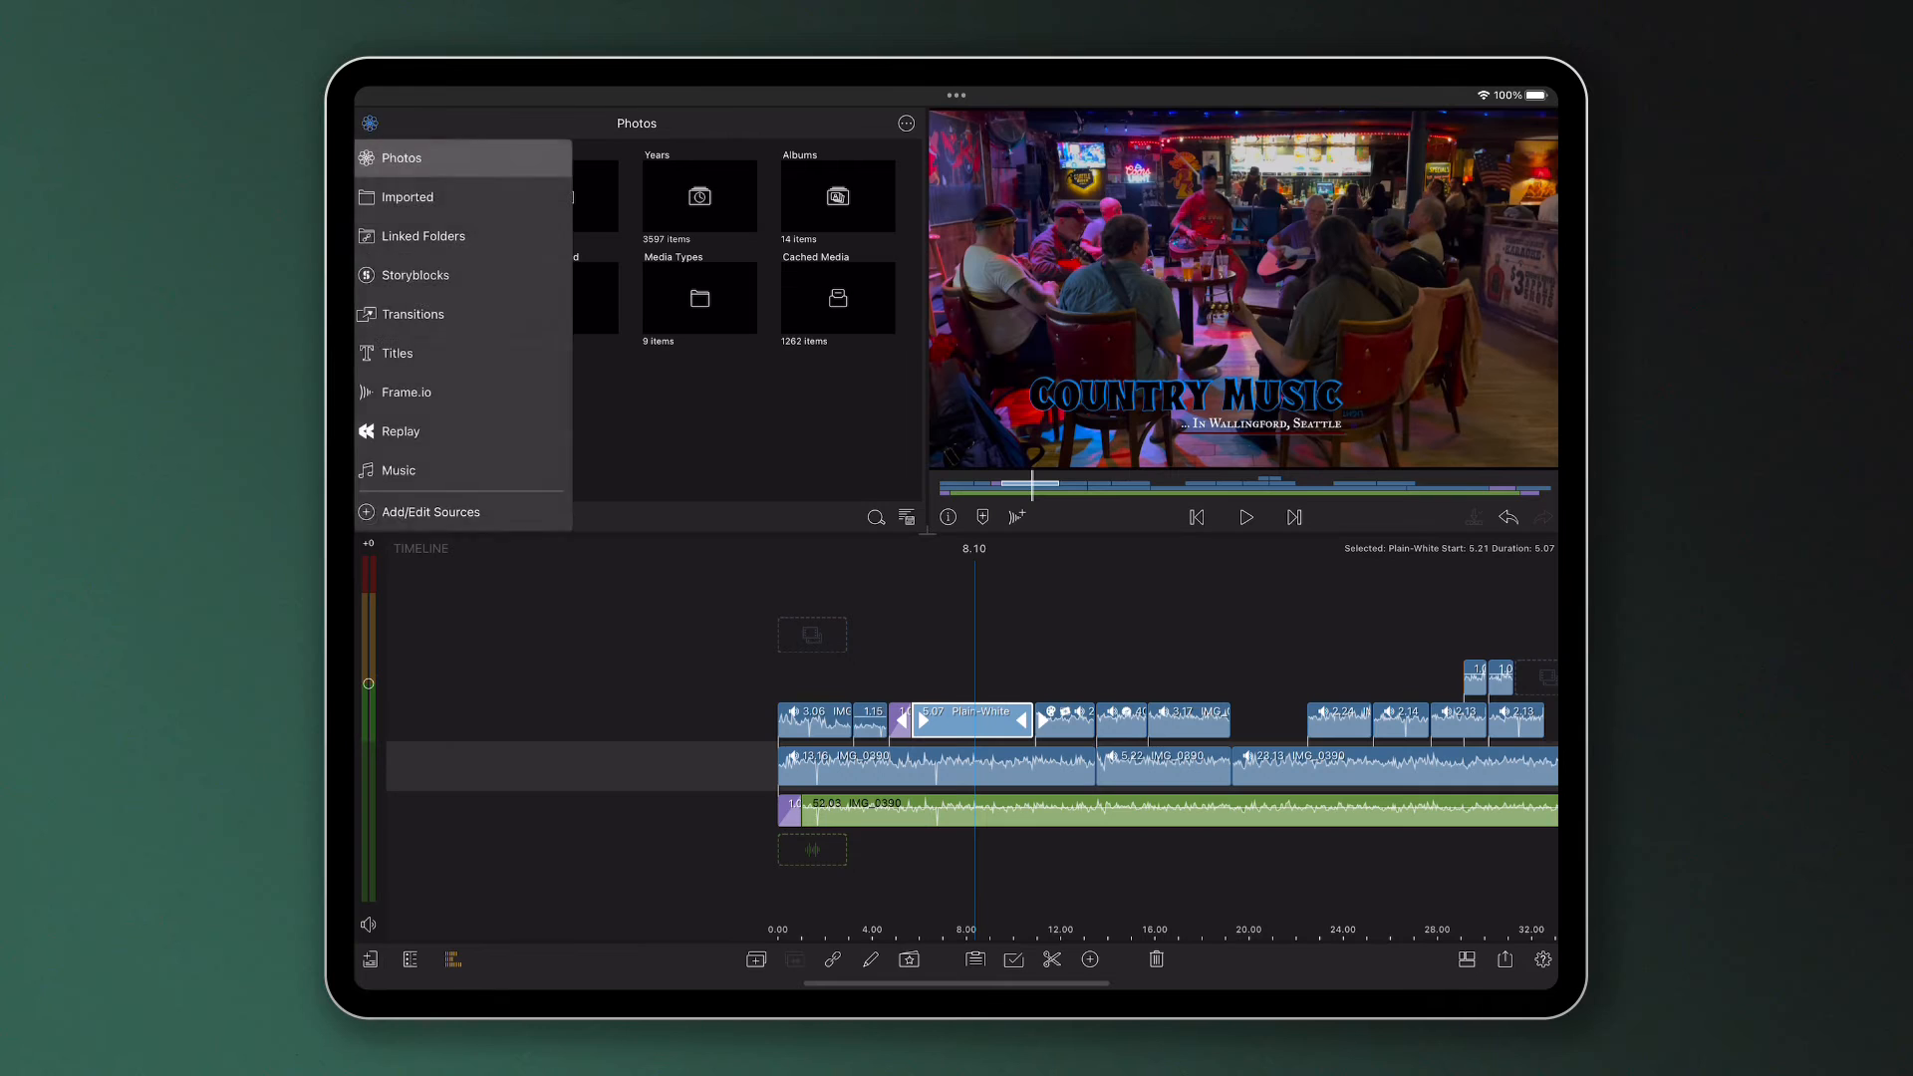
Return to the timeline and open the shrunken lower-left clip for framing.
{"action": "left_click", "coordinate": [398, 353]}
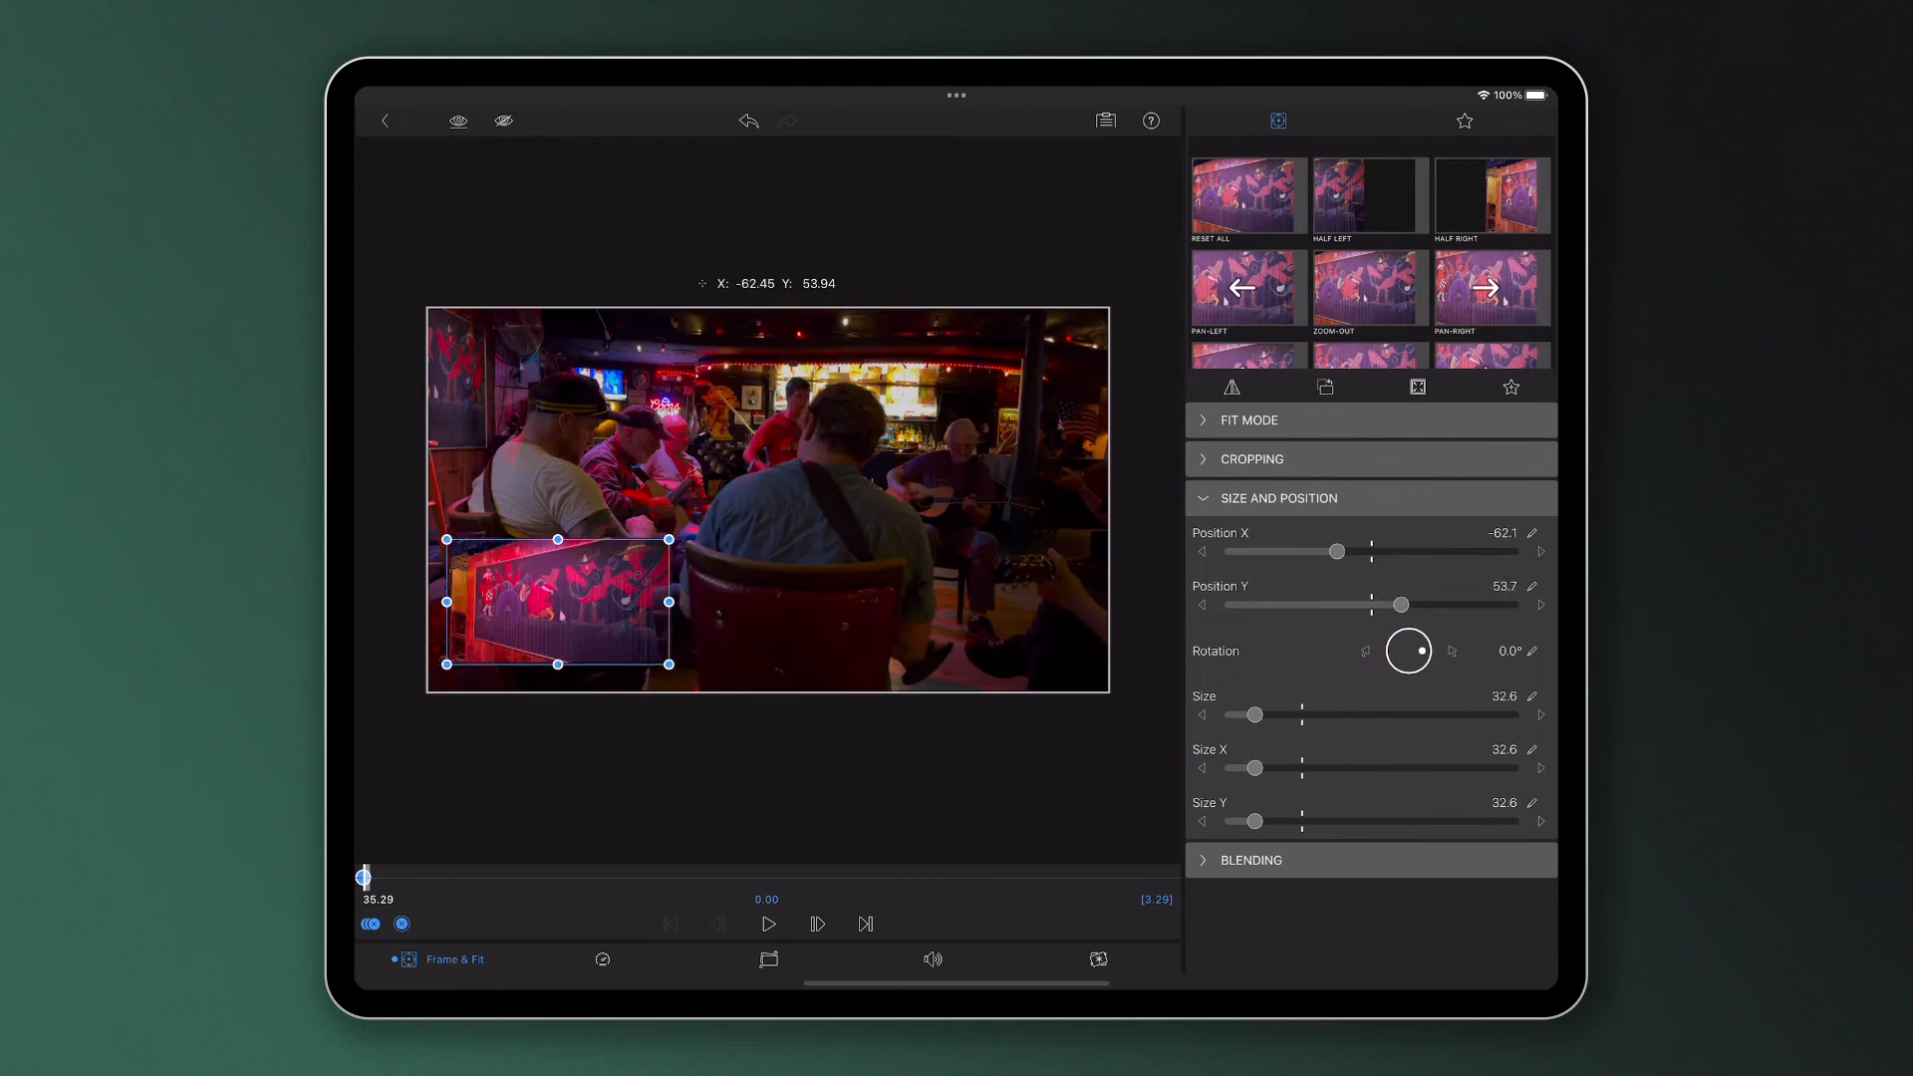
Reposition the shrunken clip, save its framing as the Fit & Zoom motion preset and apply it.
{"action": "left_click_drag", "start_coordinate": [556, 610], "coordinate": [546, 620]}
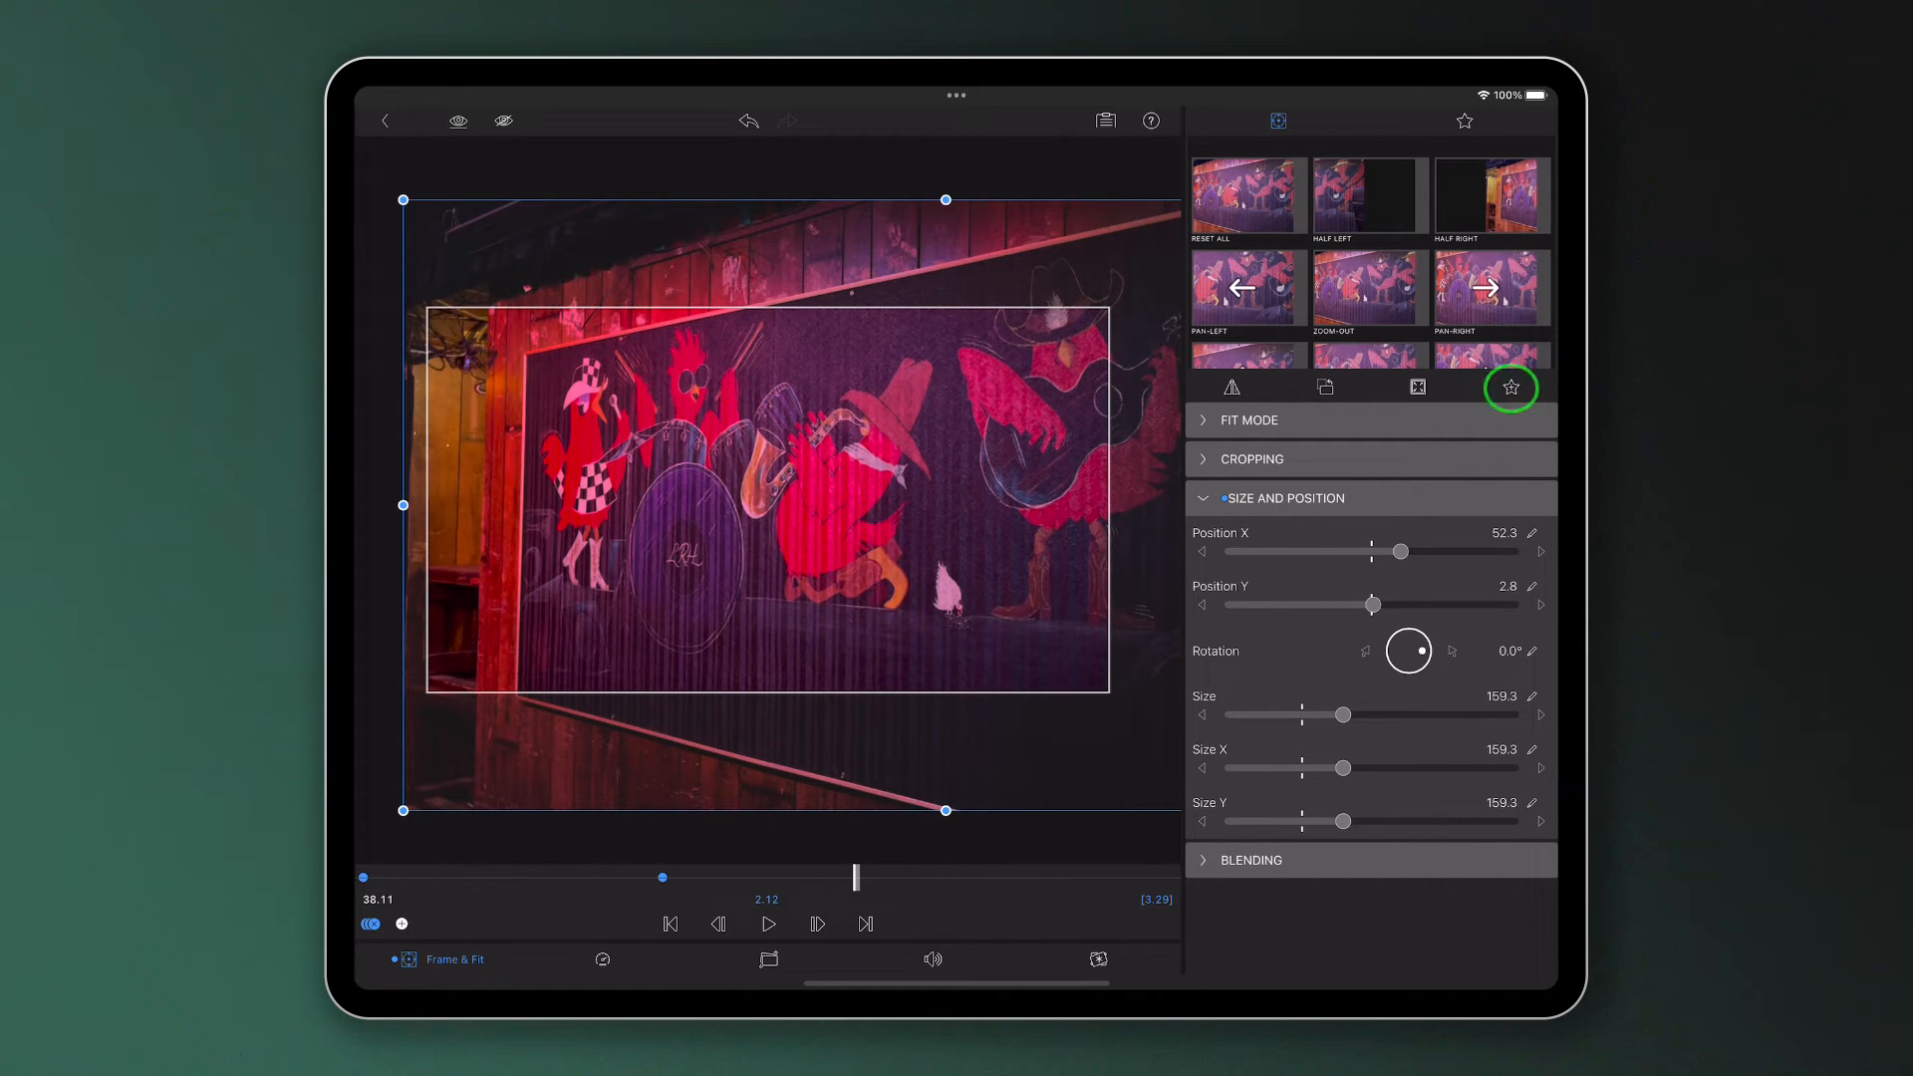
{"action": "left_click", "coordinate": [1511, 387]}
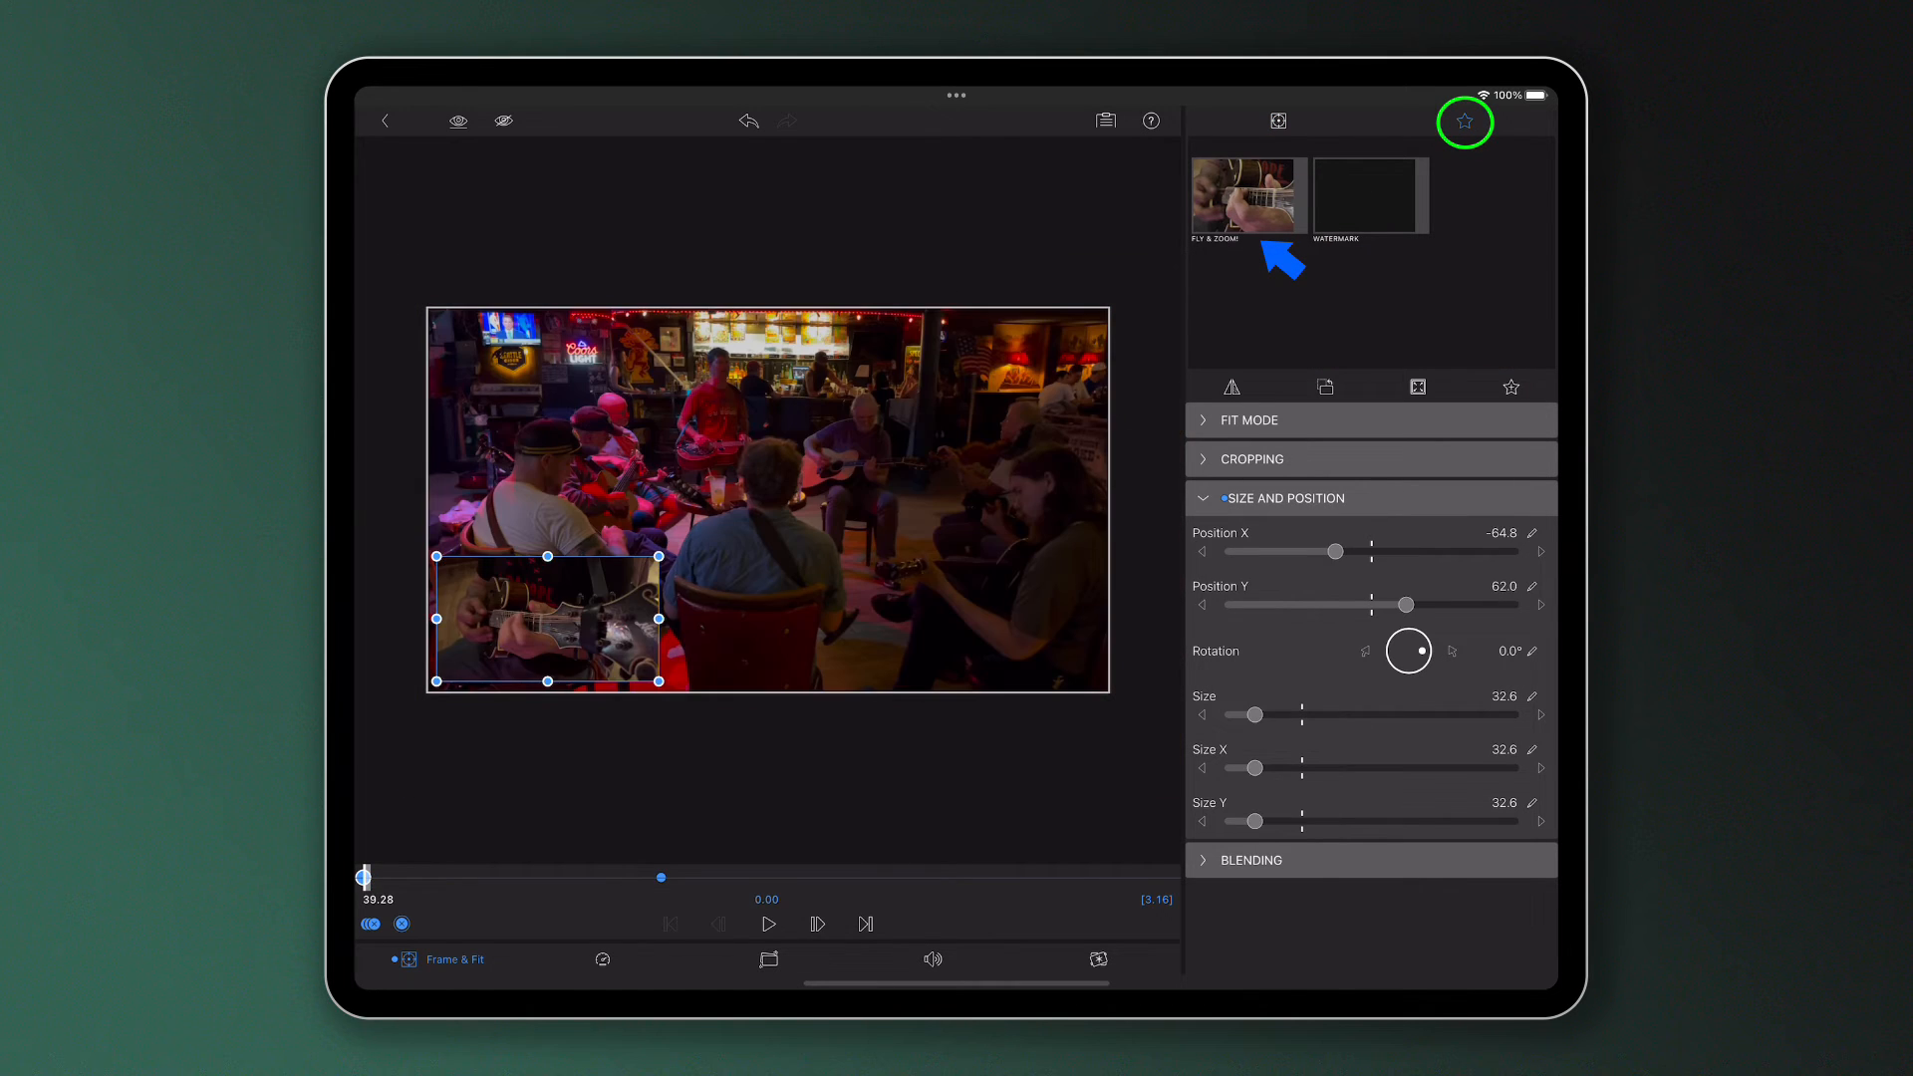
{"action": "left_click", "coordinate": [767, 923]}
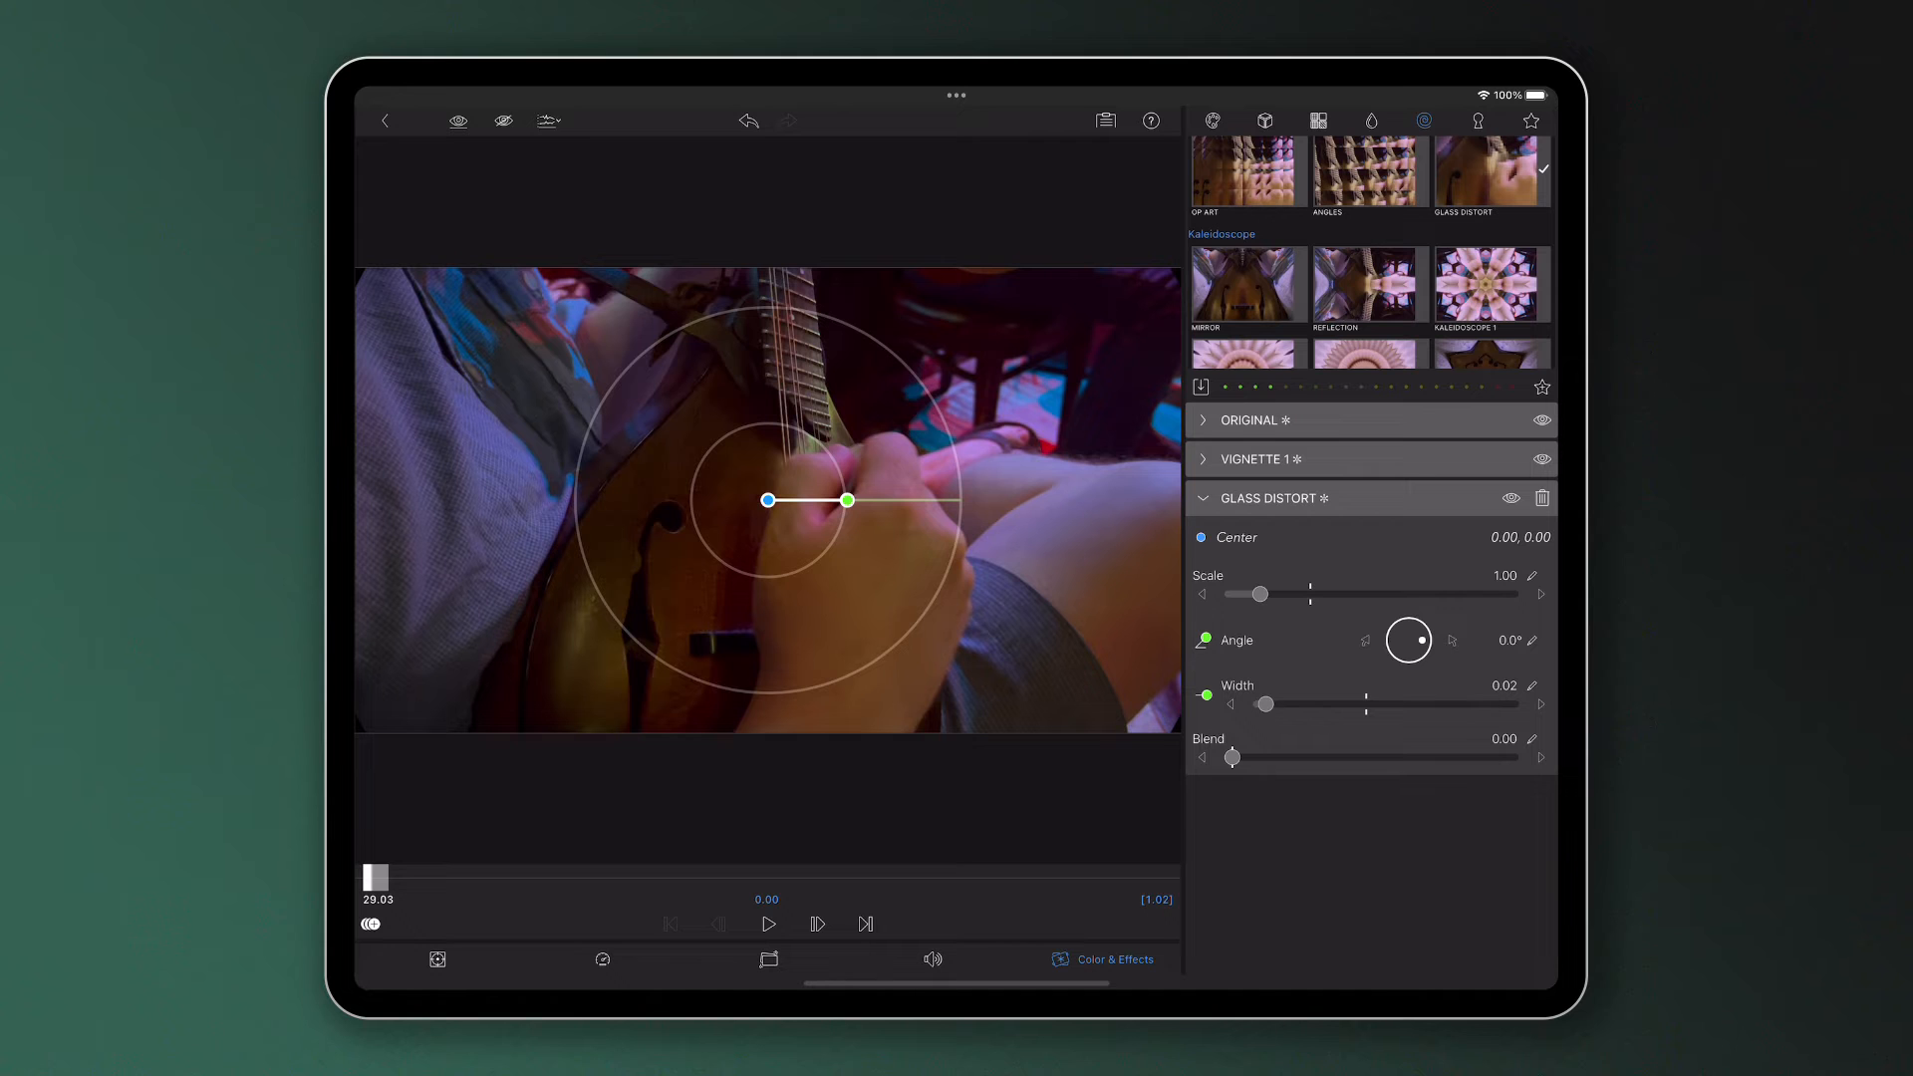
Raise the Glass Distort scale to 1.74 and save the effect stack as a custom preset.
{"action": "left_click", "coordinate": [766, 922]}
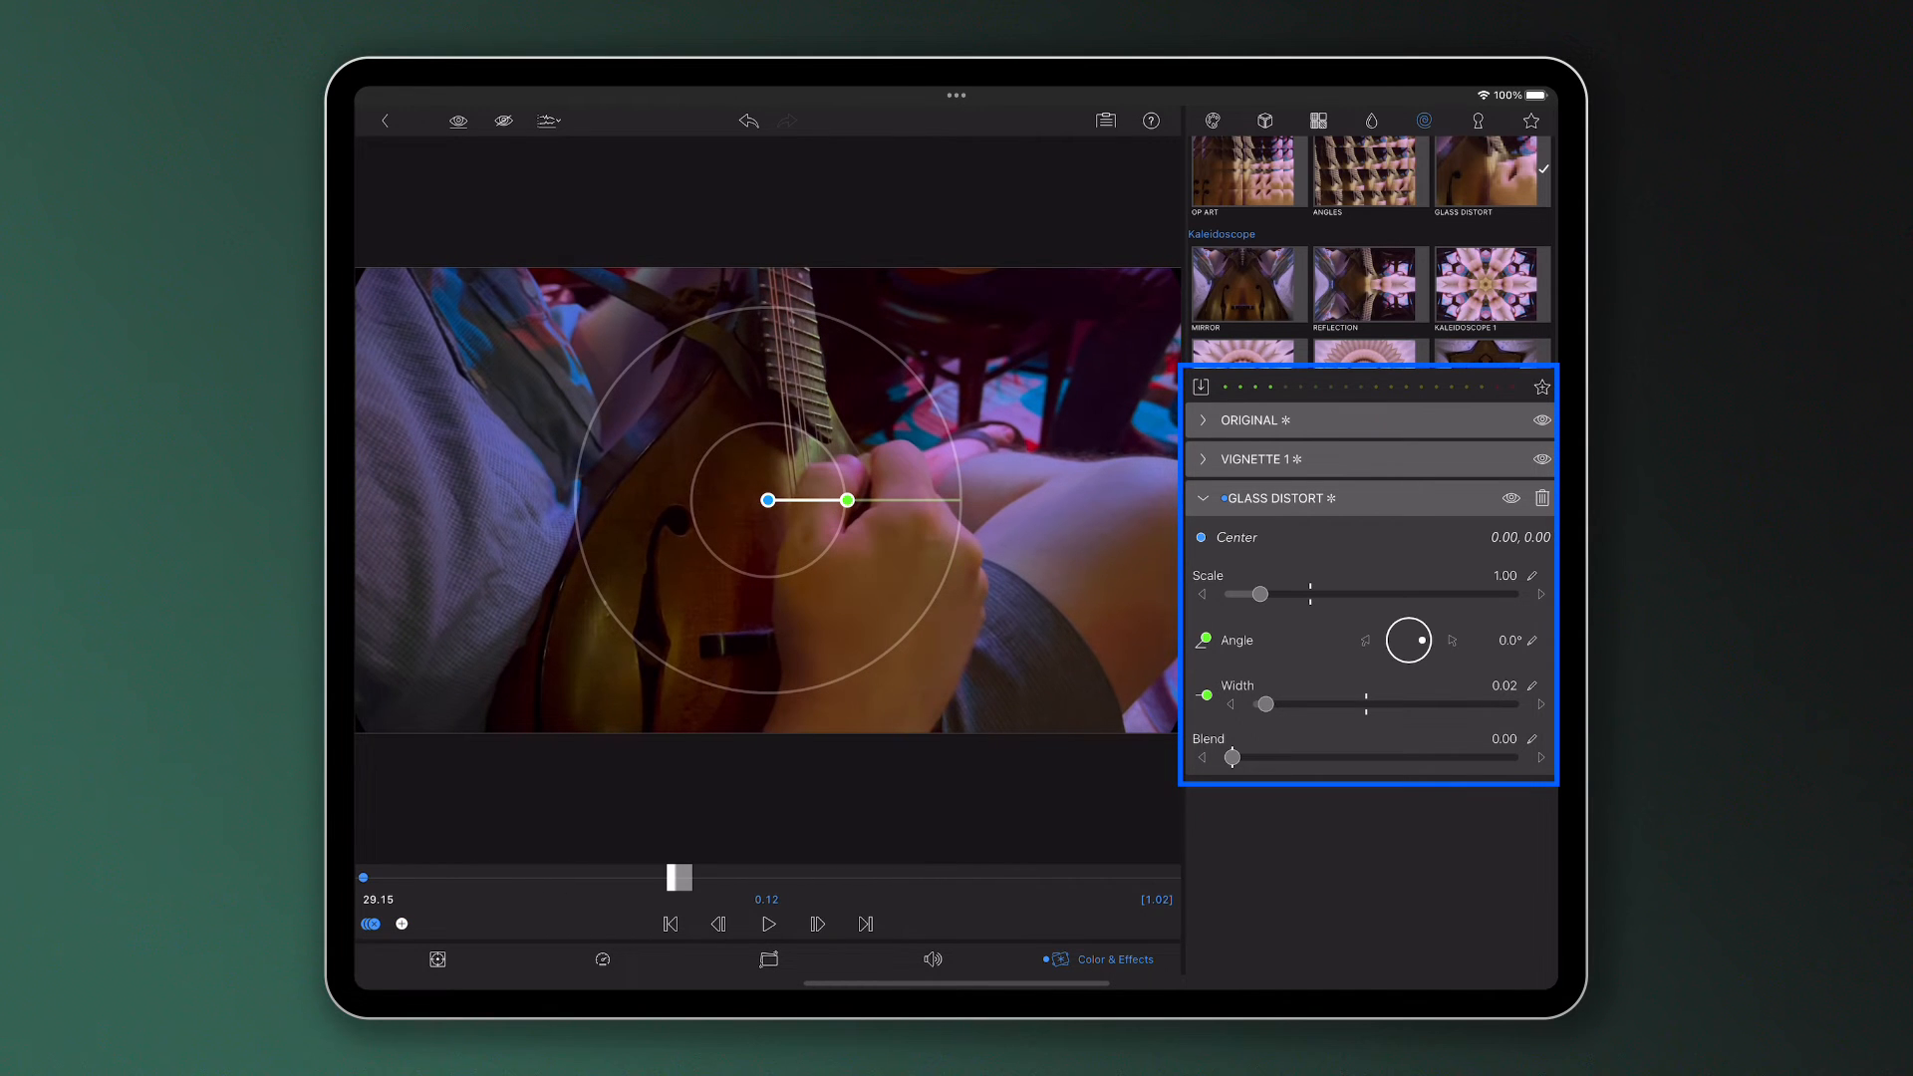
{"action": "left_click_drag", "start_coordinate": [1260, 594], "coordinate": [1276, 594]}
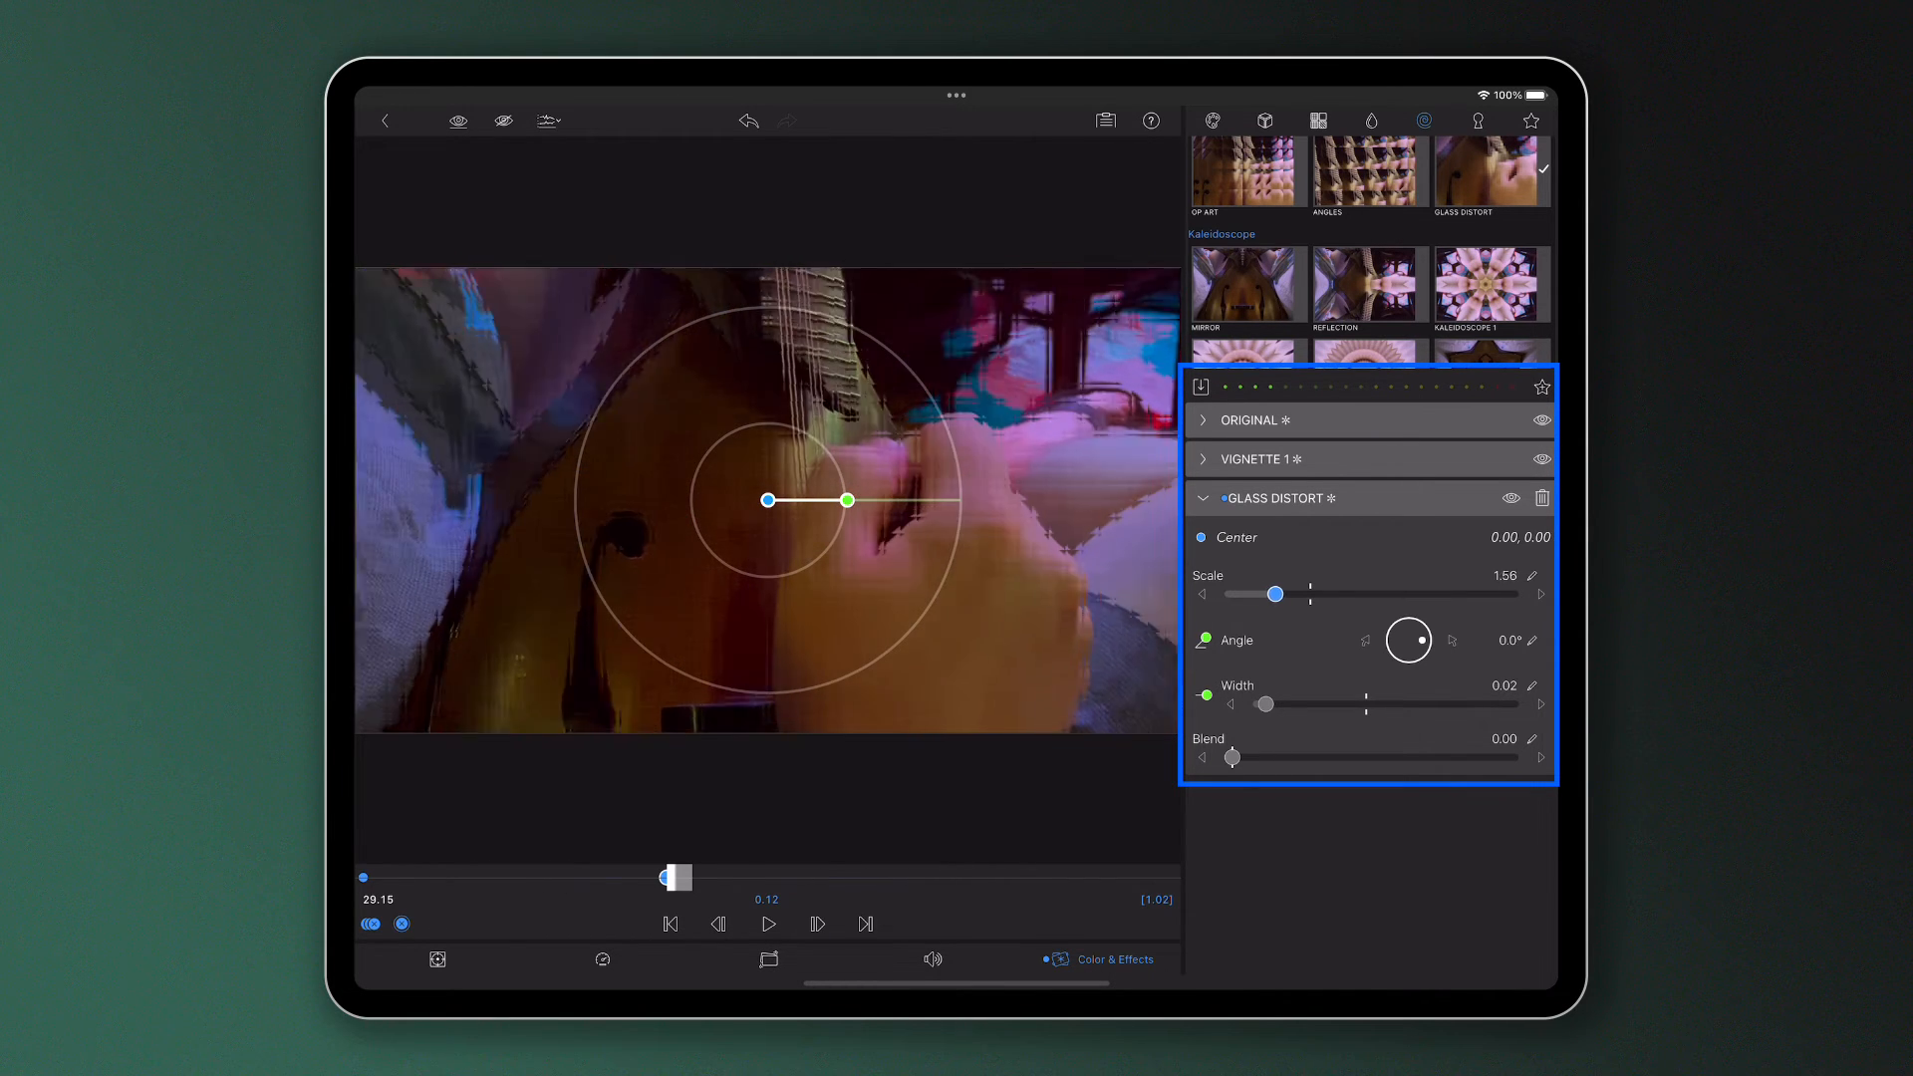
{"action": "left_click_drag", "start_coordinate": [1275, 594], "coordinate": [1291, 594]}
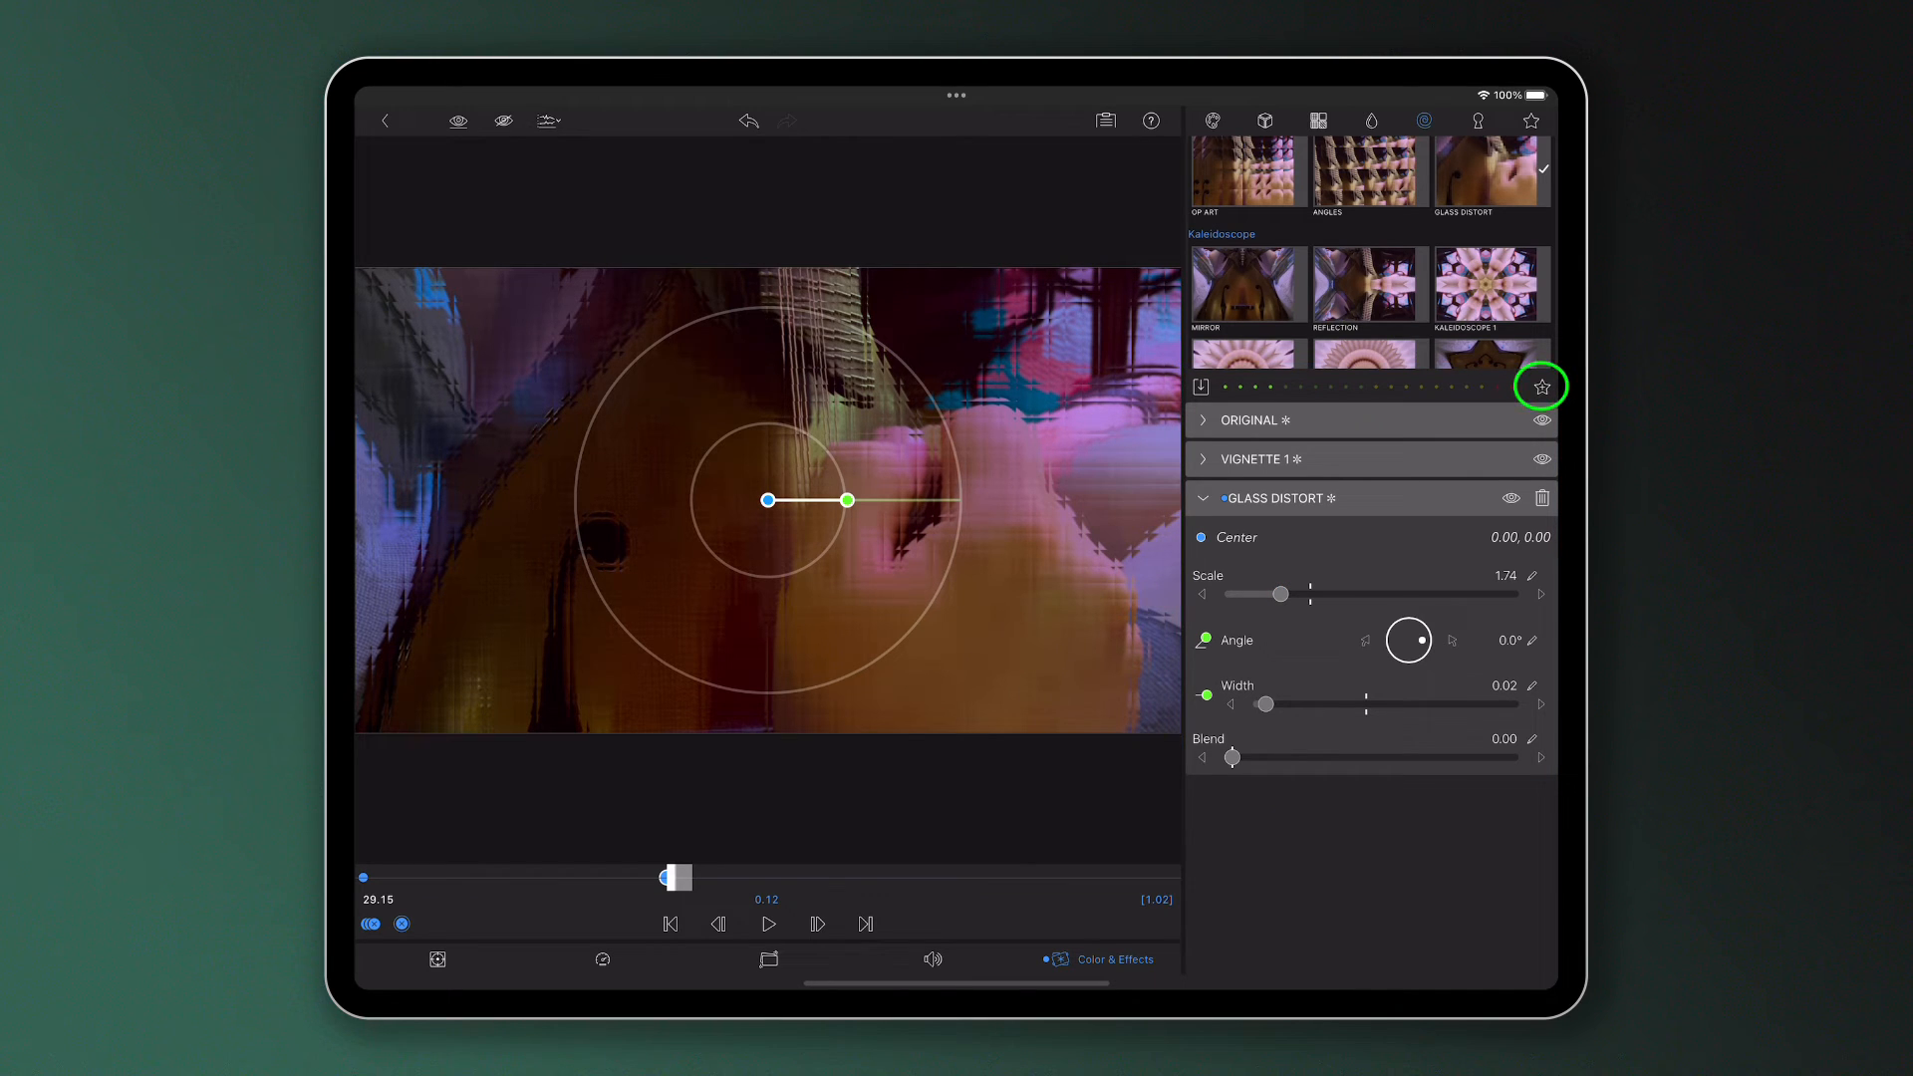
{"action": "left_click", "coordinate": [1539, 385]}
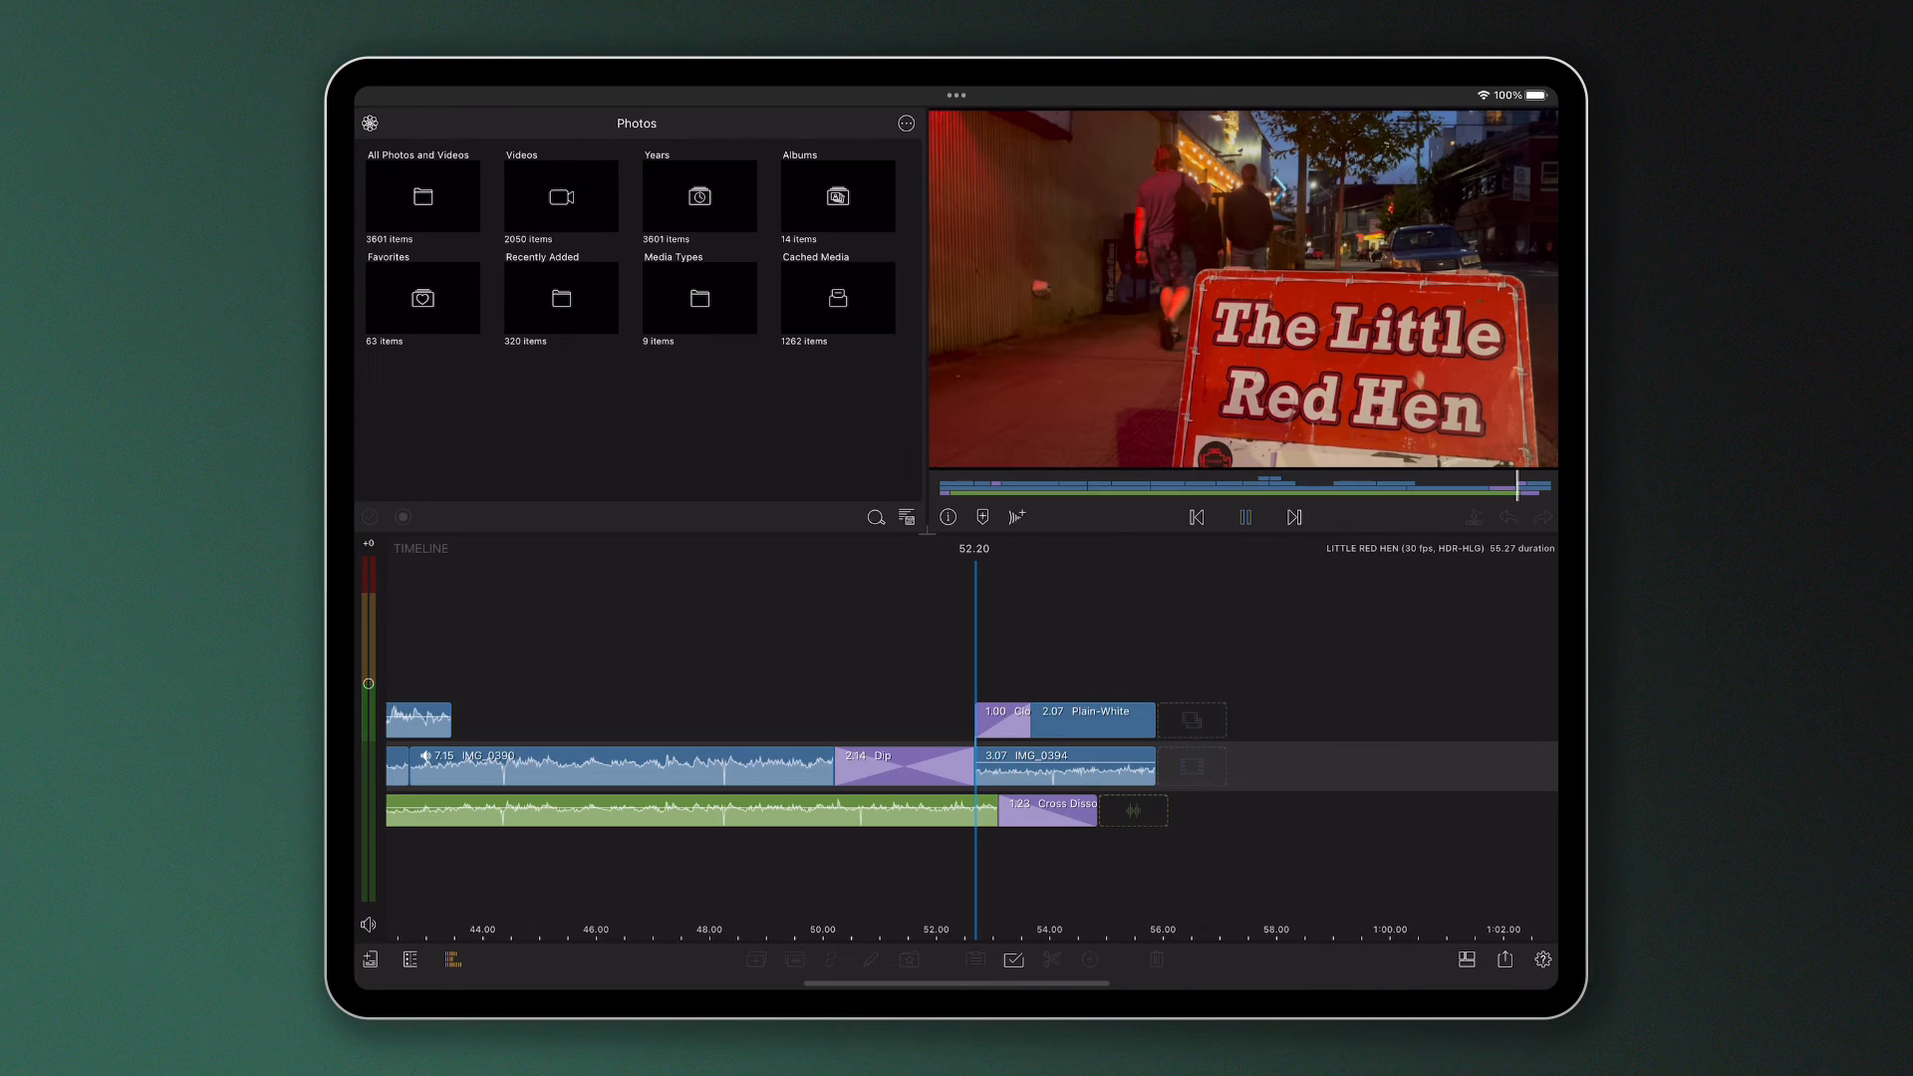
Save the Like & Subscribe title as a user preset named Country Like and Sub.
{"action": "left_click", "coordinate": [1244, 516]}
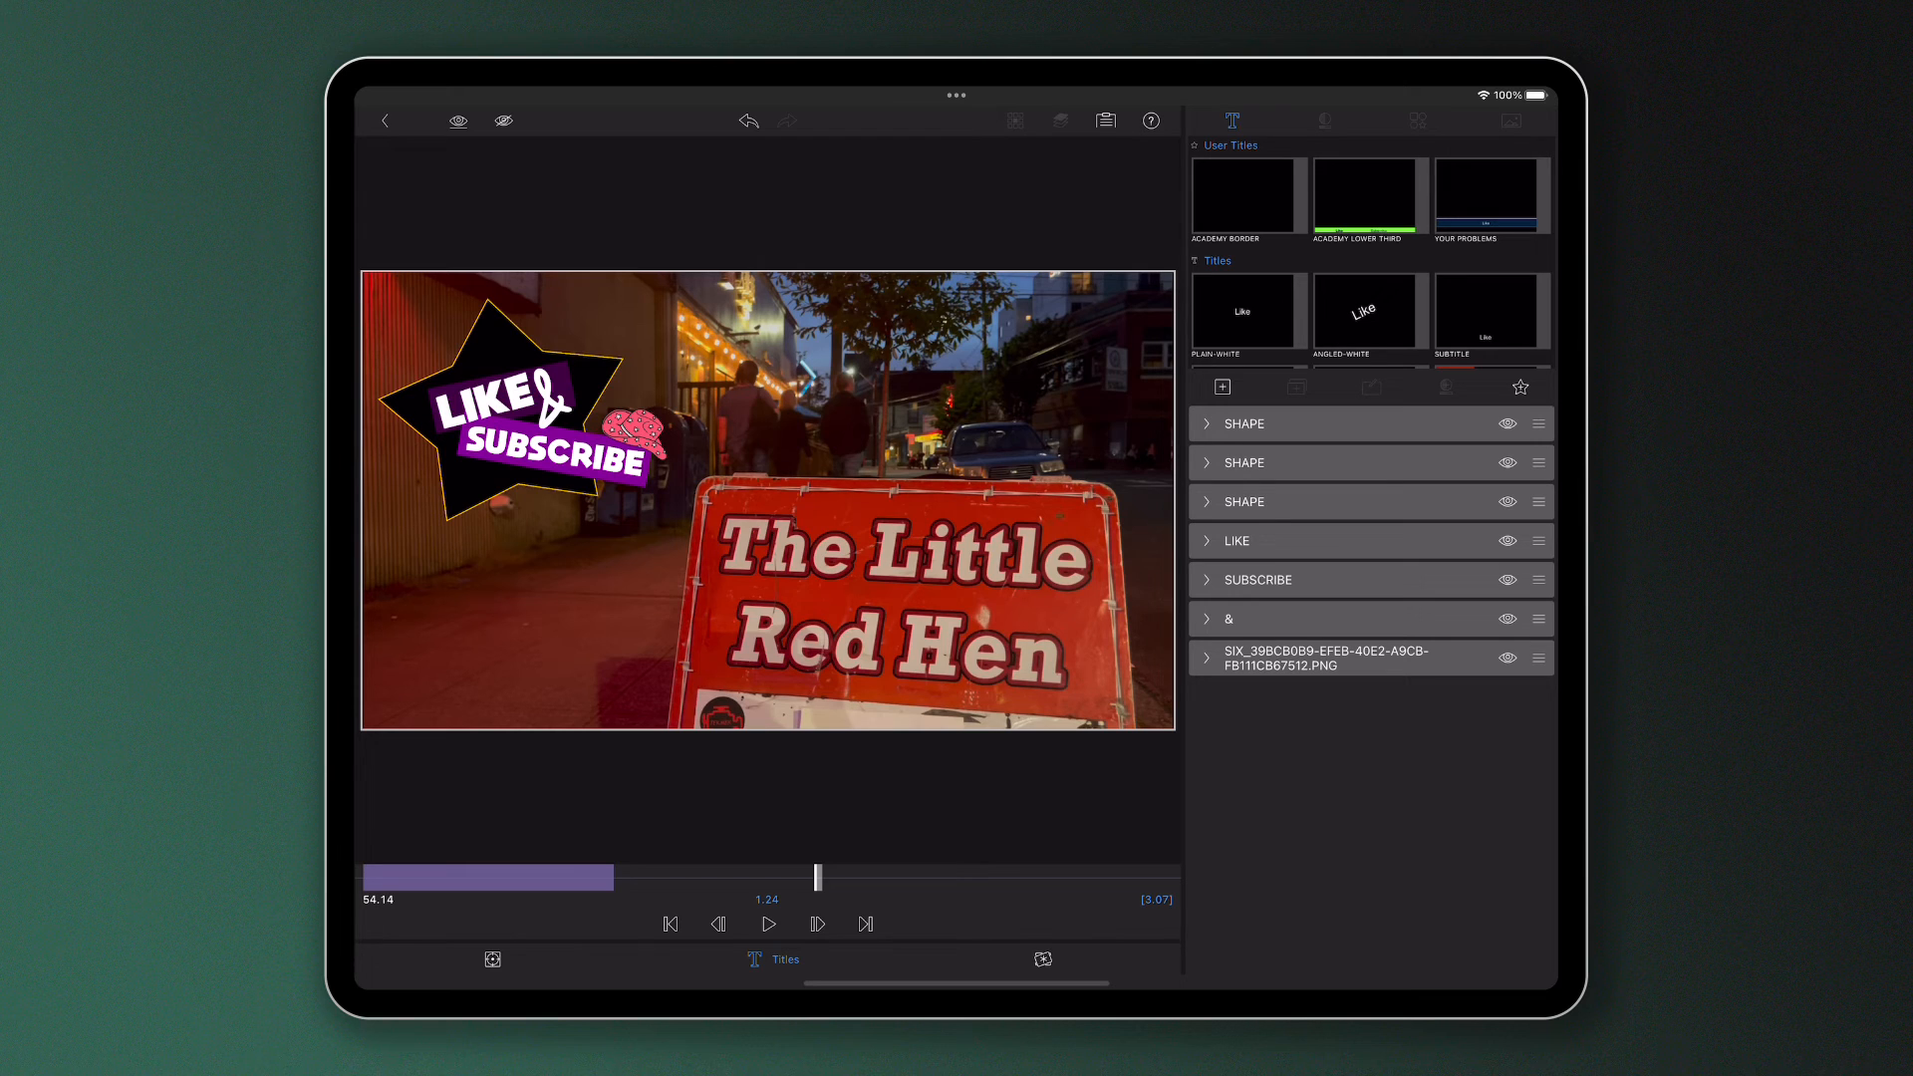
{"action": "left_click", "coordinate": [1521, 385]}
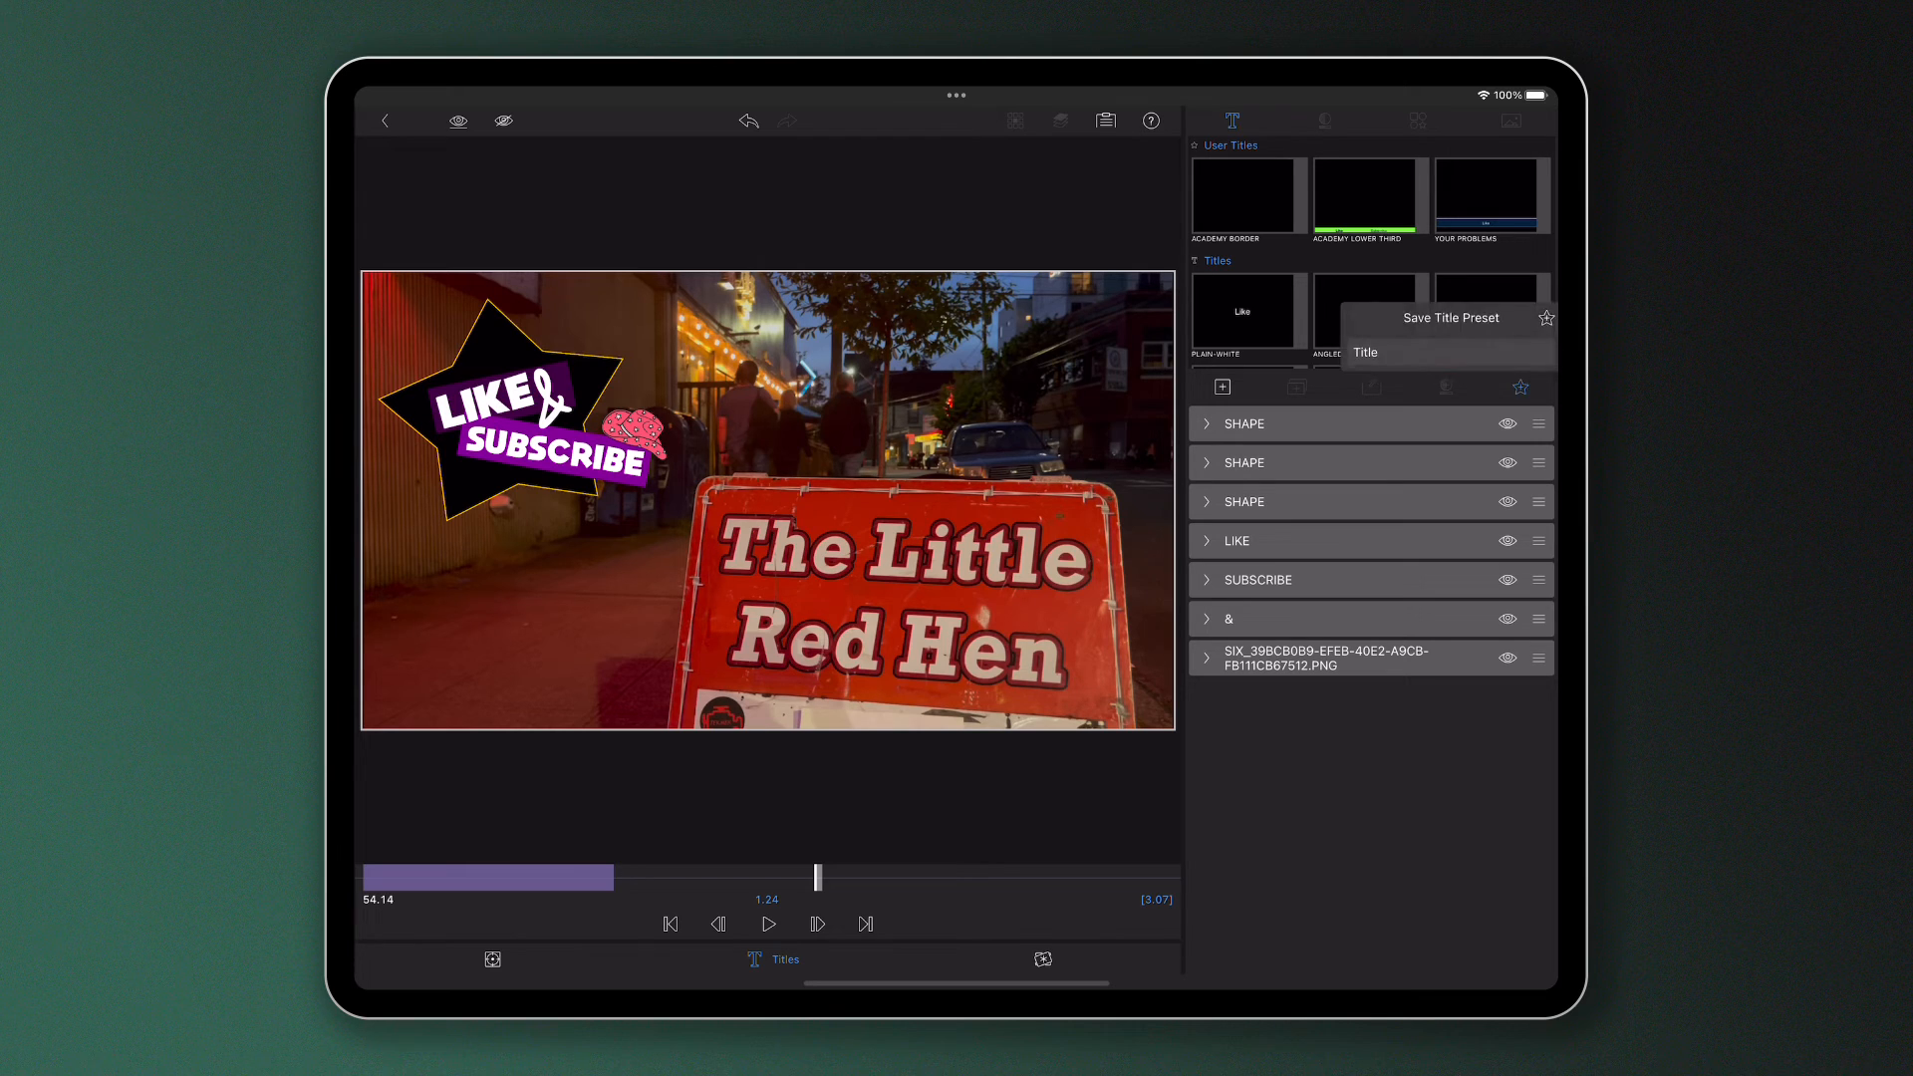
{"action": "left_click", "coordinate": [1447, 353]}
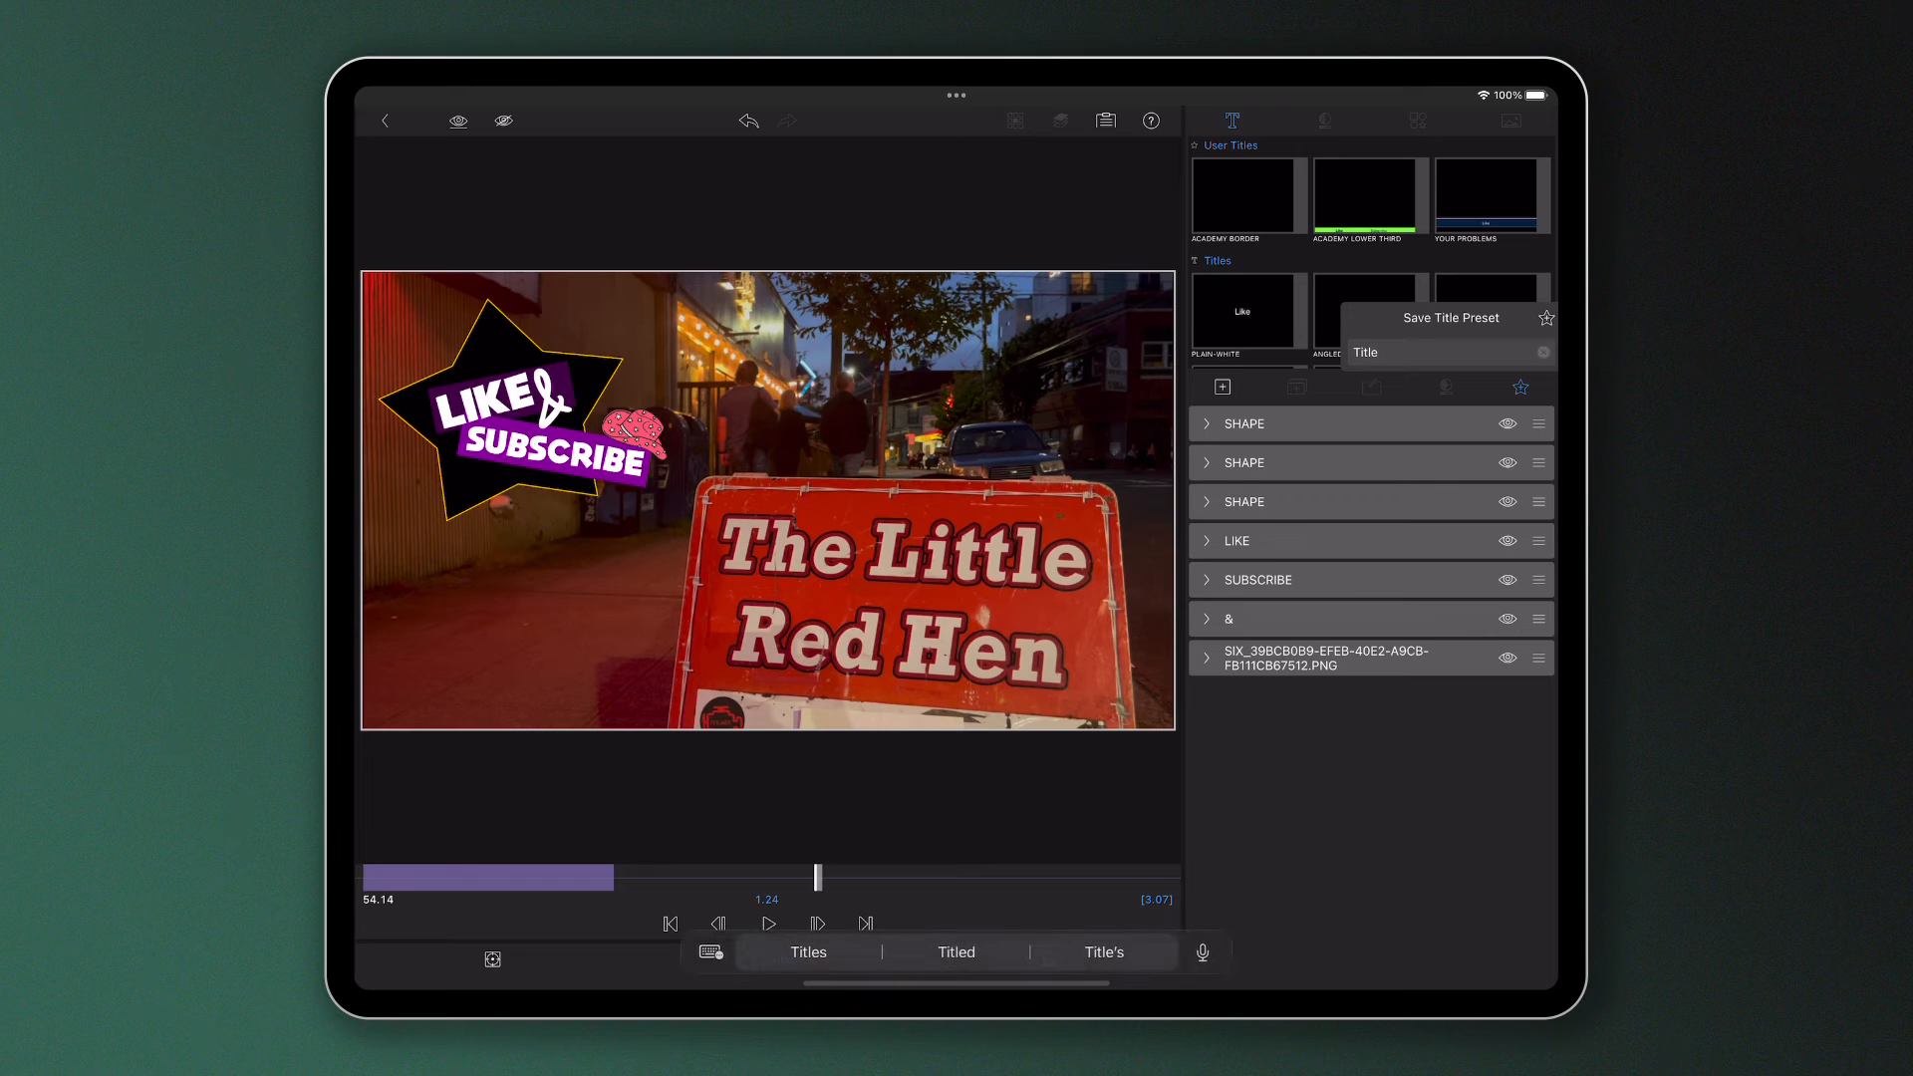
{"action": "type", "text": "Country Like and Sub"}
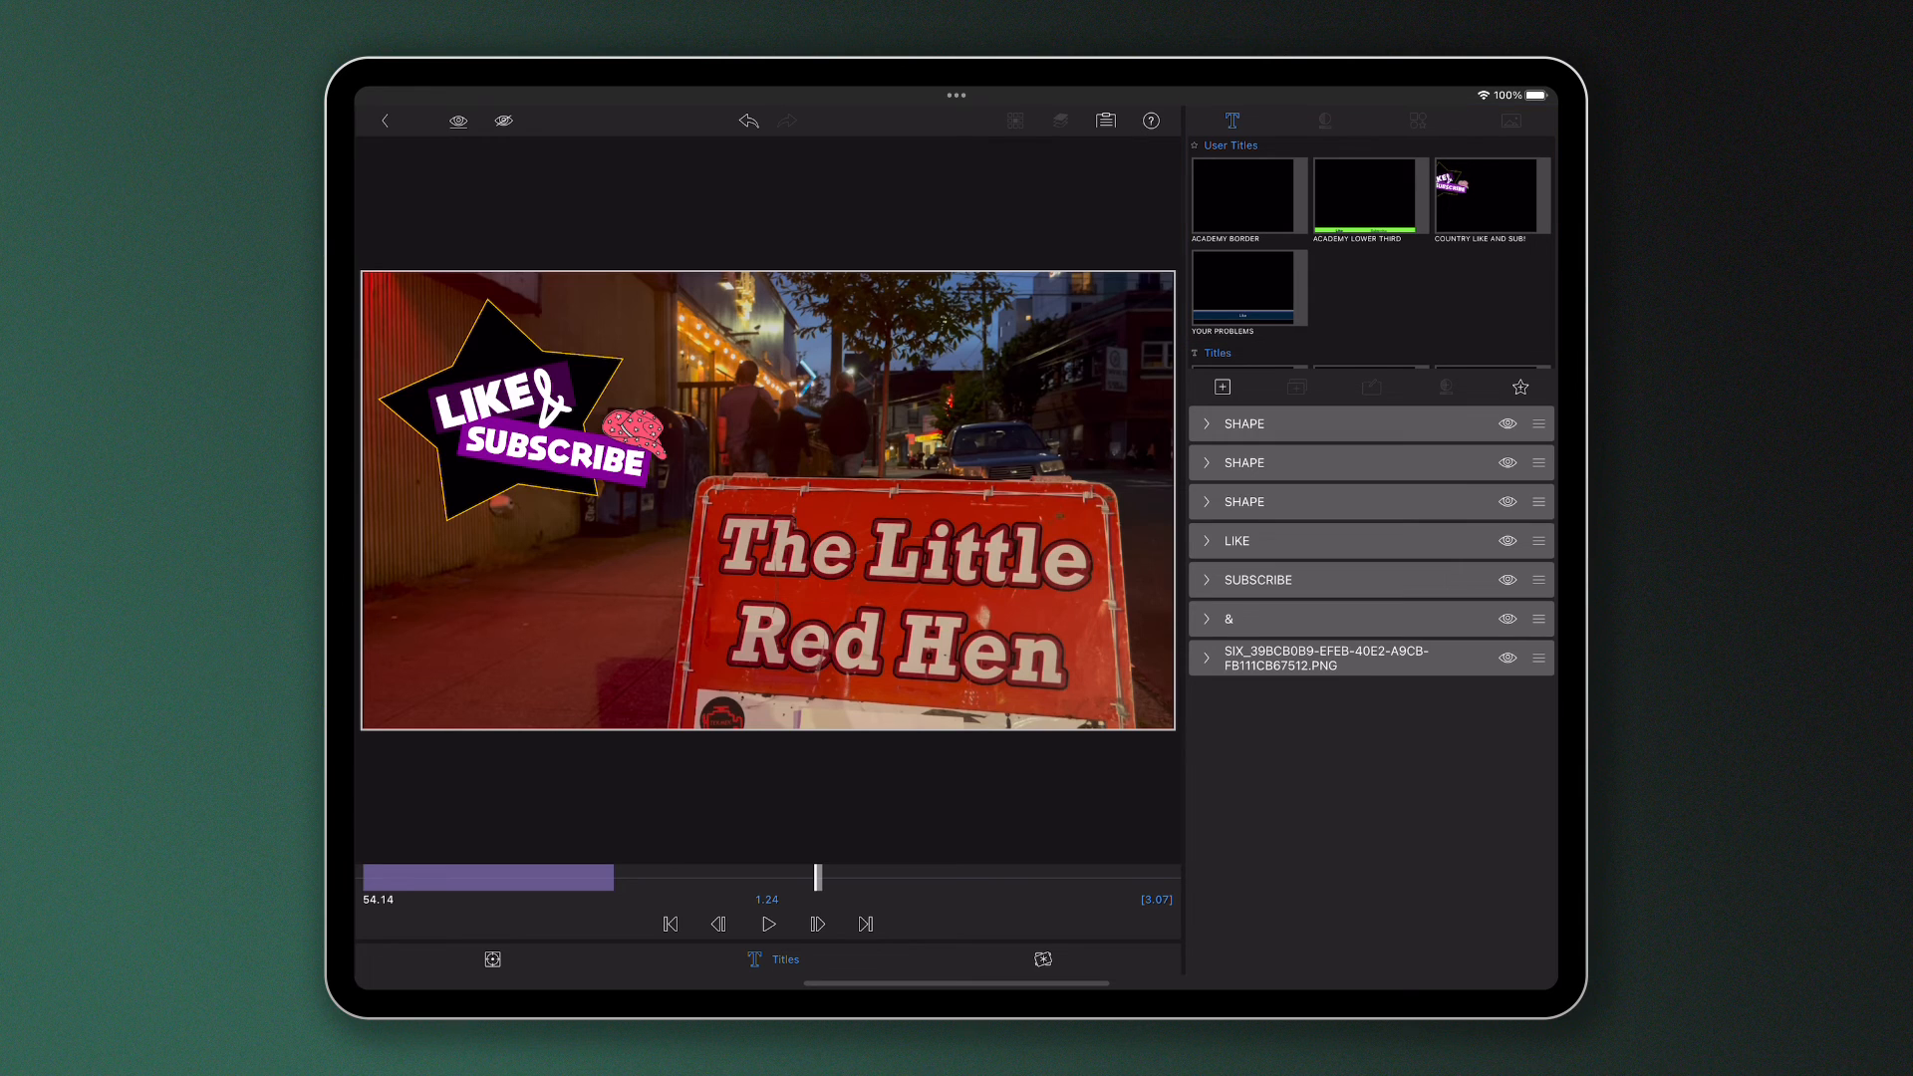
Return to the timeline and show the saved title in the Titles library.
{"action": "left_click", "coordinate": [1365, 193]}
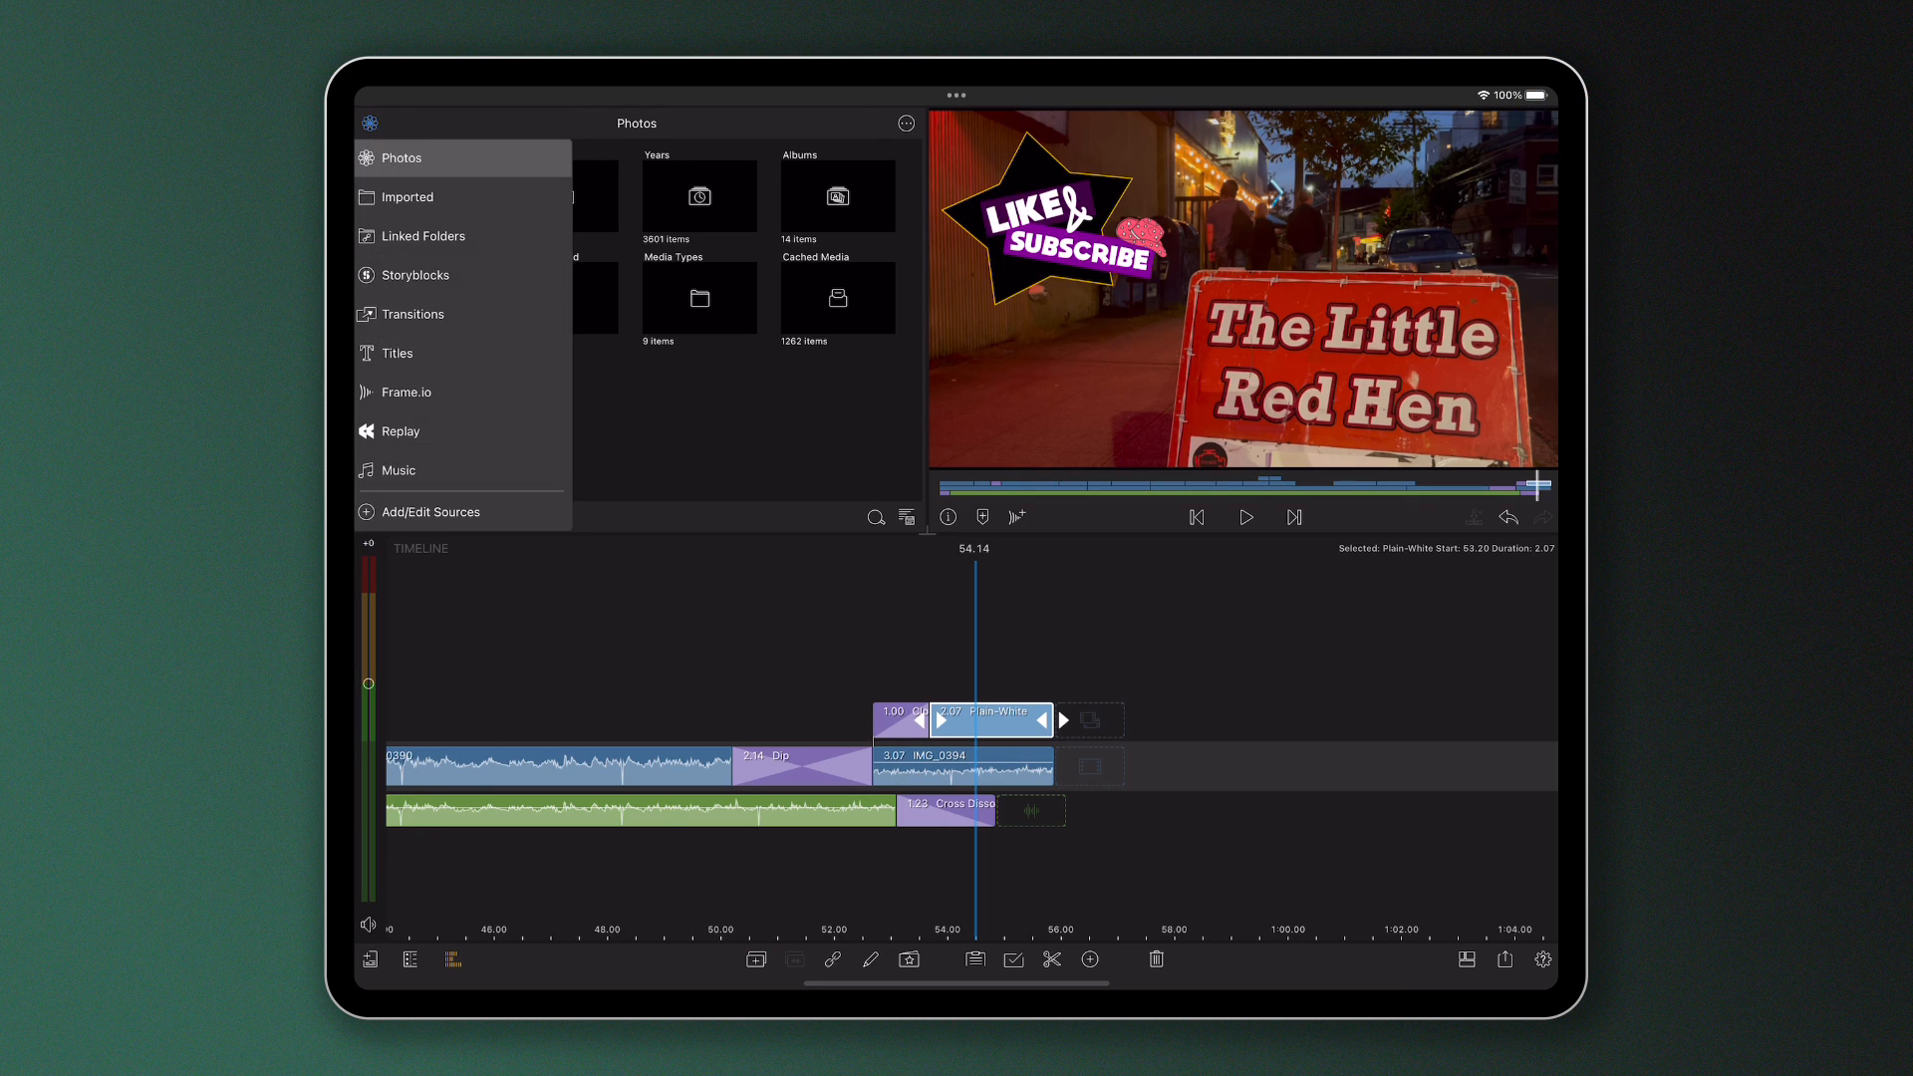
{"action": "left_click", "coordinate": [399, 353]}
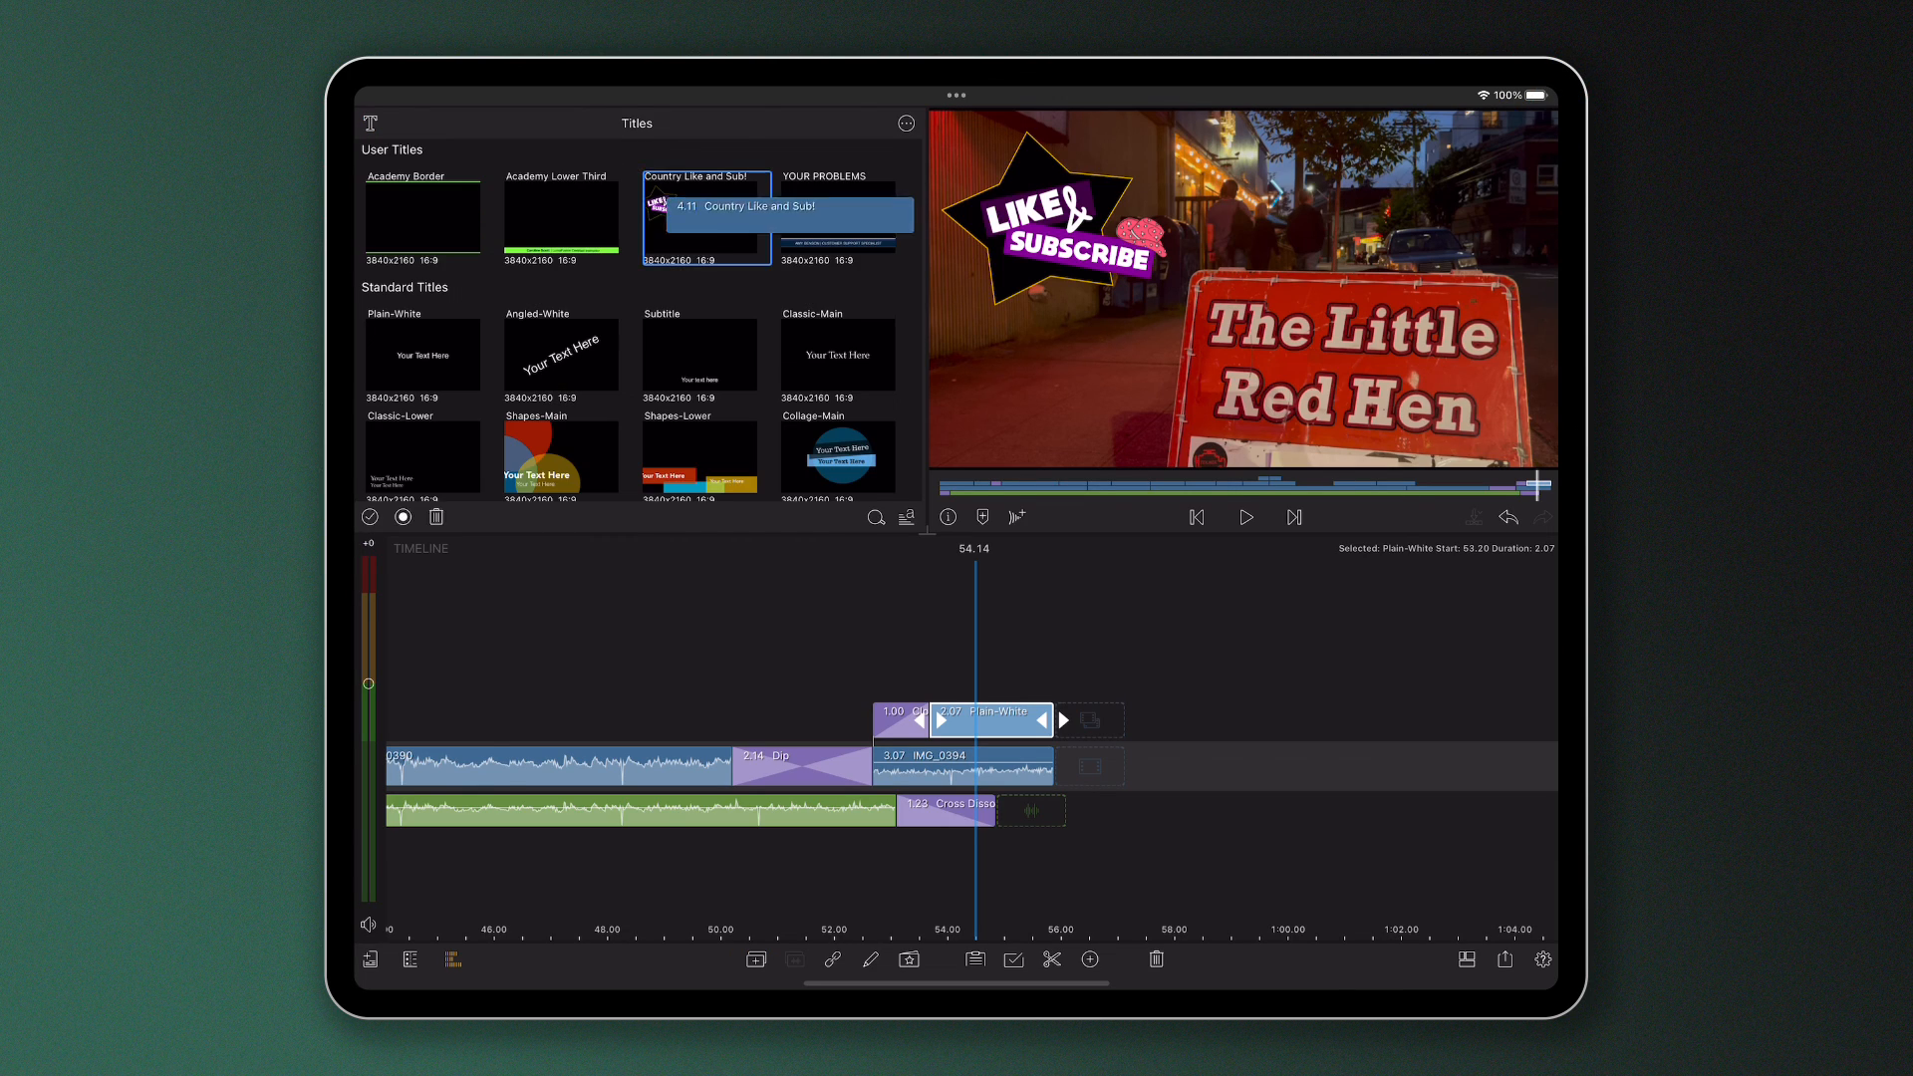